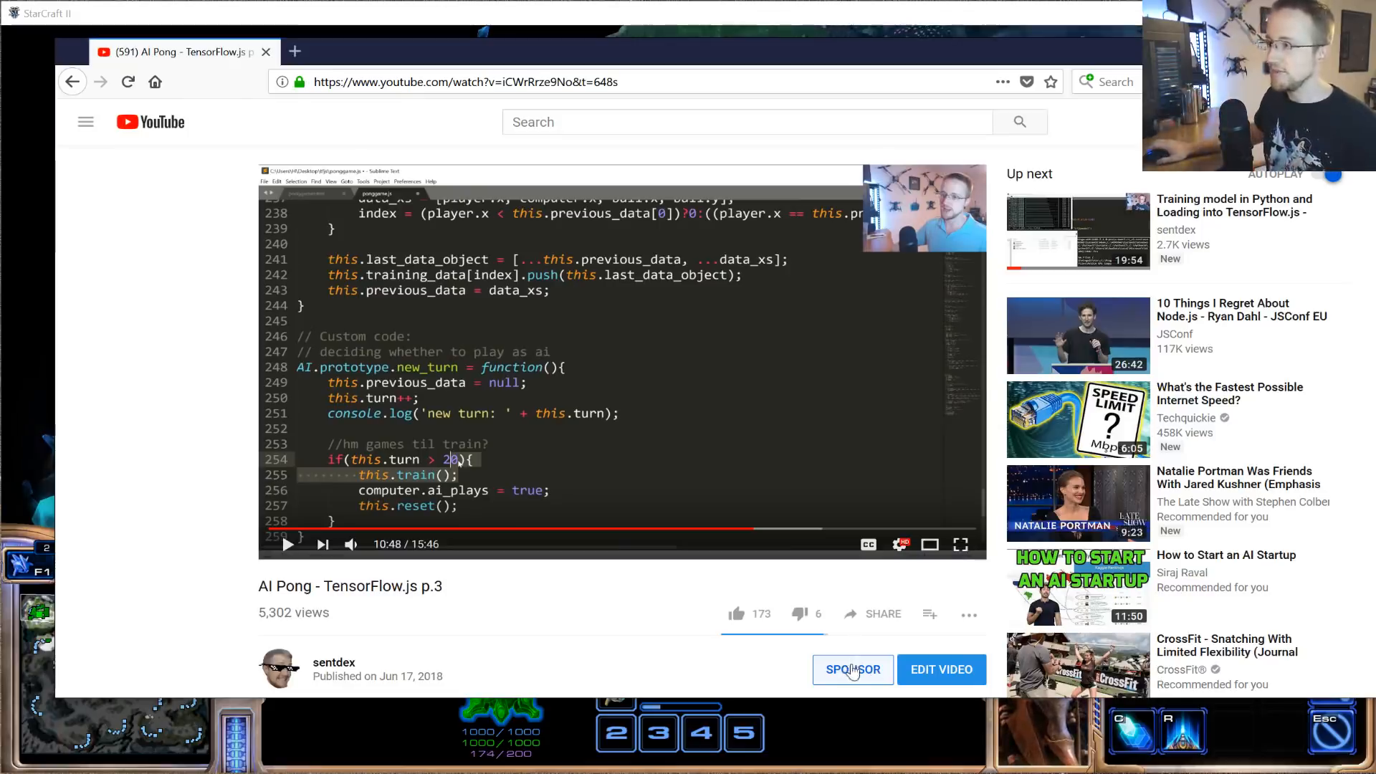
# - Review the channel sponsorship details, then scroll down to the game client downloads
pyautogui.click(854, 670)
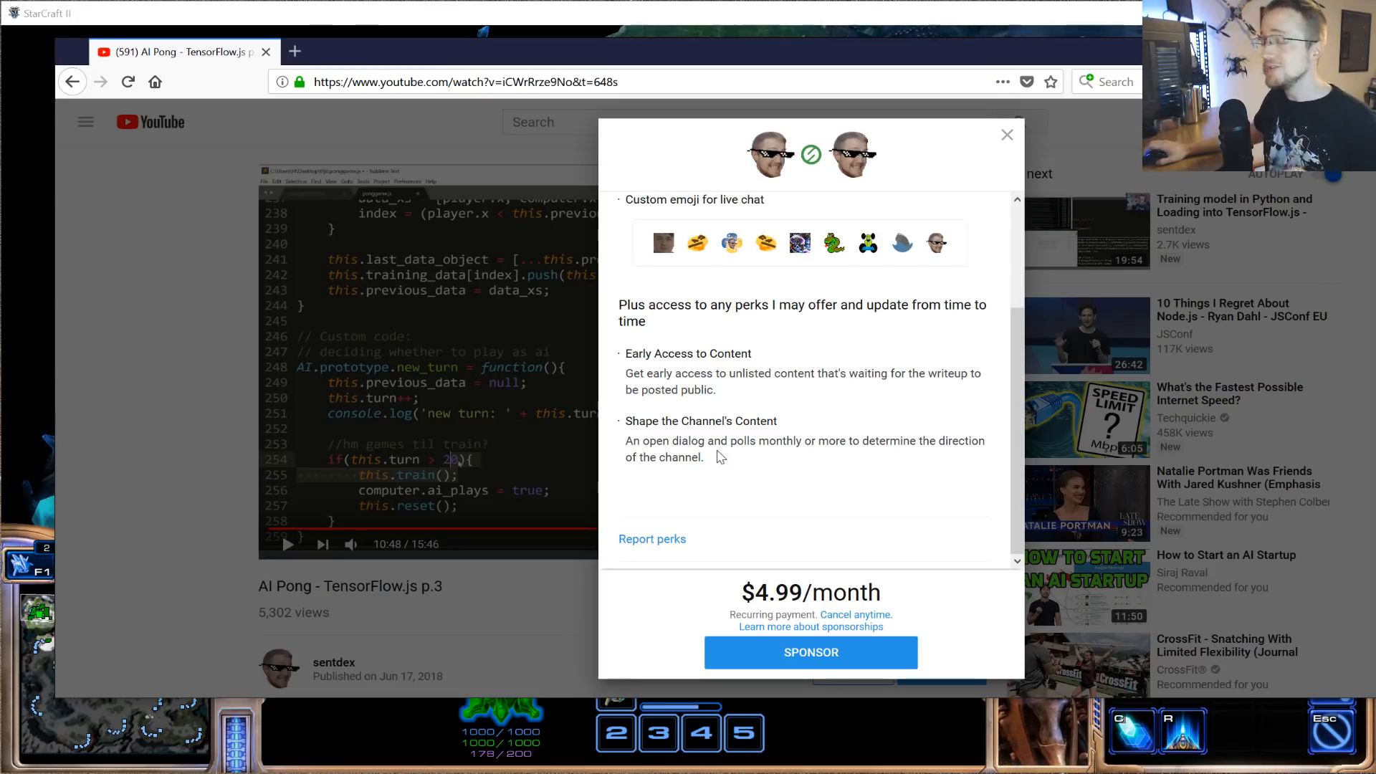
pyautogui.moveTo(657, 440); pyautogui.dragTo(706, 457)
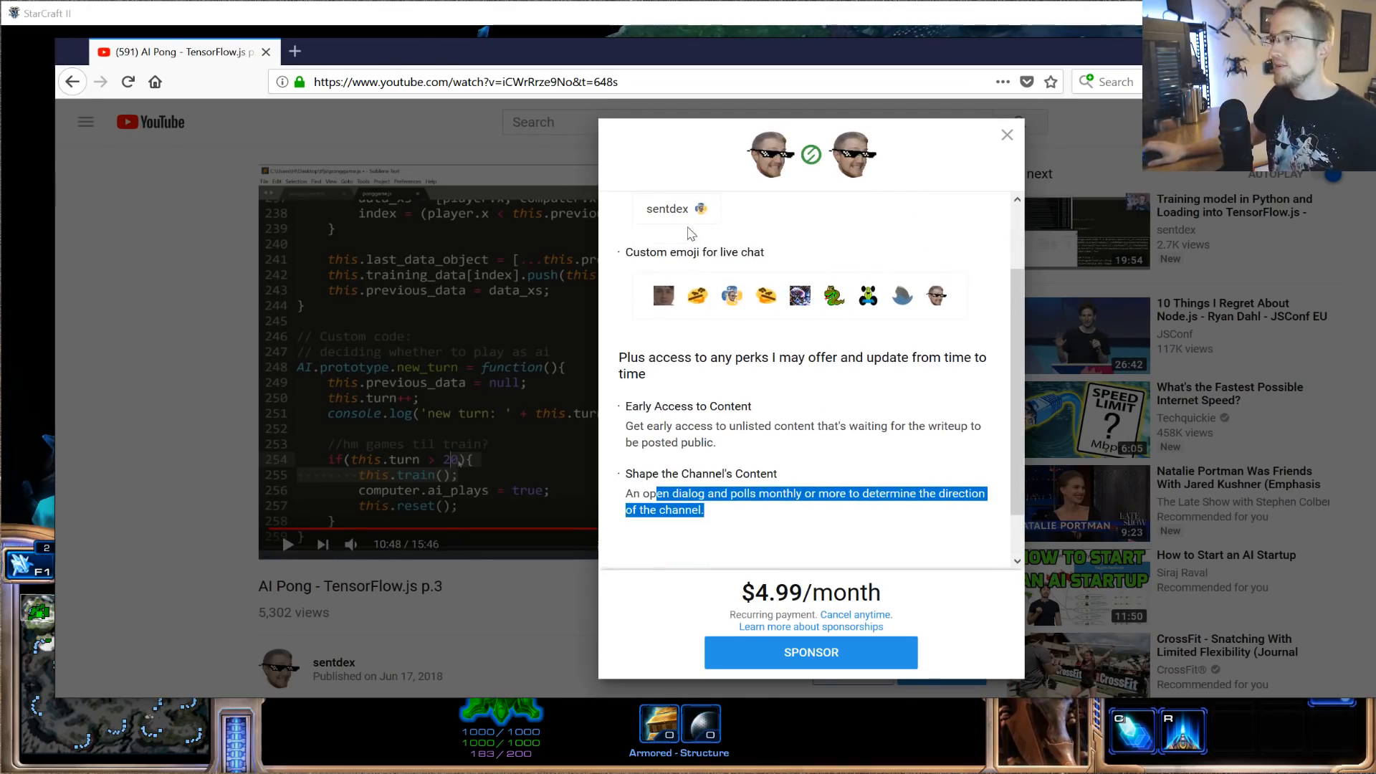
pyautogui.moveTo(684, 301)
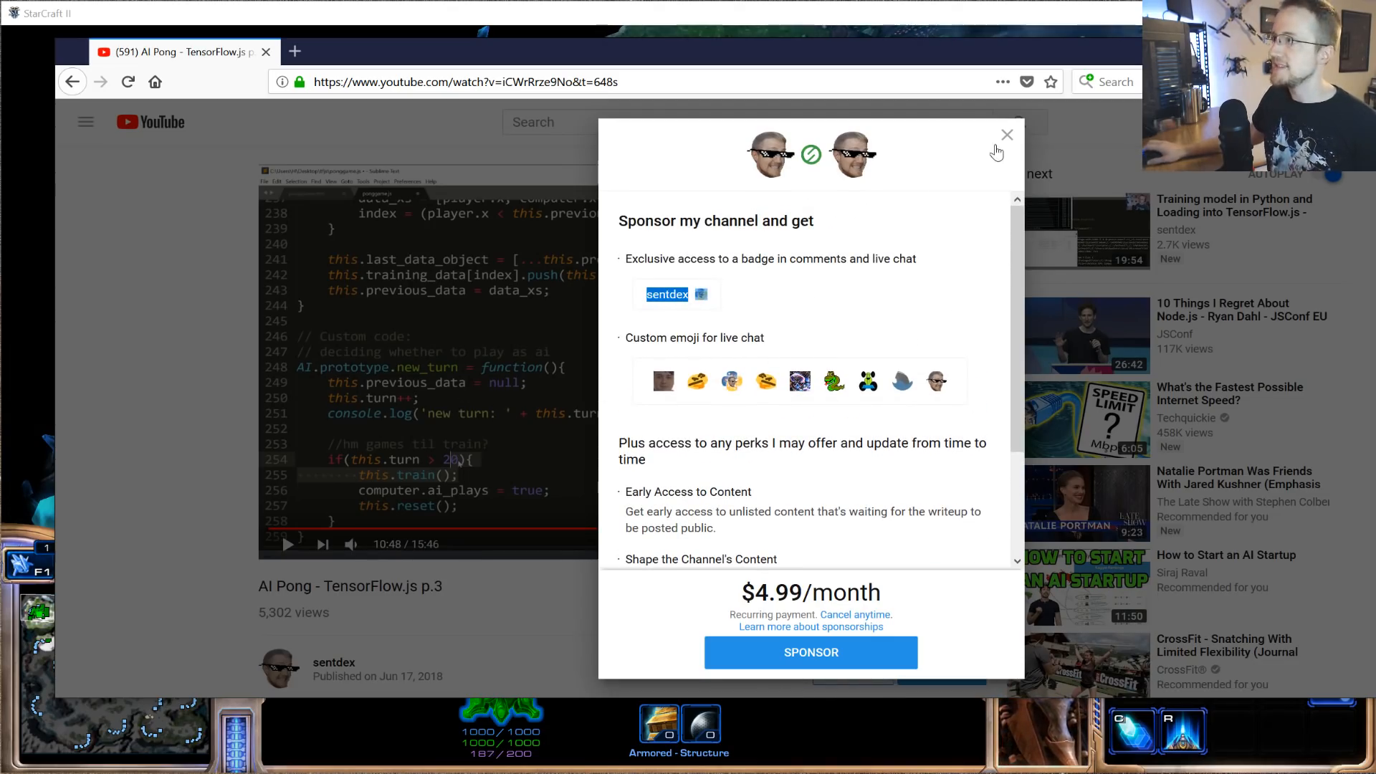
pyautogui.click(1006, 135)
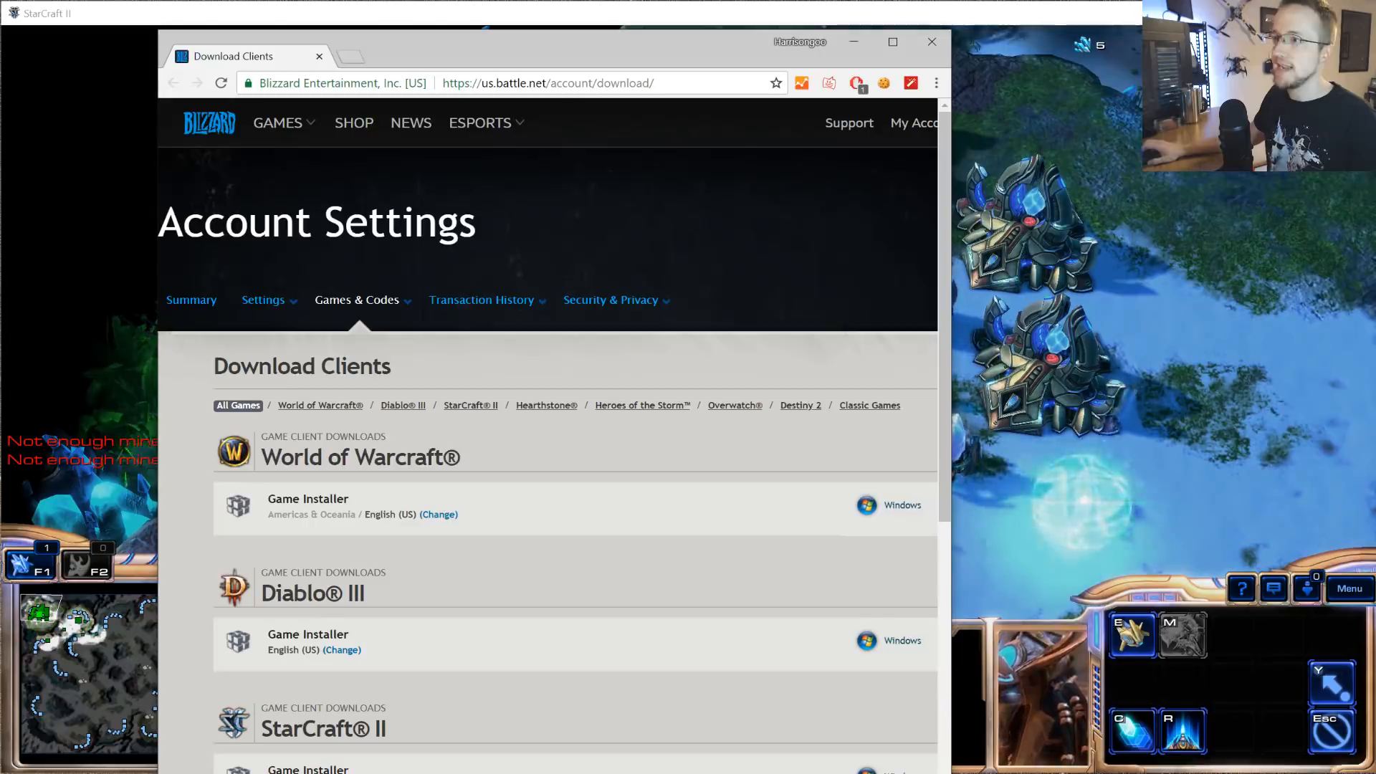
pyautogui.scroll(-3)
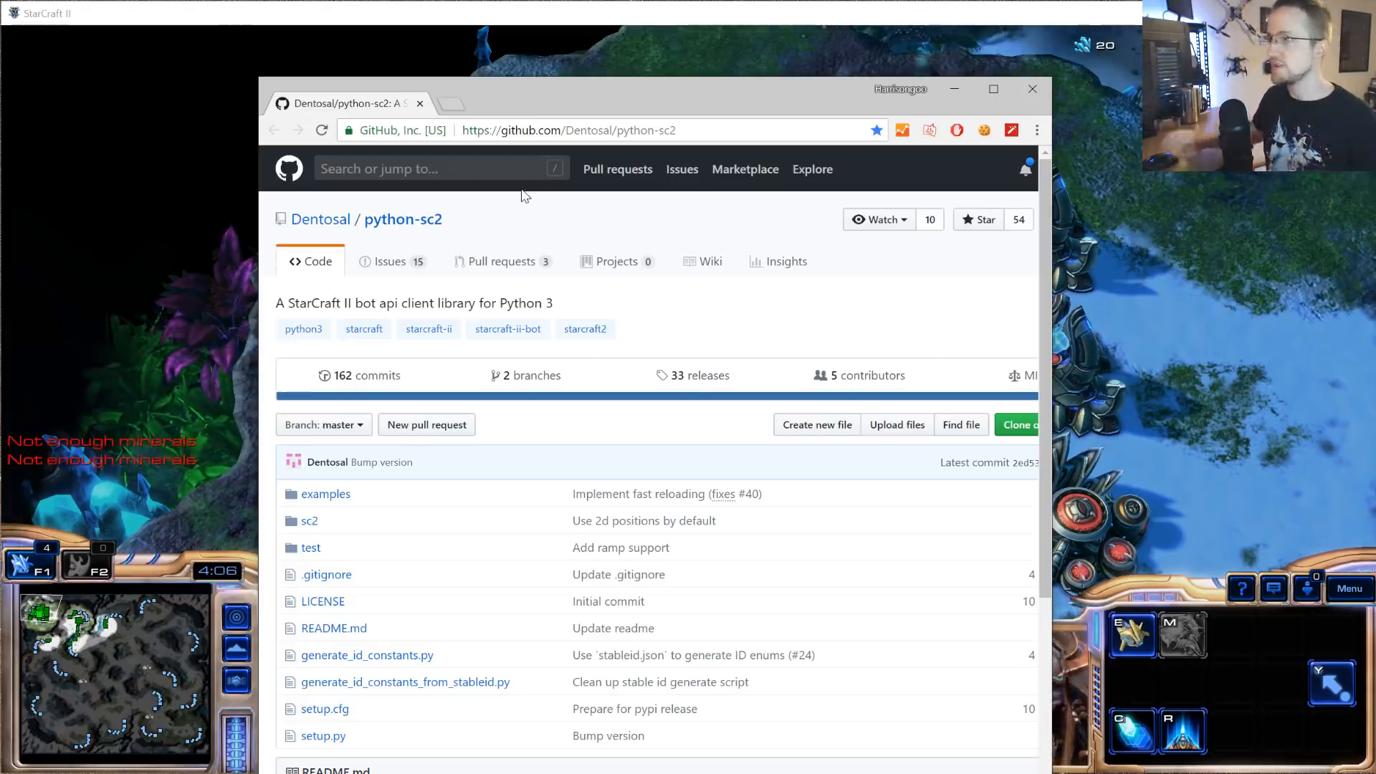
# - Check the pip install command for the sc2 package, then minimize the python-sc2 repository window
pyautogui.doubleClick(403, 218)
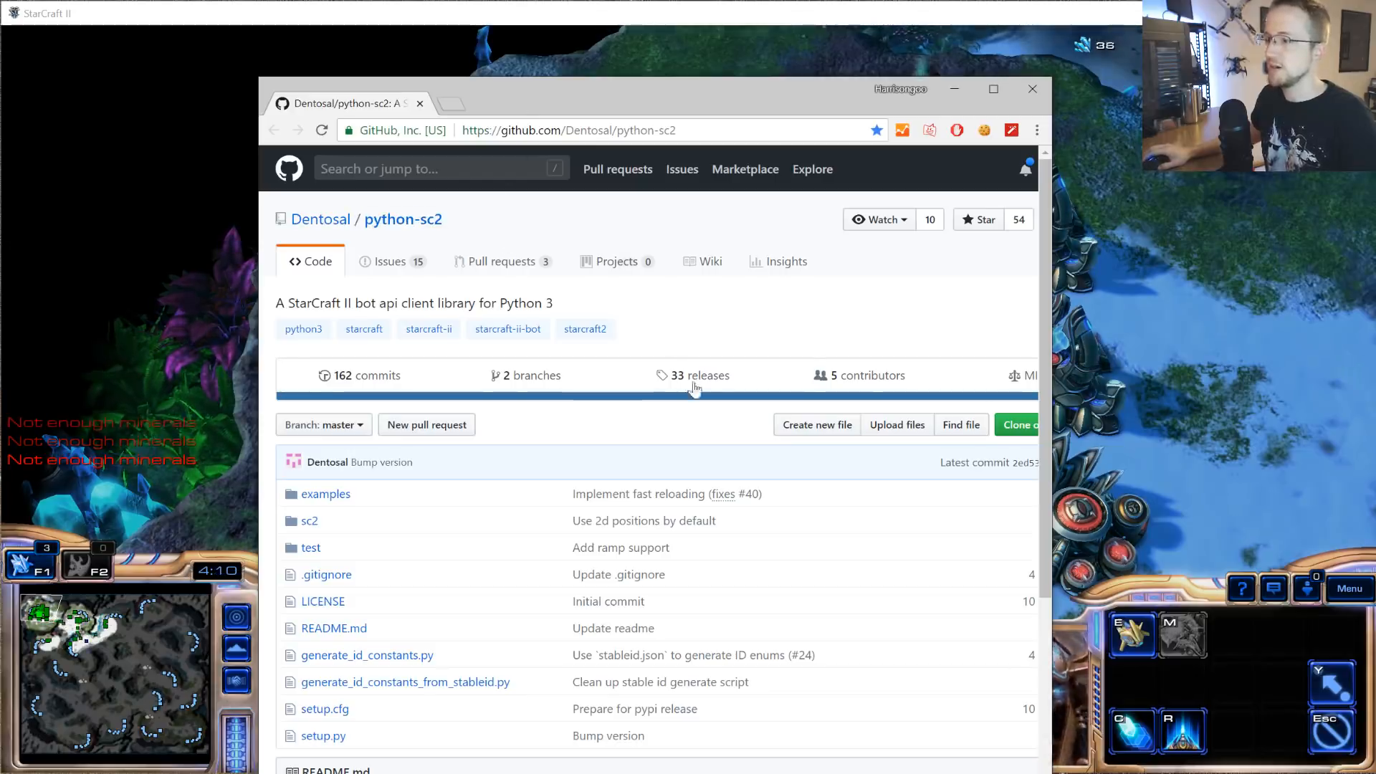
pyautogui.scroll(-3)
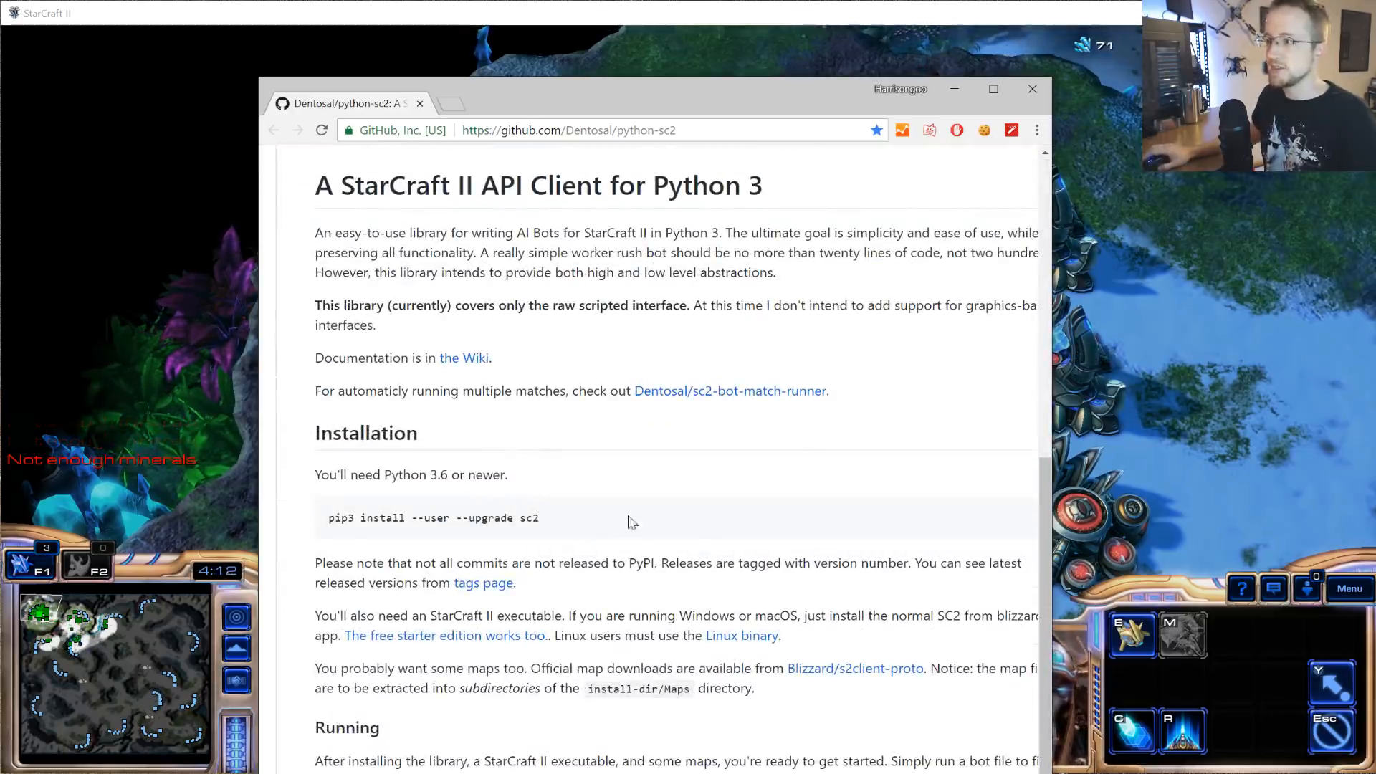
pyautogui.doubleClick(527, 519)
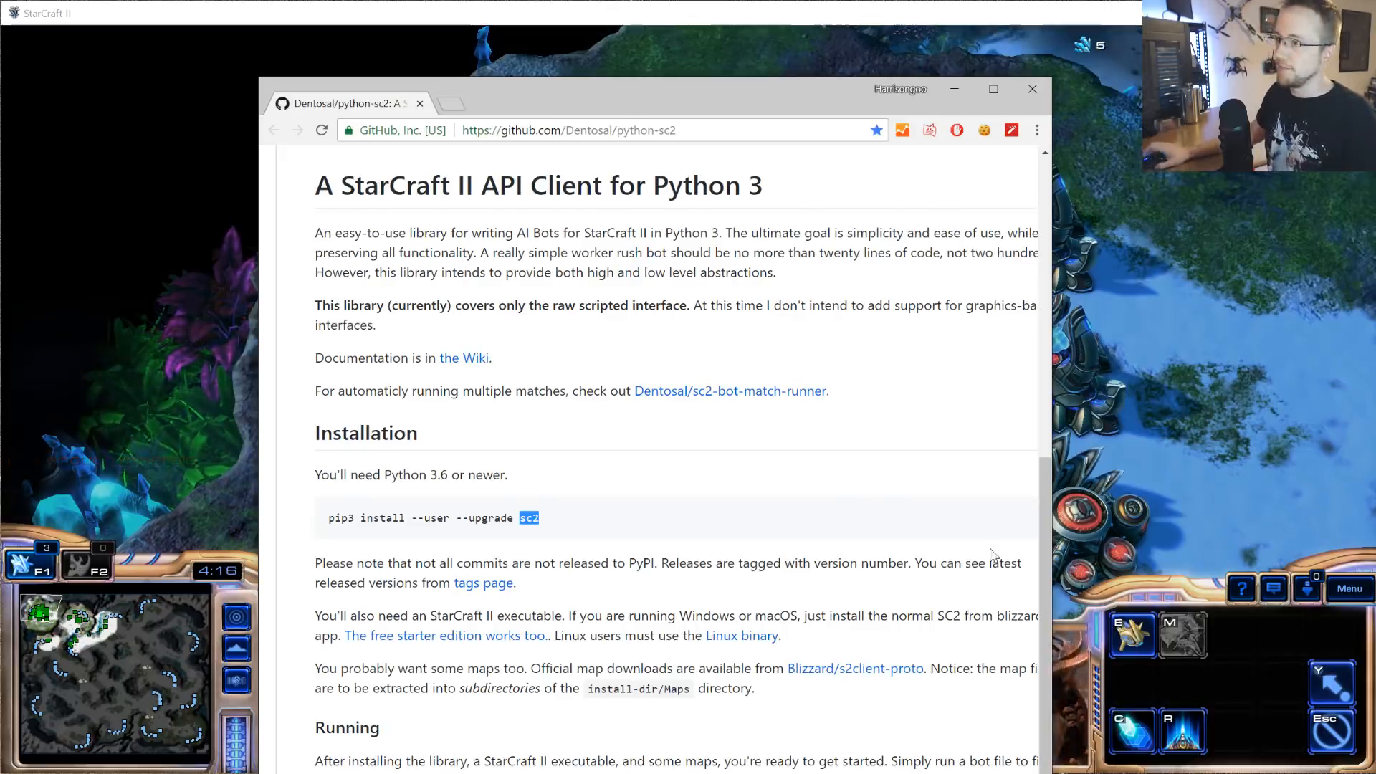
pyautogui.moveTo(1191, 399)
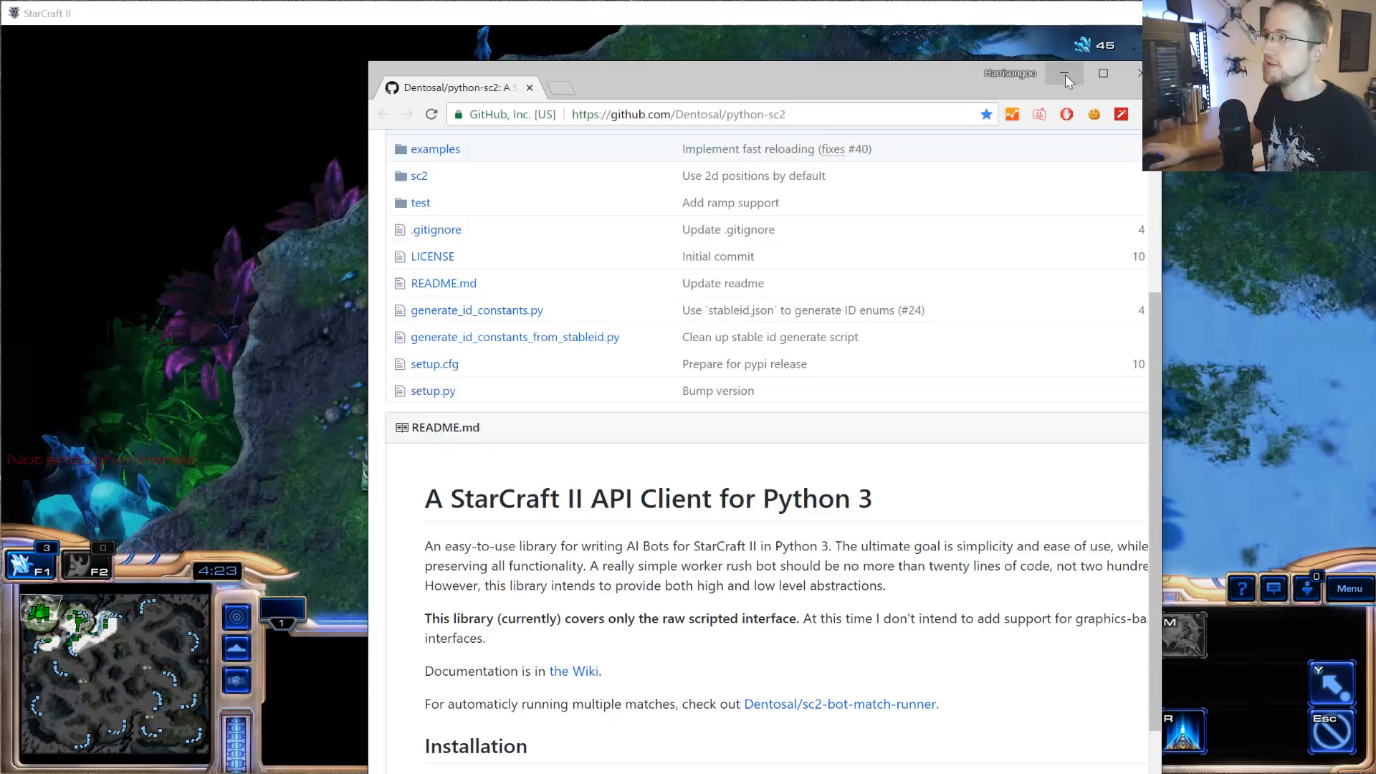
pyautogui.click(1067, 73)
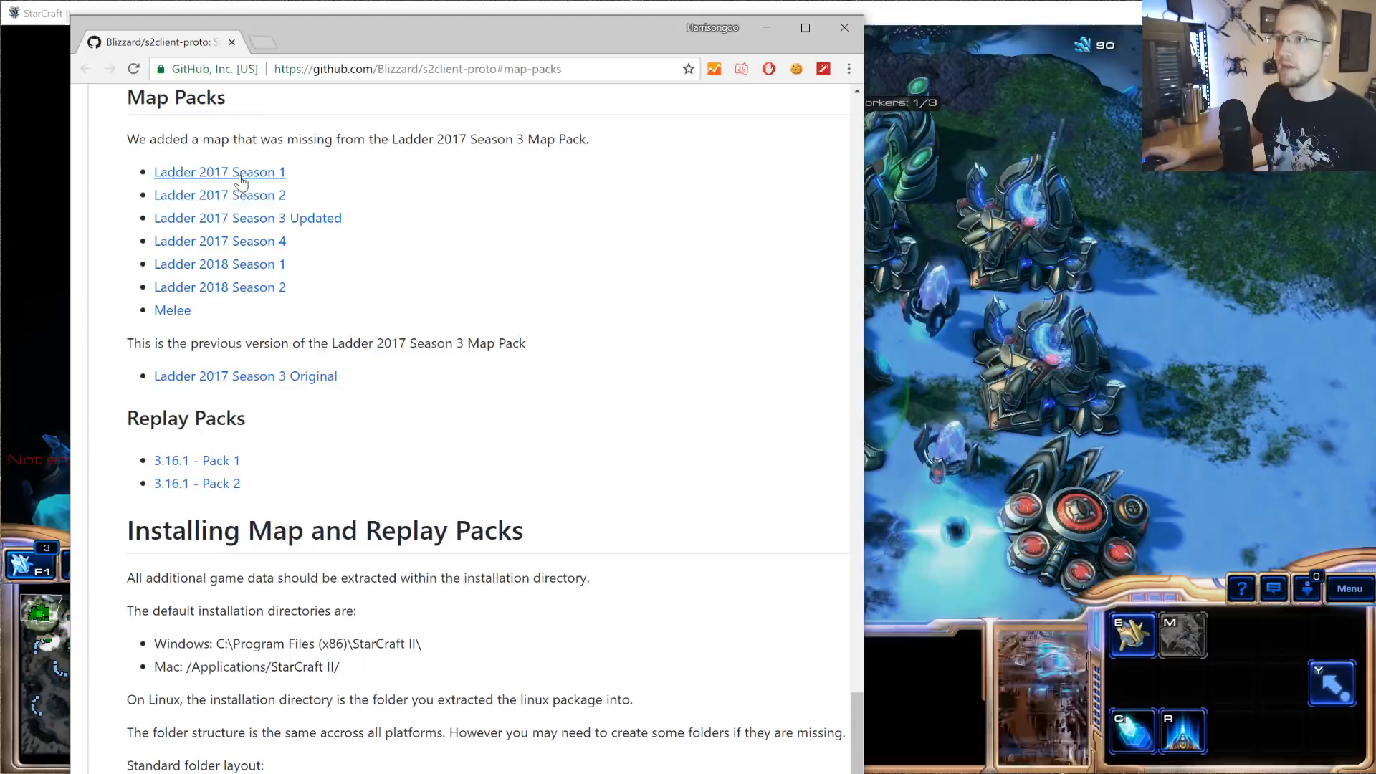
# - Download the Ladder 2017 Season 1 map pack from the s2client-proto map packs list
pyautogui.click(219, 172)
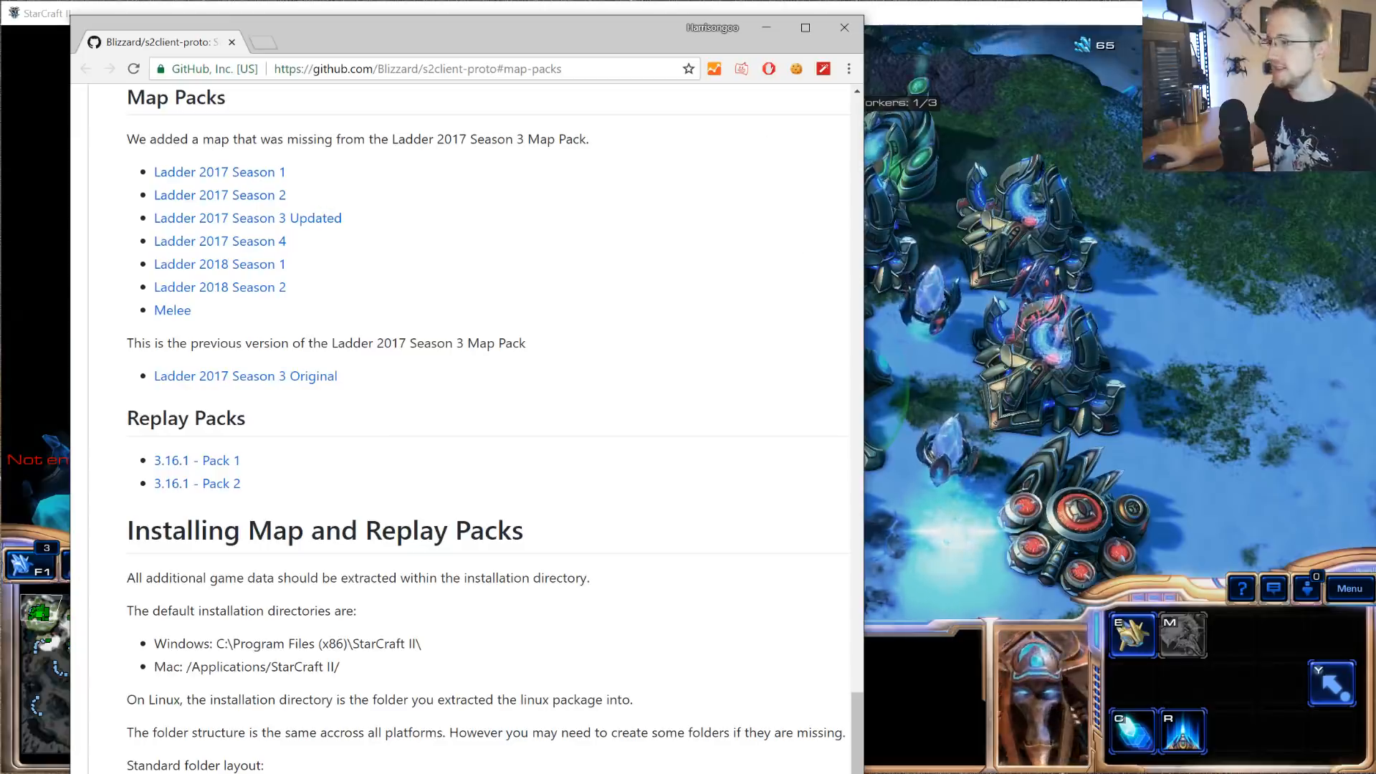
pyautogui.moveTo(242, 183)
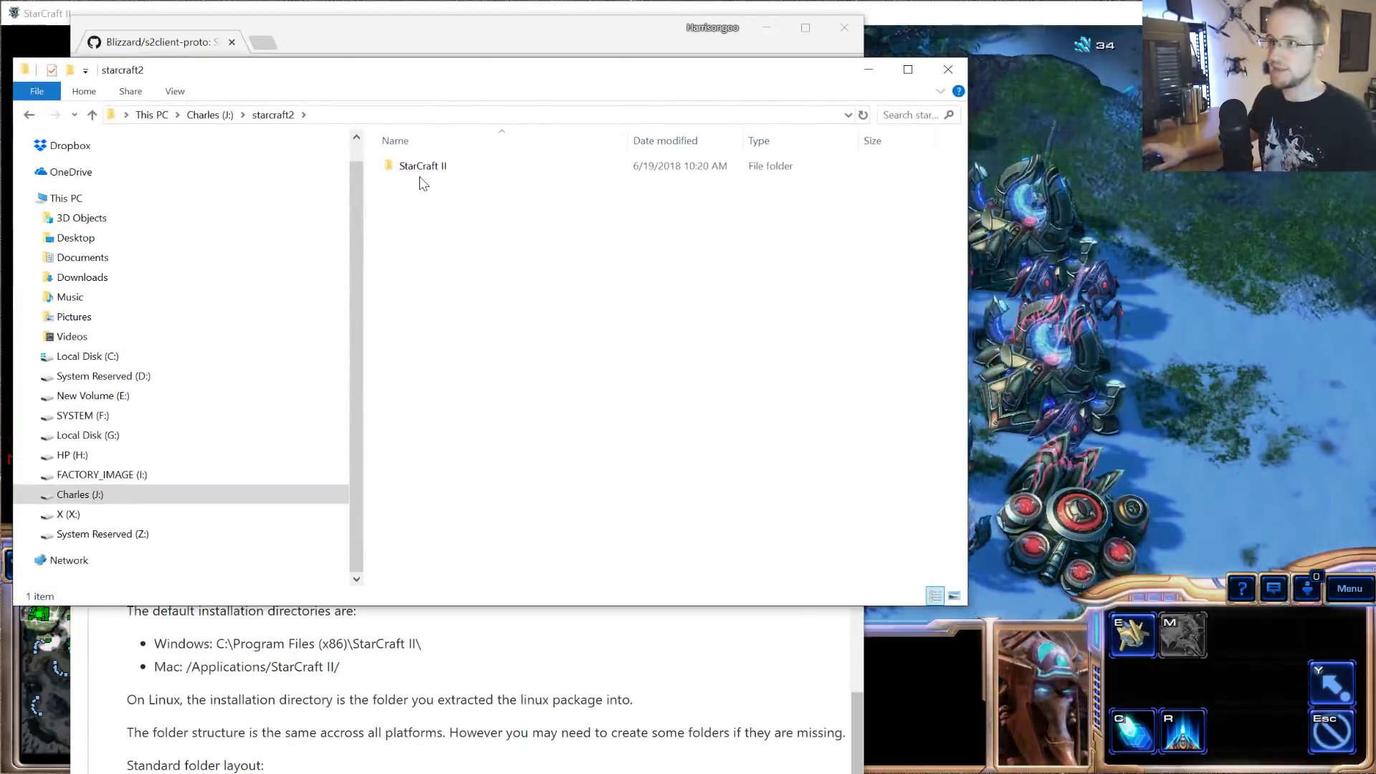
# - Browse StarCraft II\Maps\Ladder2017Season1 to confirm the .SC2Map files, then return to Maps
pyautogui.click(415, 166)
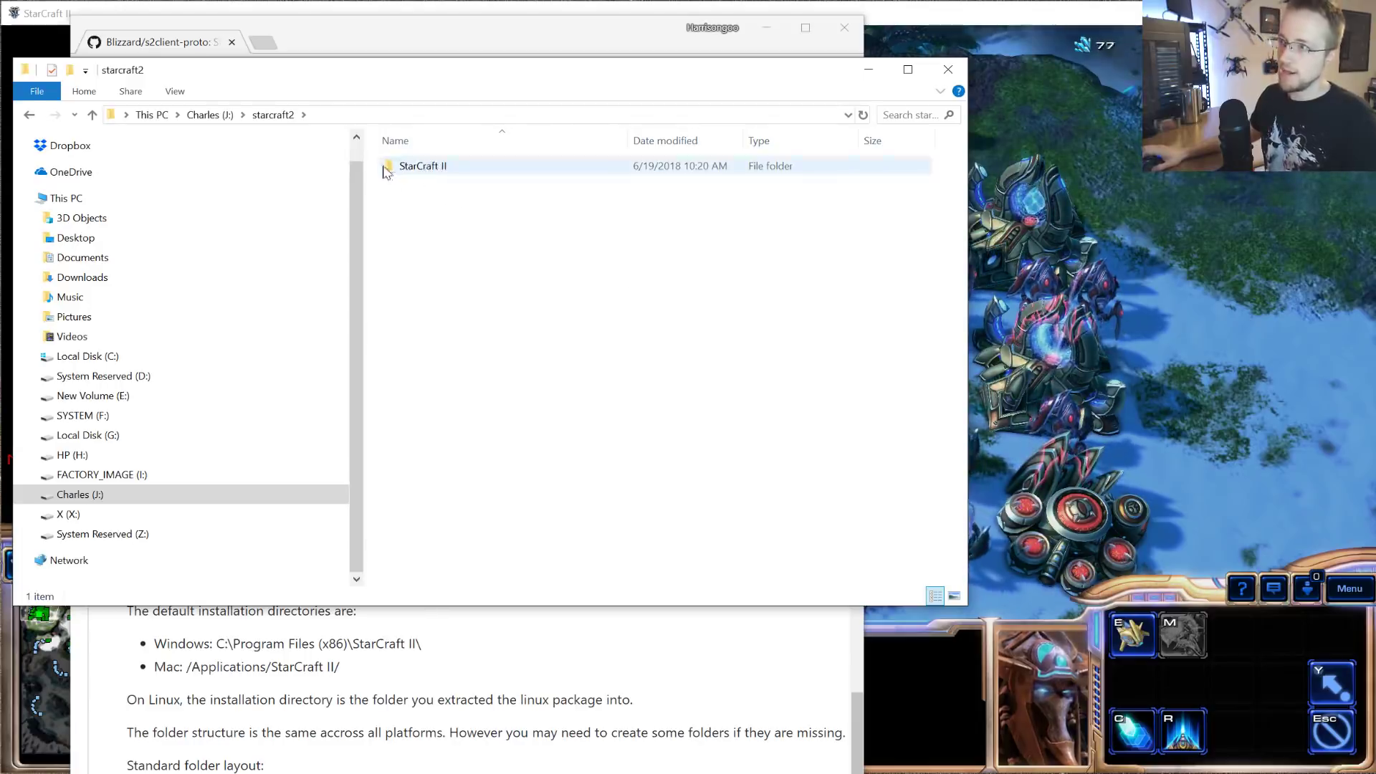
pyautogui.doubleClick(422, 166)
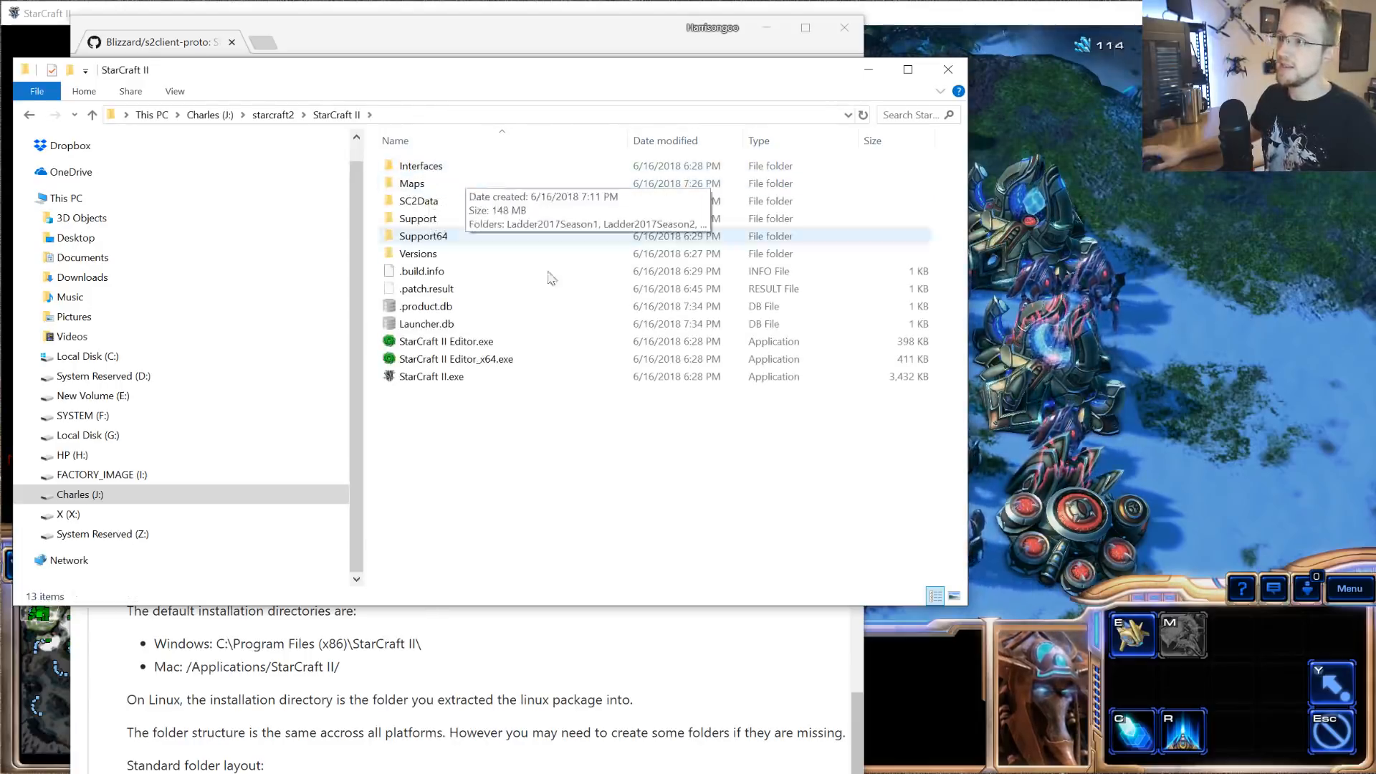
pyautogui.click(411, 184)
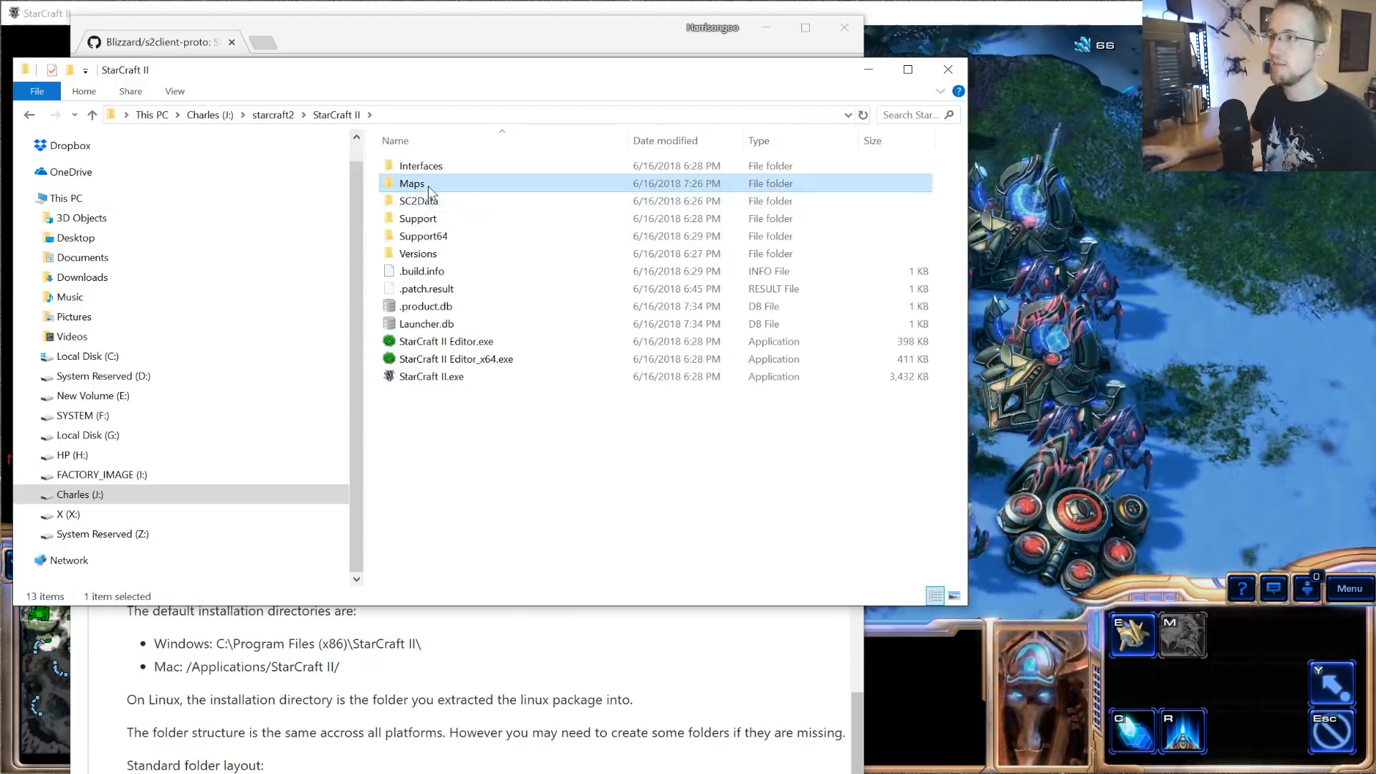
pyautogui.doubleClick(411, 184)
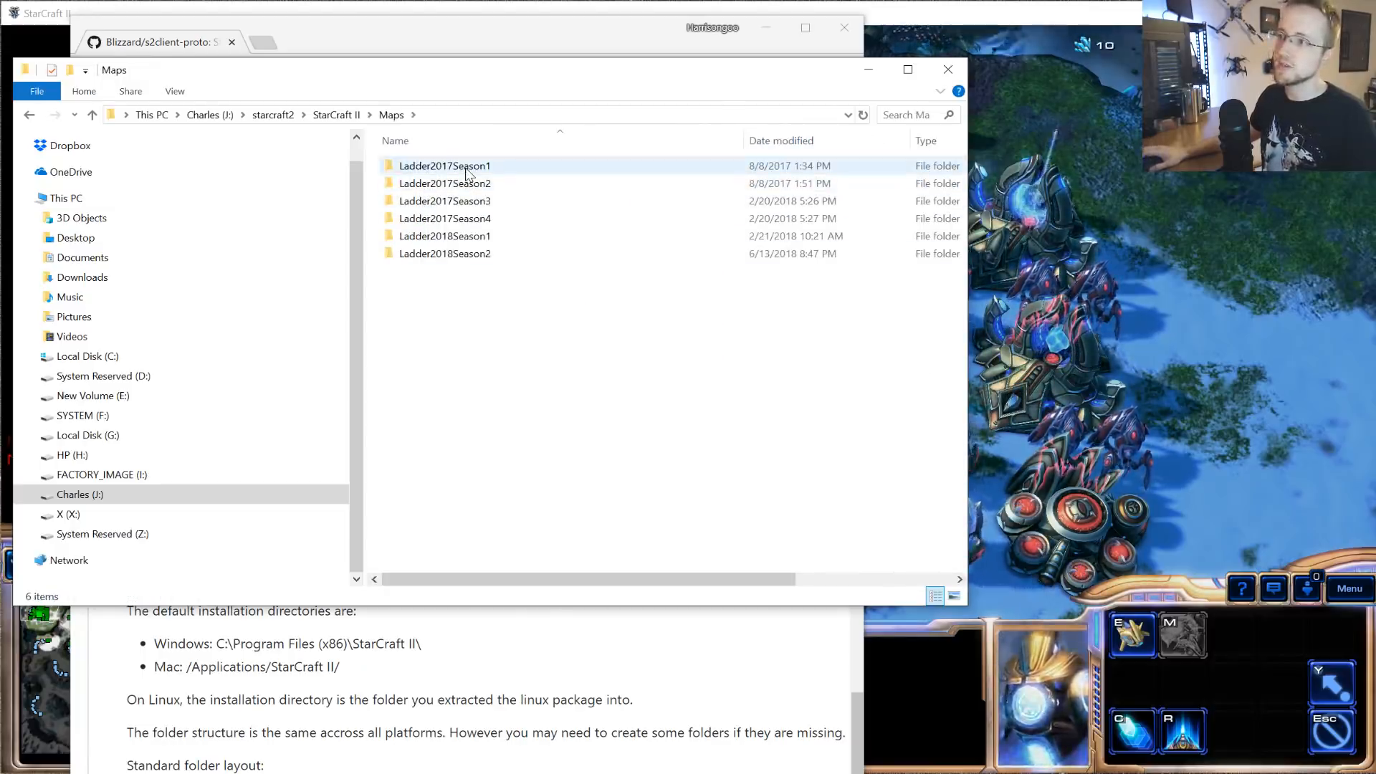
pyautogui.moveTo(452, 192)
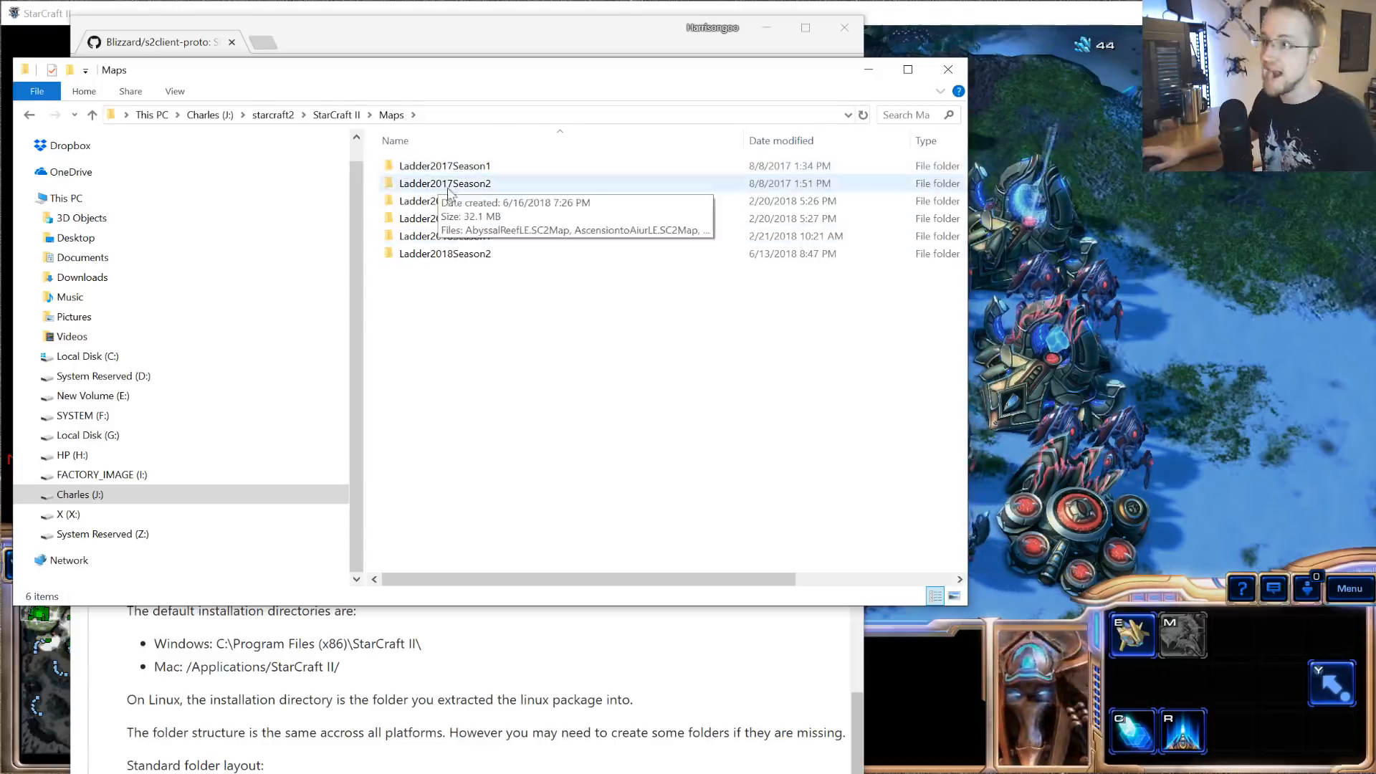
pyautogui.doubleClick(444, 167)
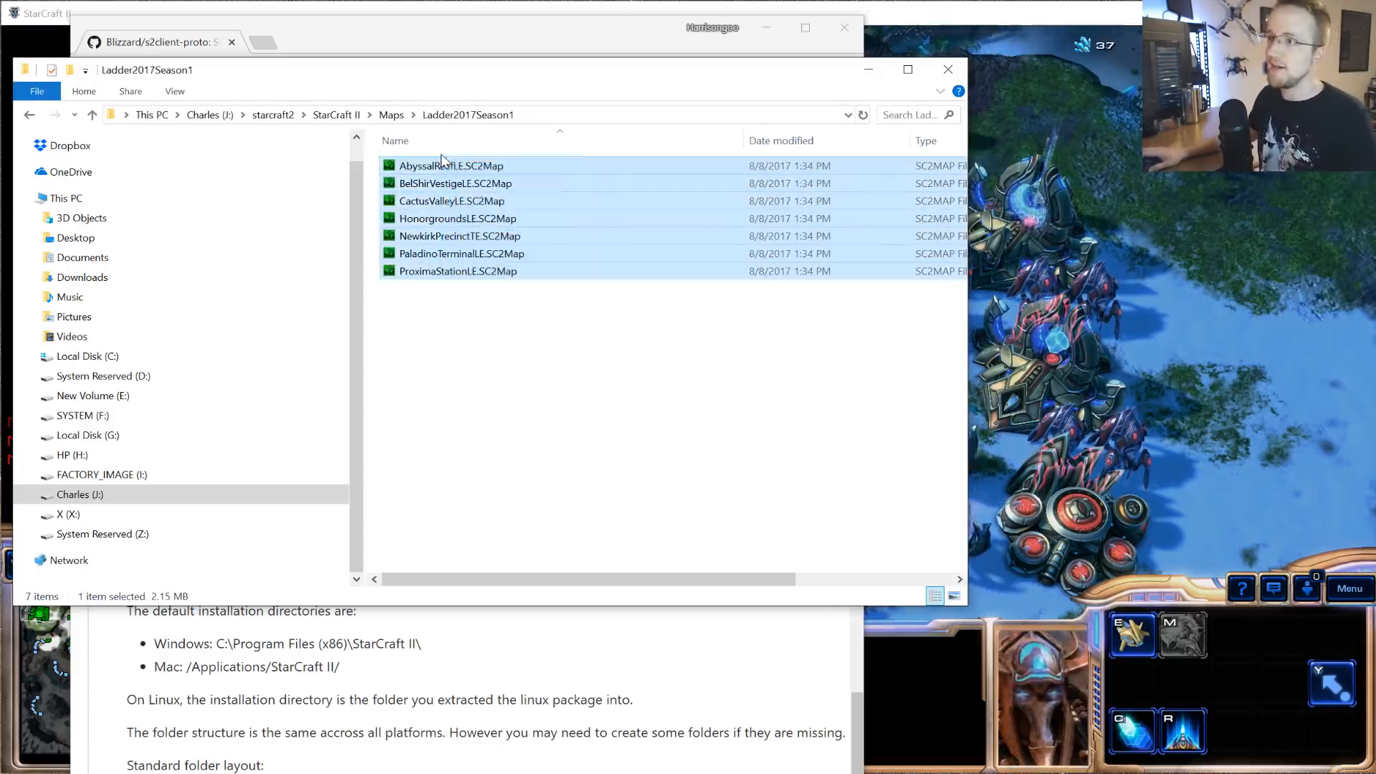
pyautogui.click(391, 115)
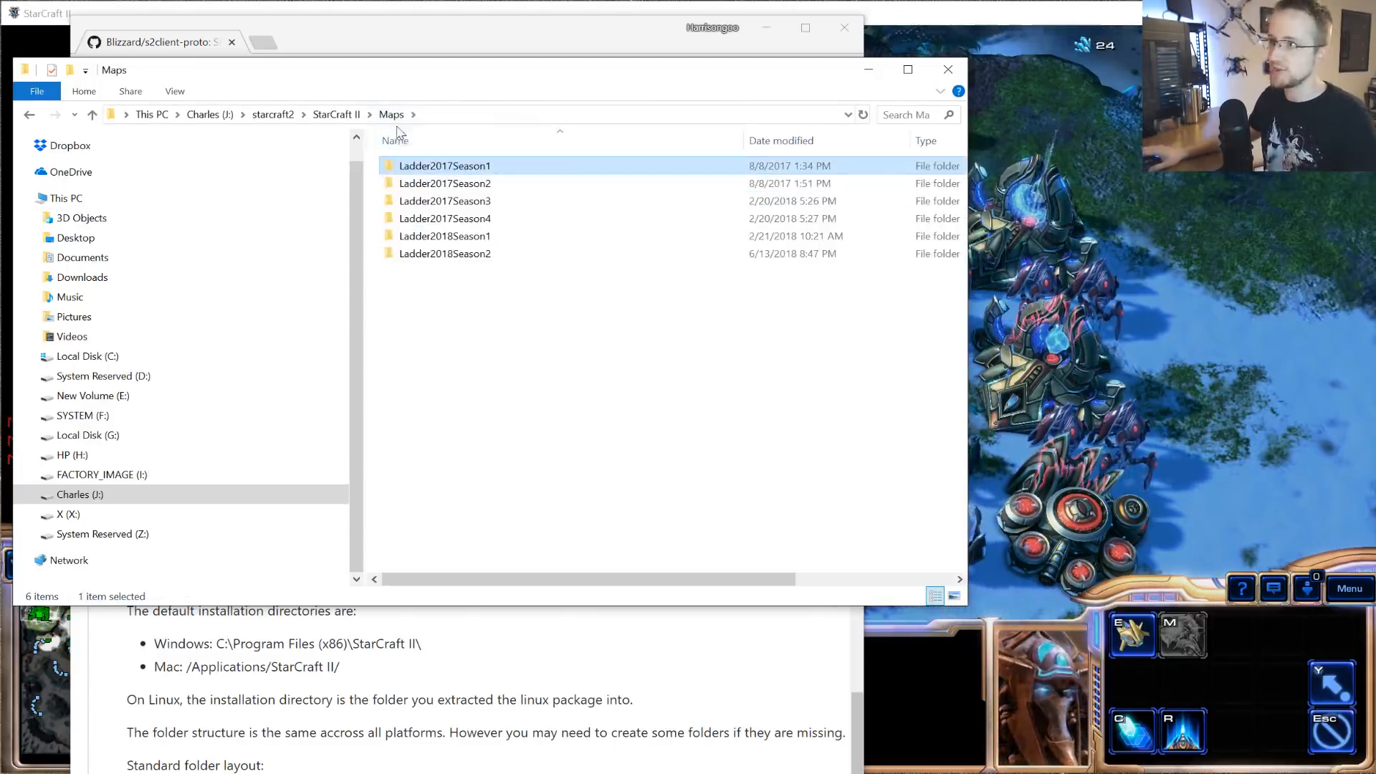
pyautogui.click(543, 336)
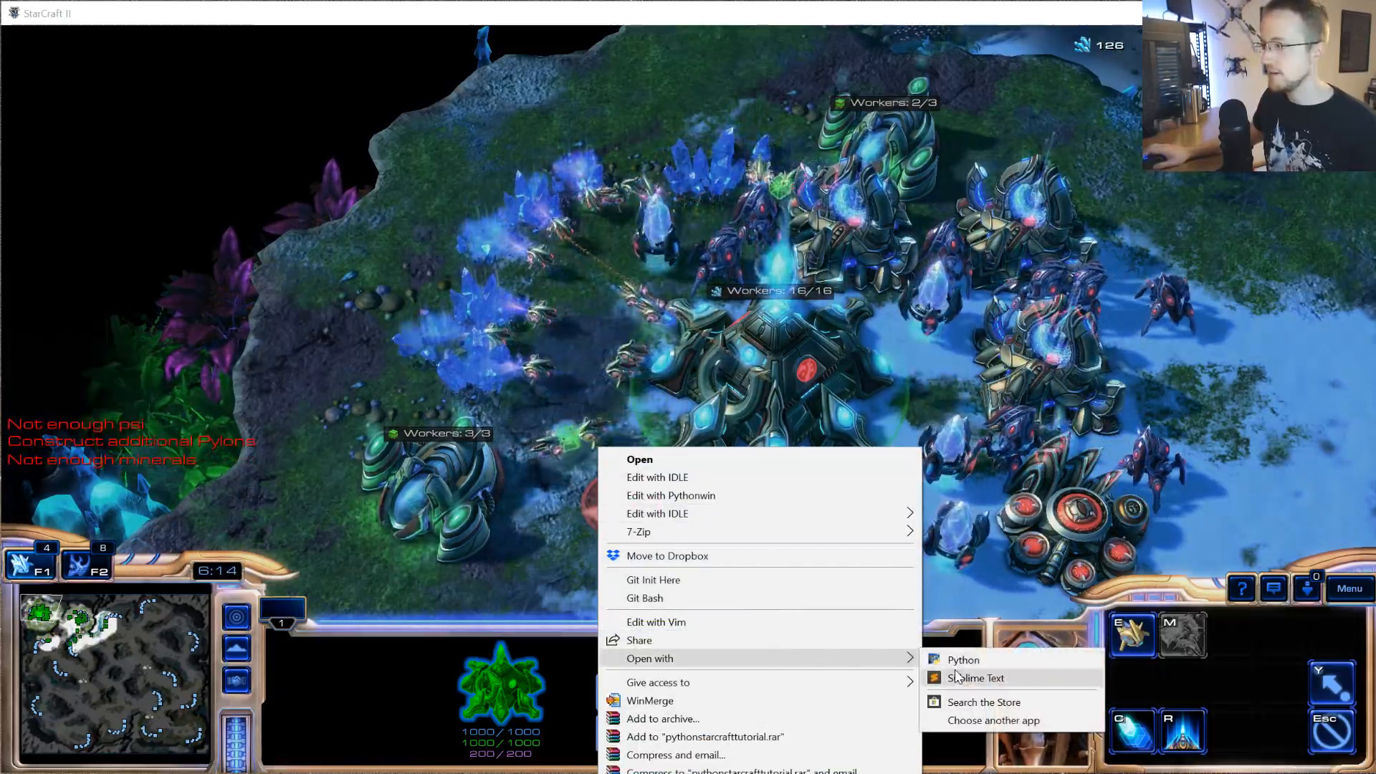
# - Open pythonstarcrafttutorial.py with Sublime Text
pyautogui.click(977, 678)
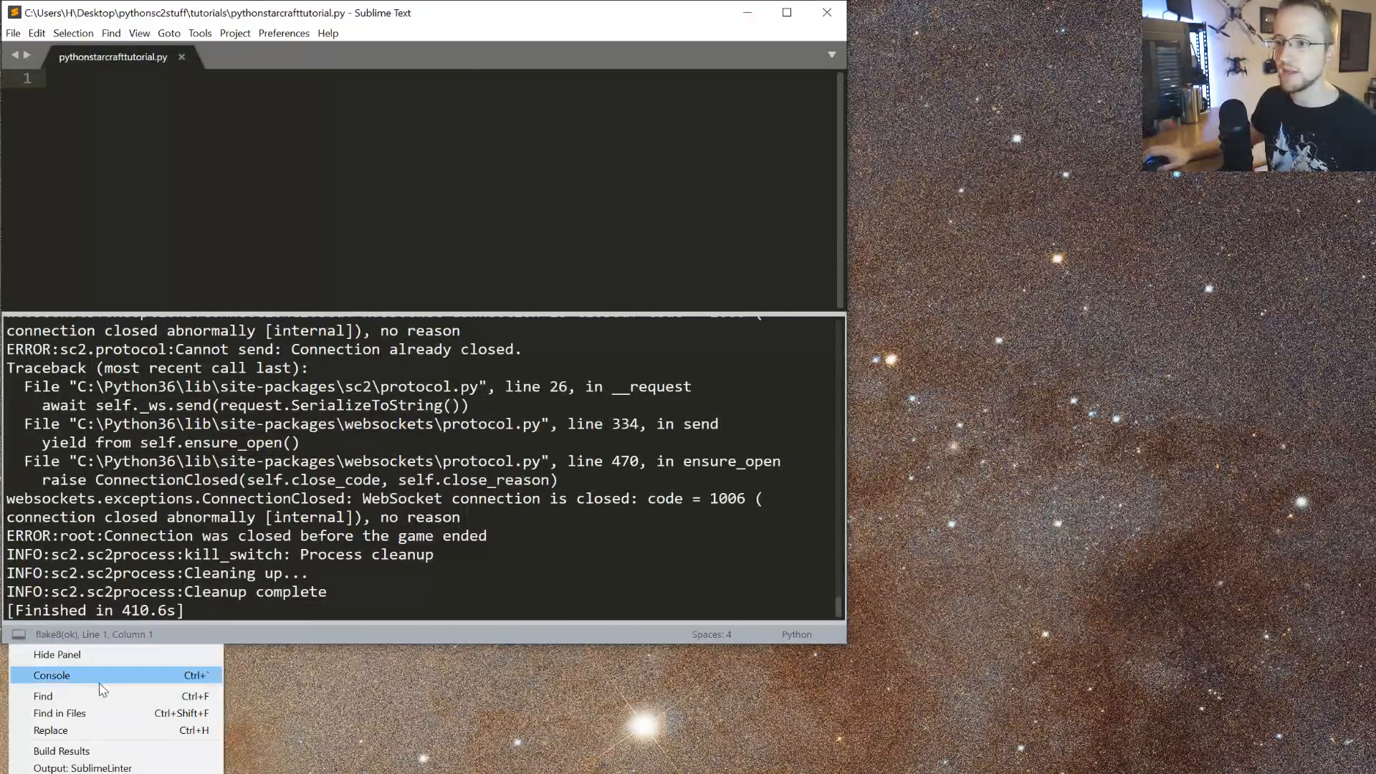
# - Write 'import sc2' and 'from sc2 import run_game, maps,' at the top of the script
pyautogui.click(51, 695)
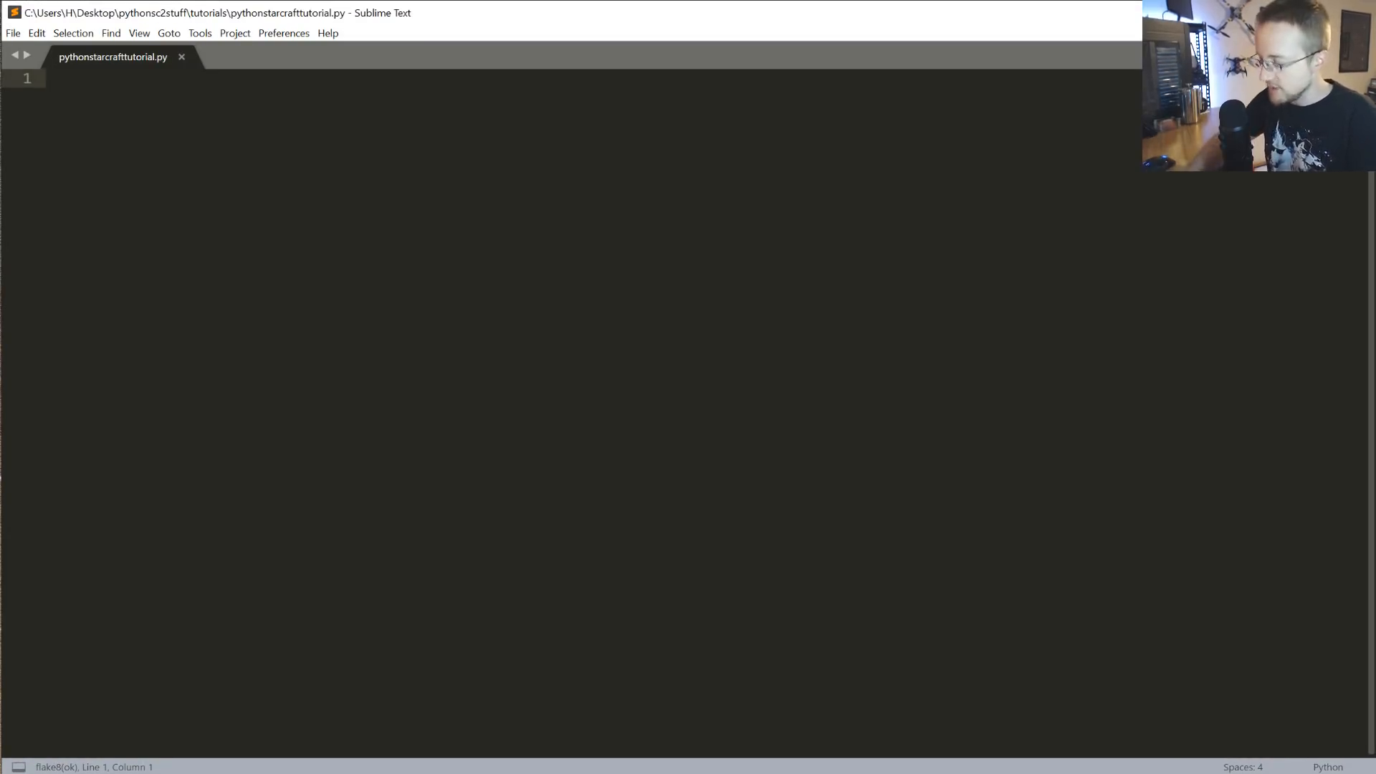
pyautogui.write('import sc2')
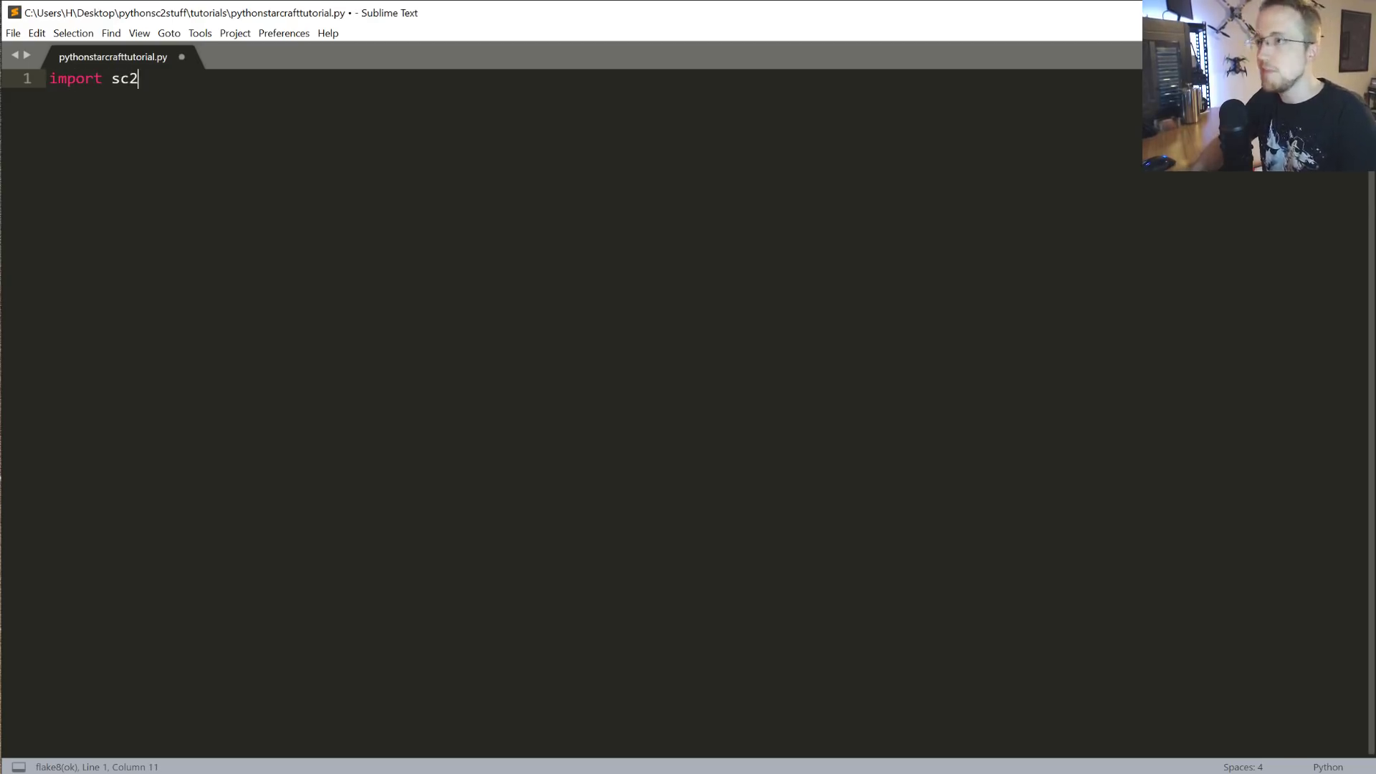
pyautogui.doubleClick(163, 103)
pyautogui.write('f')
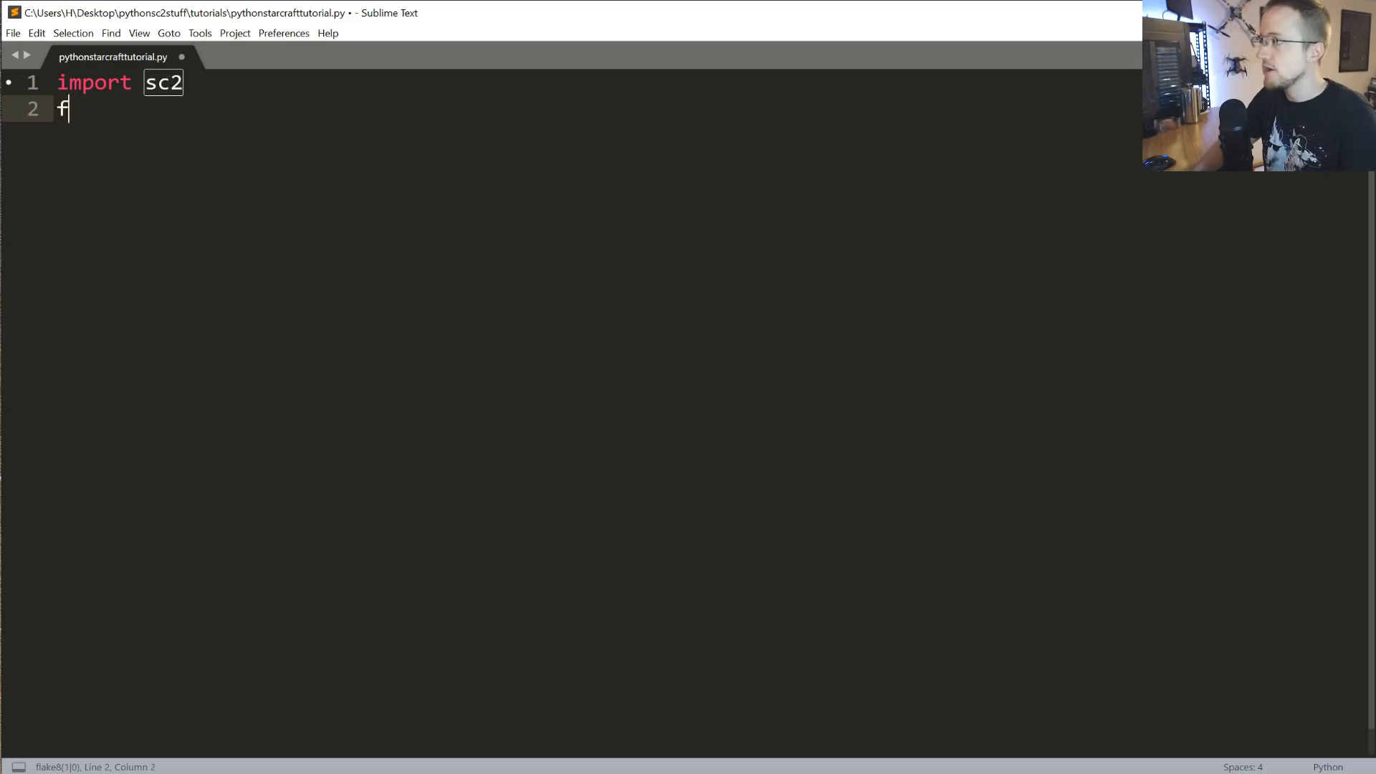
pyautogui.write('rom sc2.import run_game')
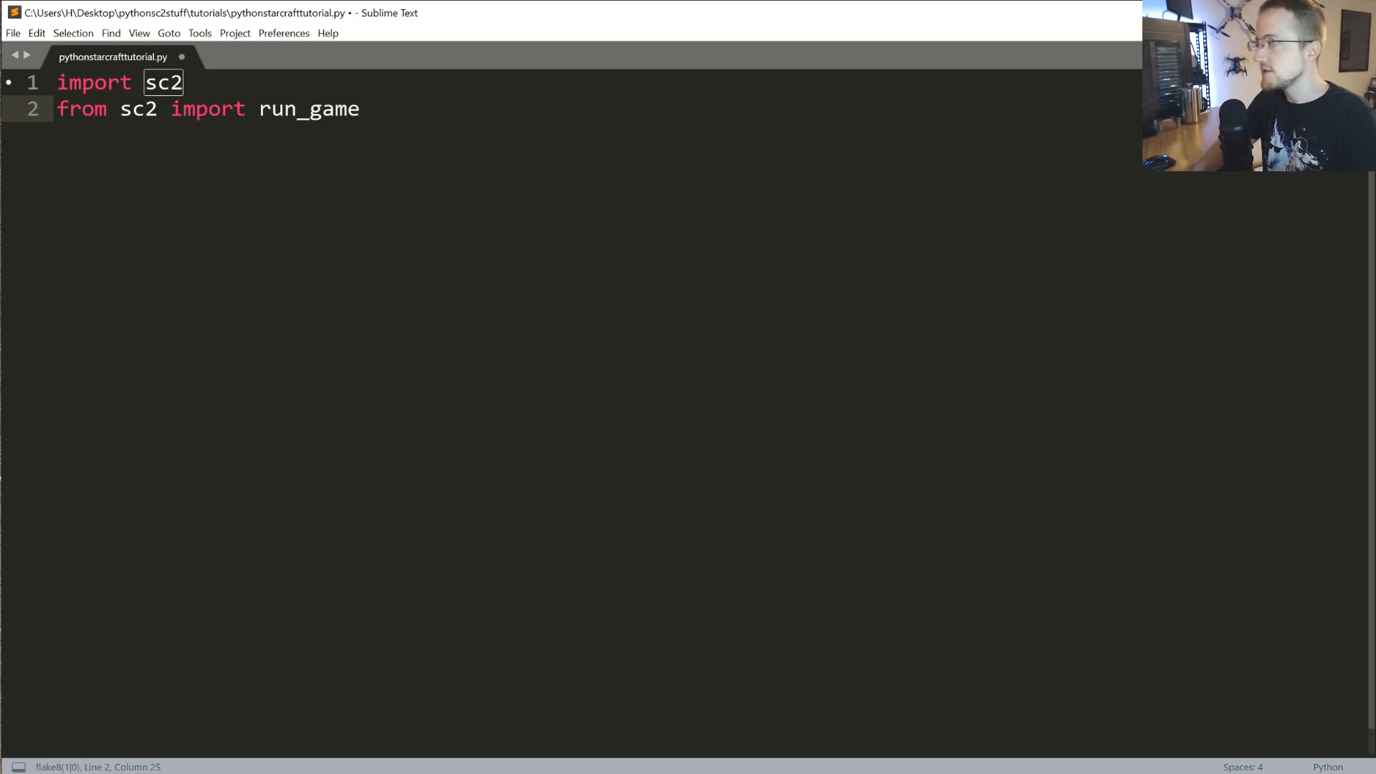
pyautogui.write(', map')
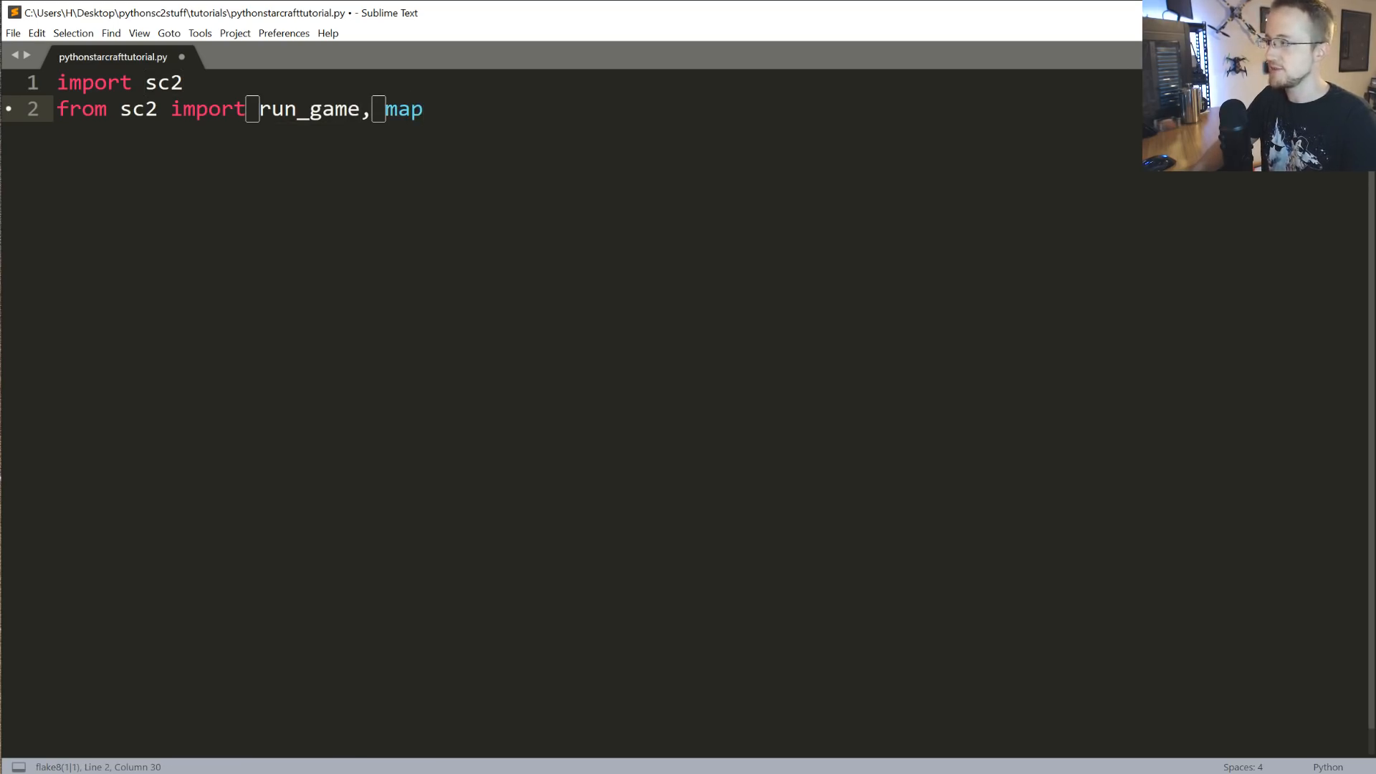
pyautogui.write('s,')
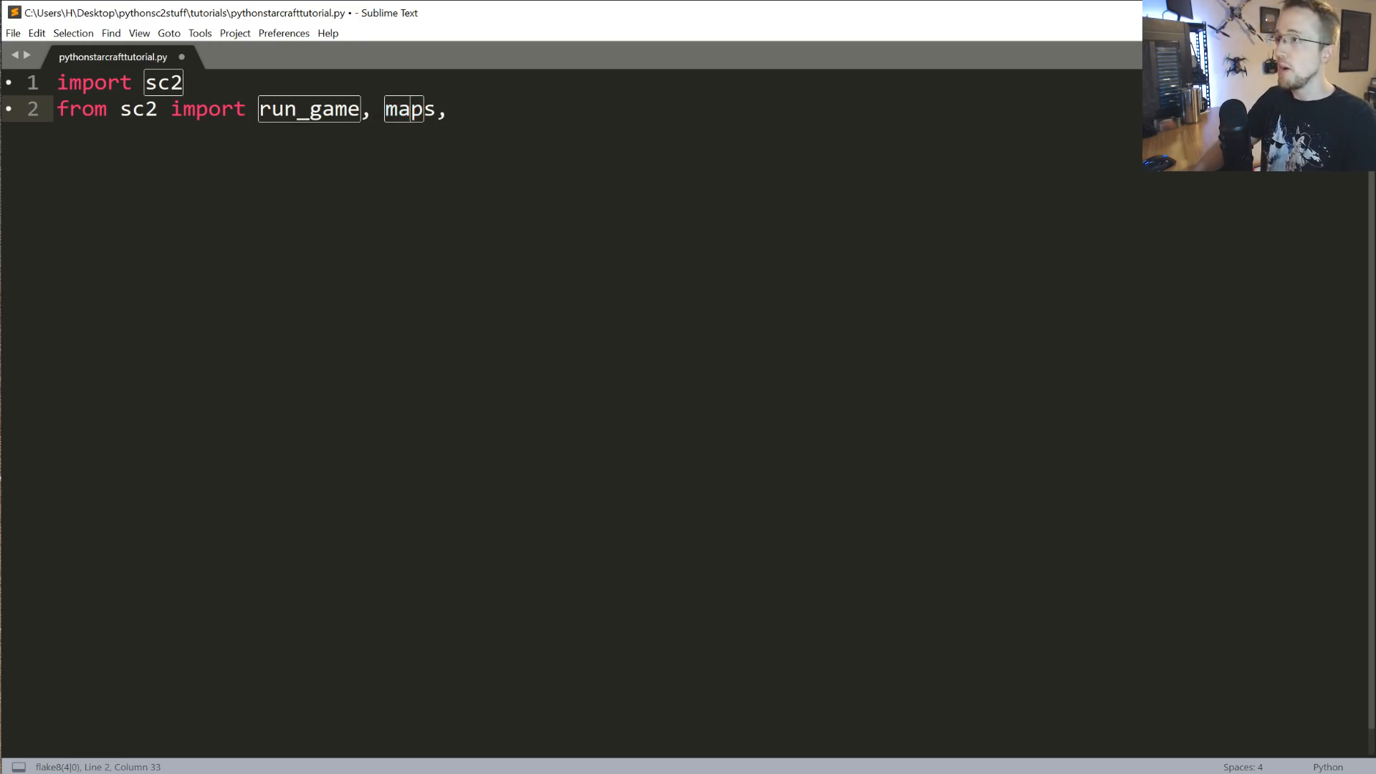
# - Complete the import line with Race and Difficultly and review the Difficultly name
pyautogui.write('Race,')
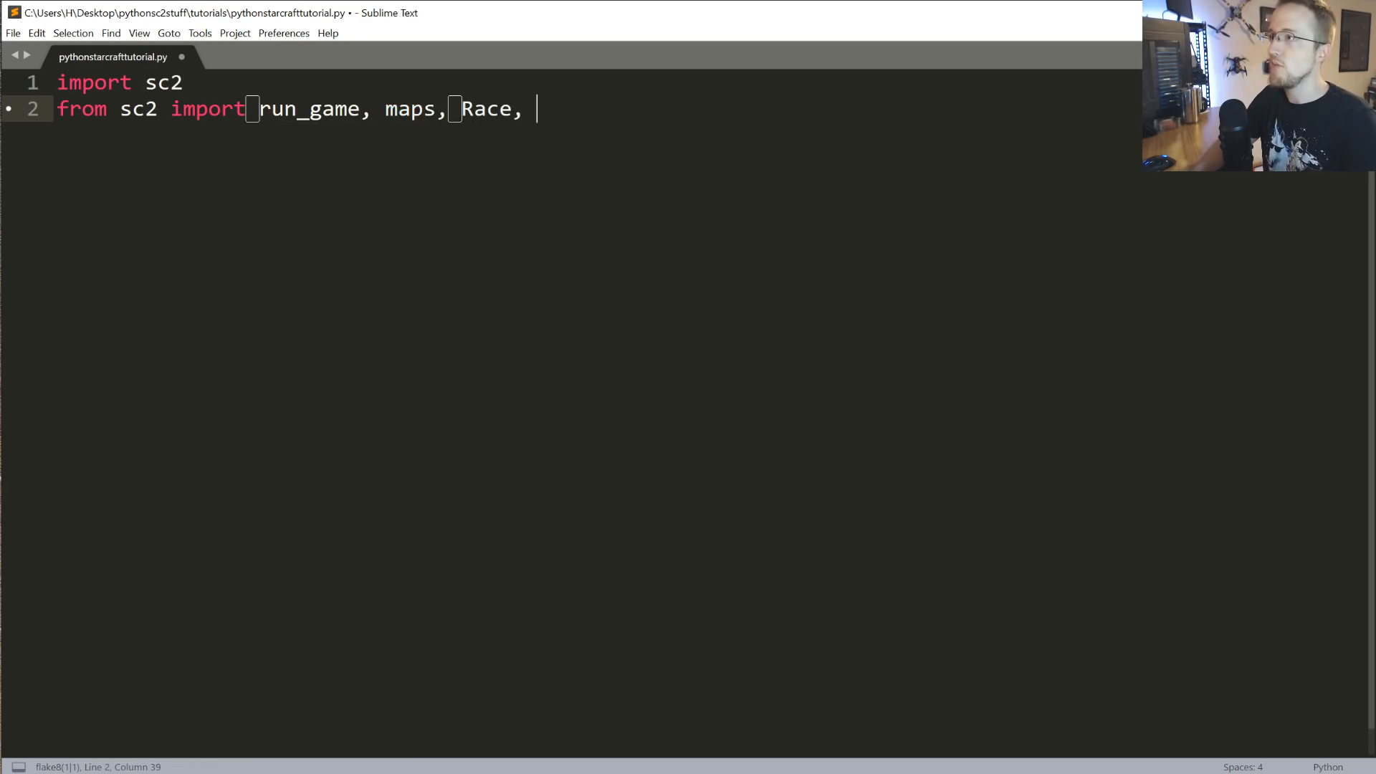
pyautogui.write('Difficul')
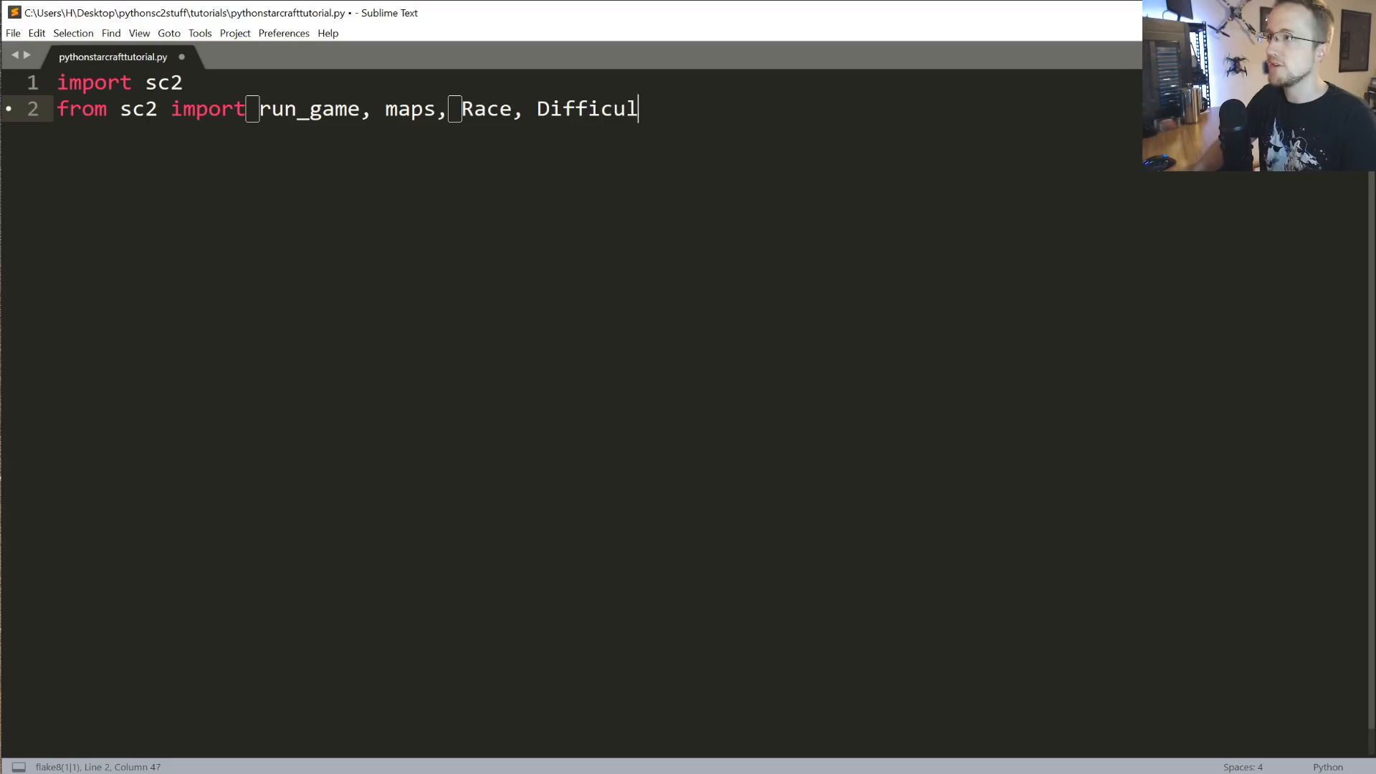
pyautogui.write('tly.')
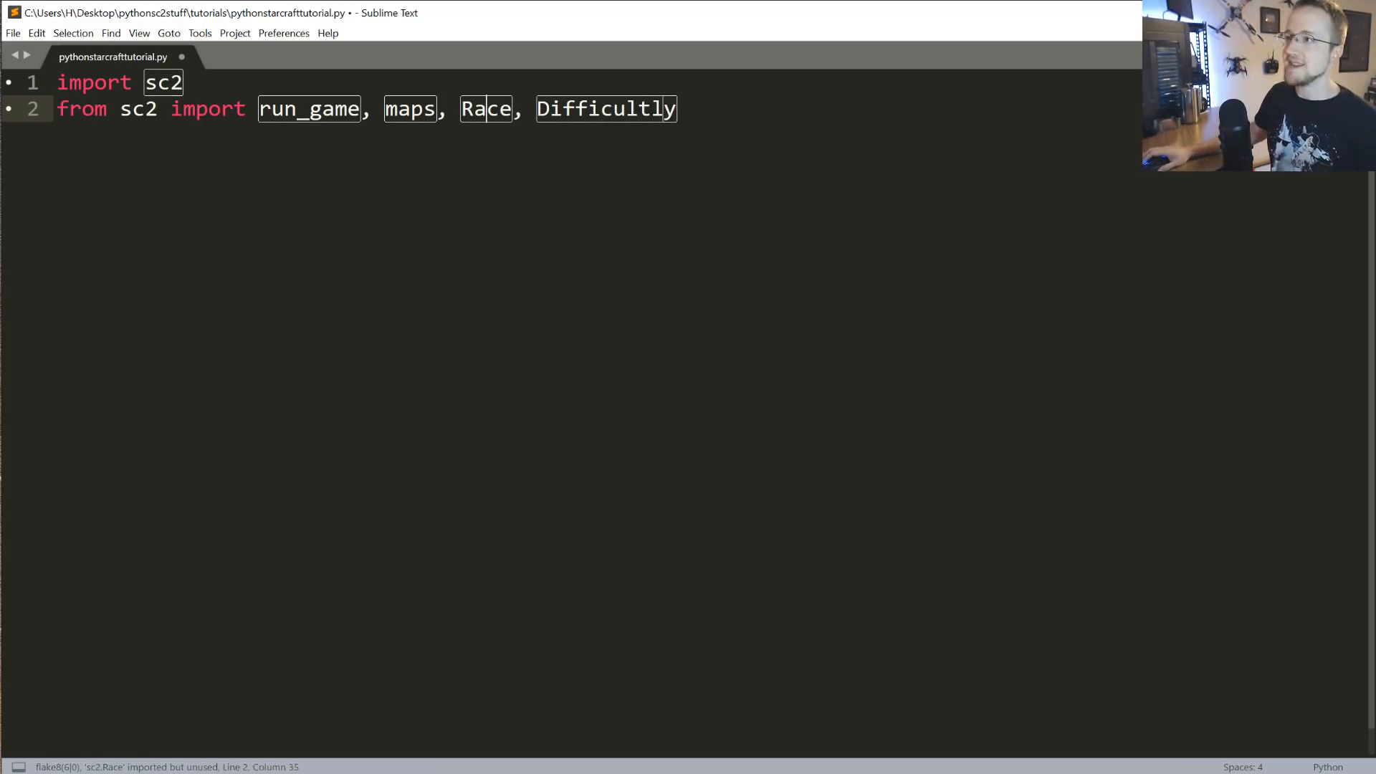
pyautogui.doubleClick(486, 109)
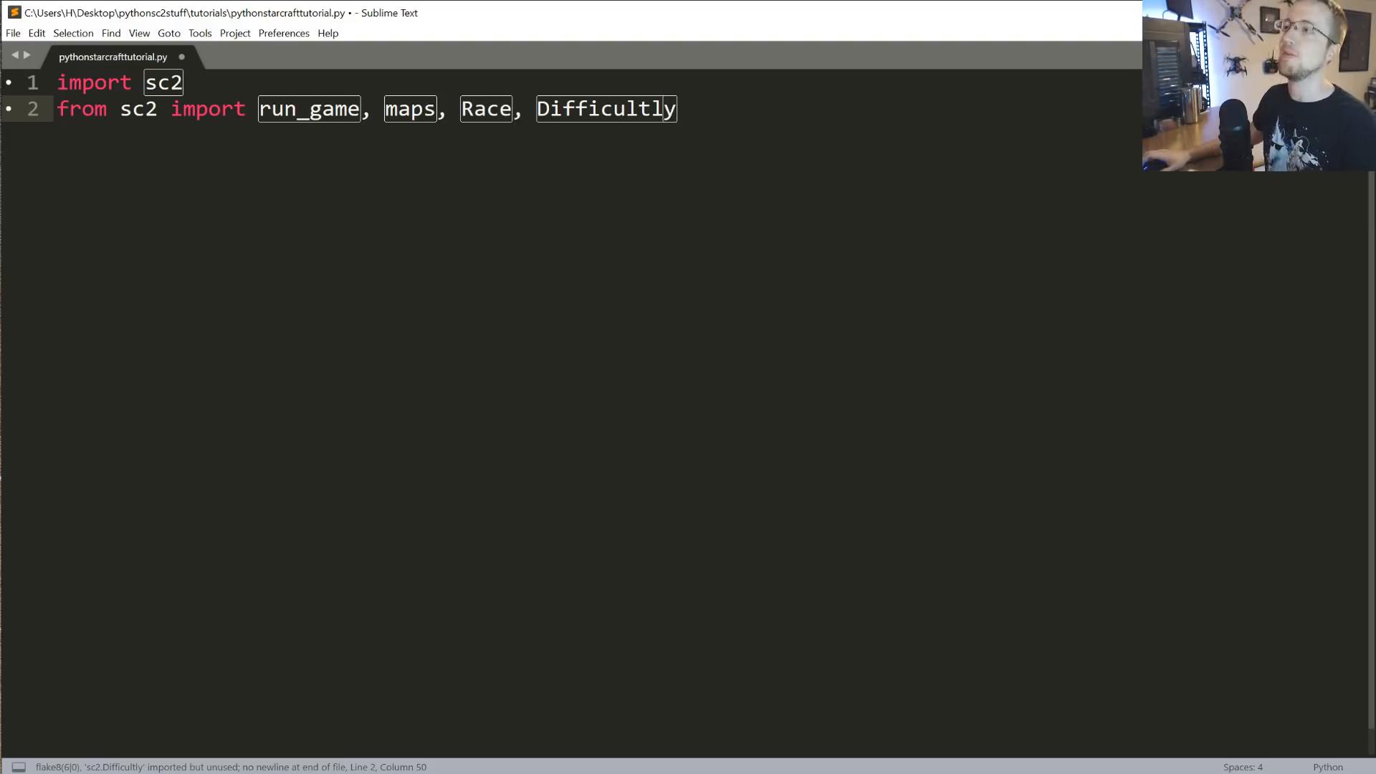
pyautogui.doubleClick(605, 109)
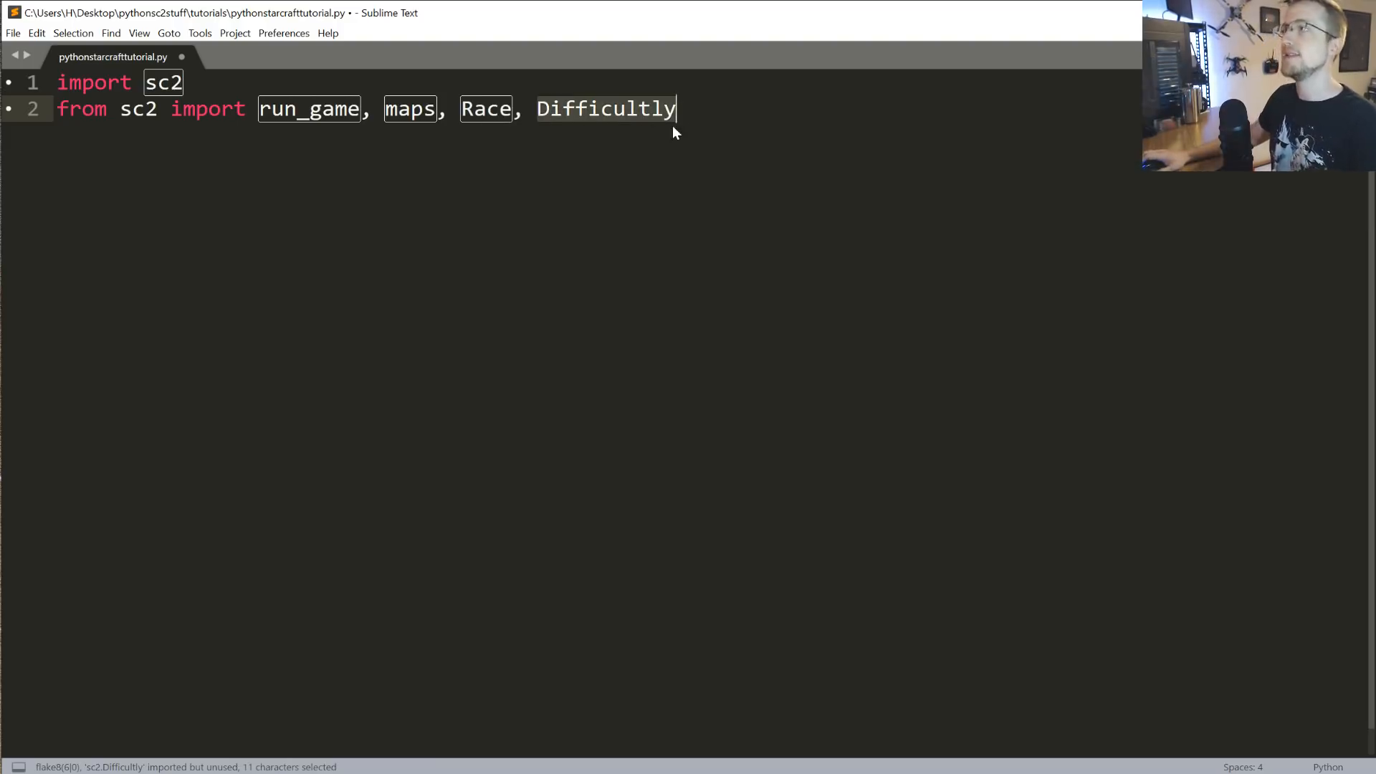
pyautogui.moveTo(704, 124)
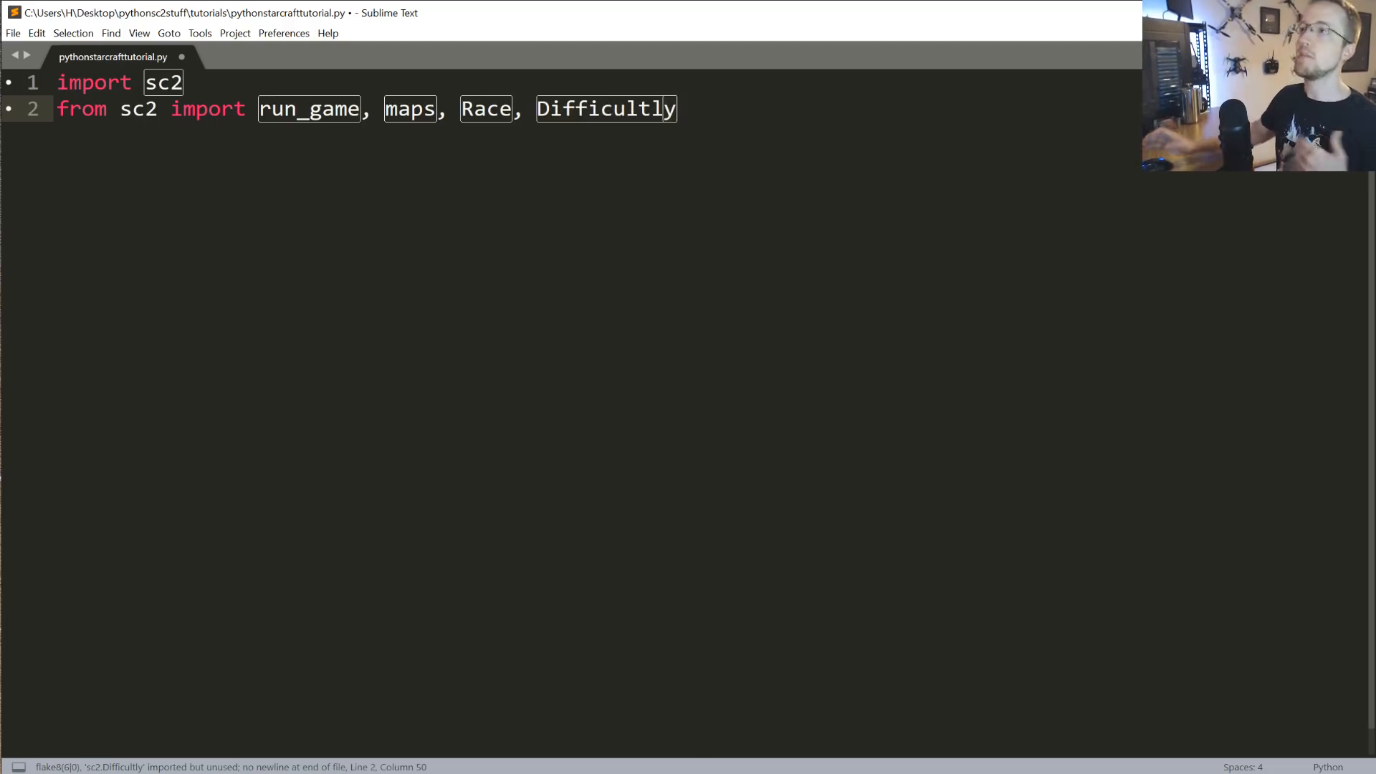
pyautogui.moveTo(727, 126)
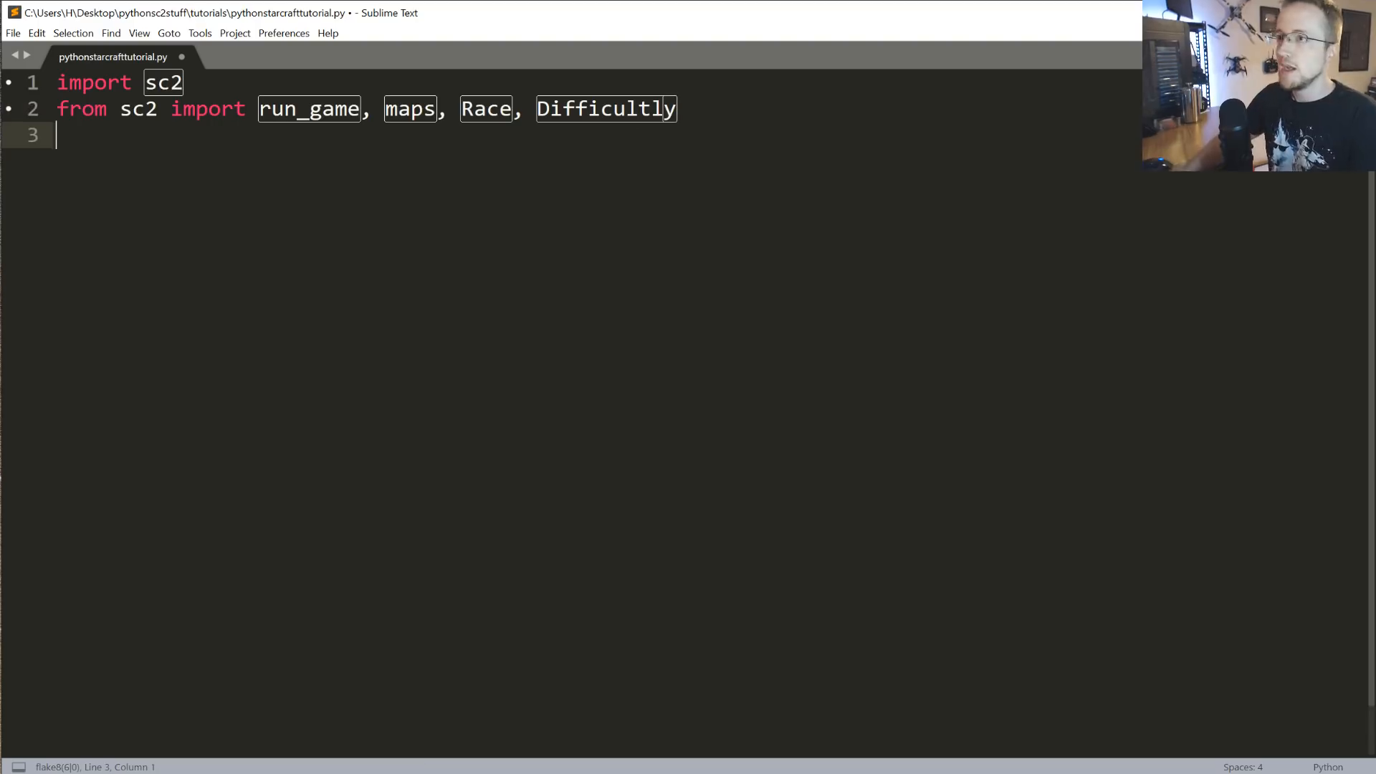
# - Add 'from sc2.player import Bot, Computer' and start 'class SentdeBot(sc2.BotAI)'
pyautogui.write('from sc2')
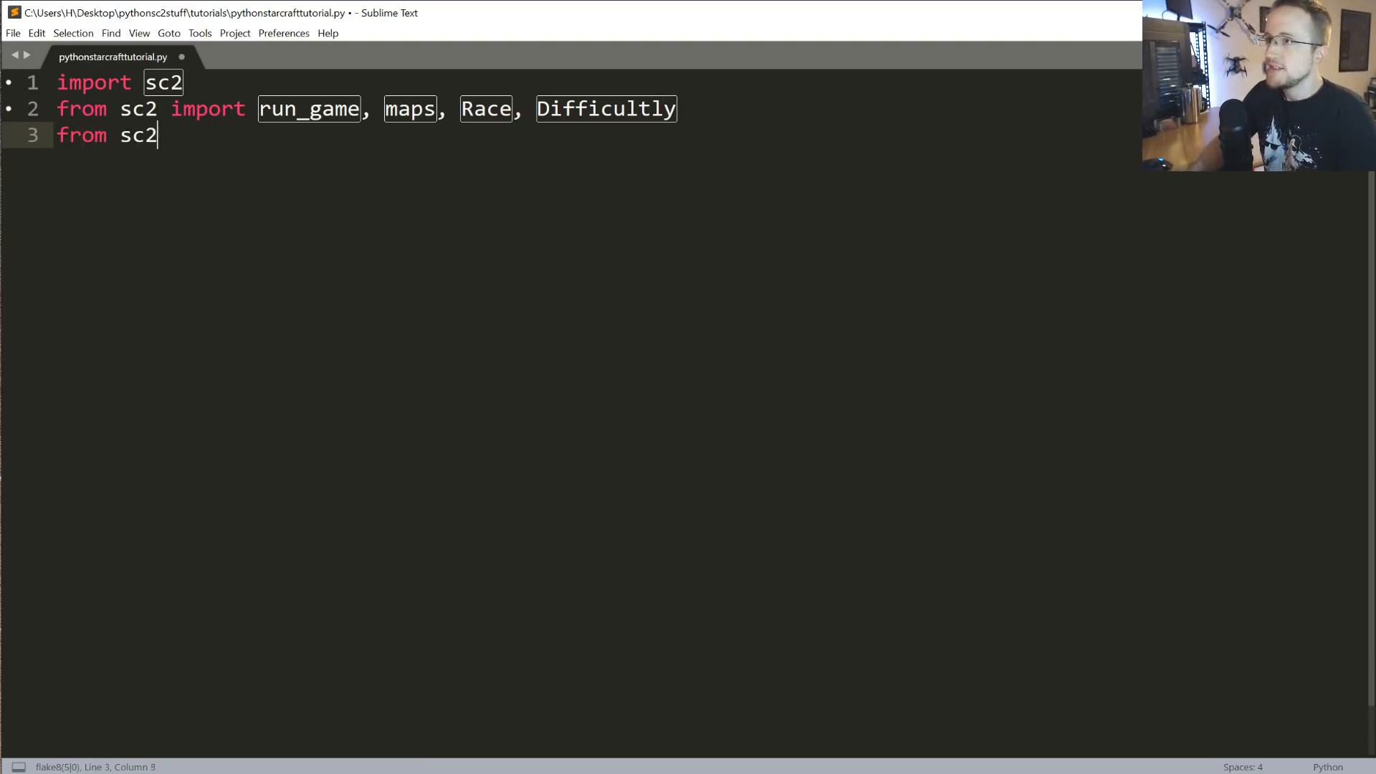
pyautogui.write('.player import Bot, Computer')
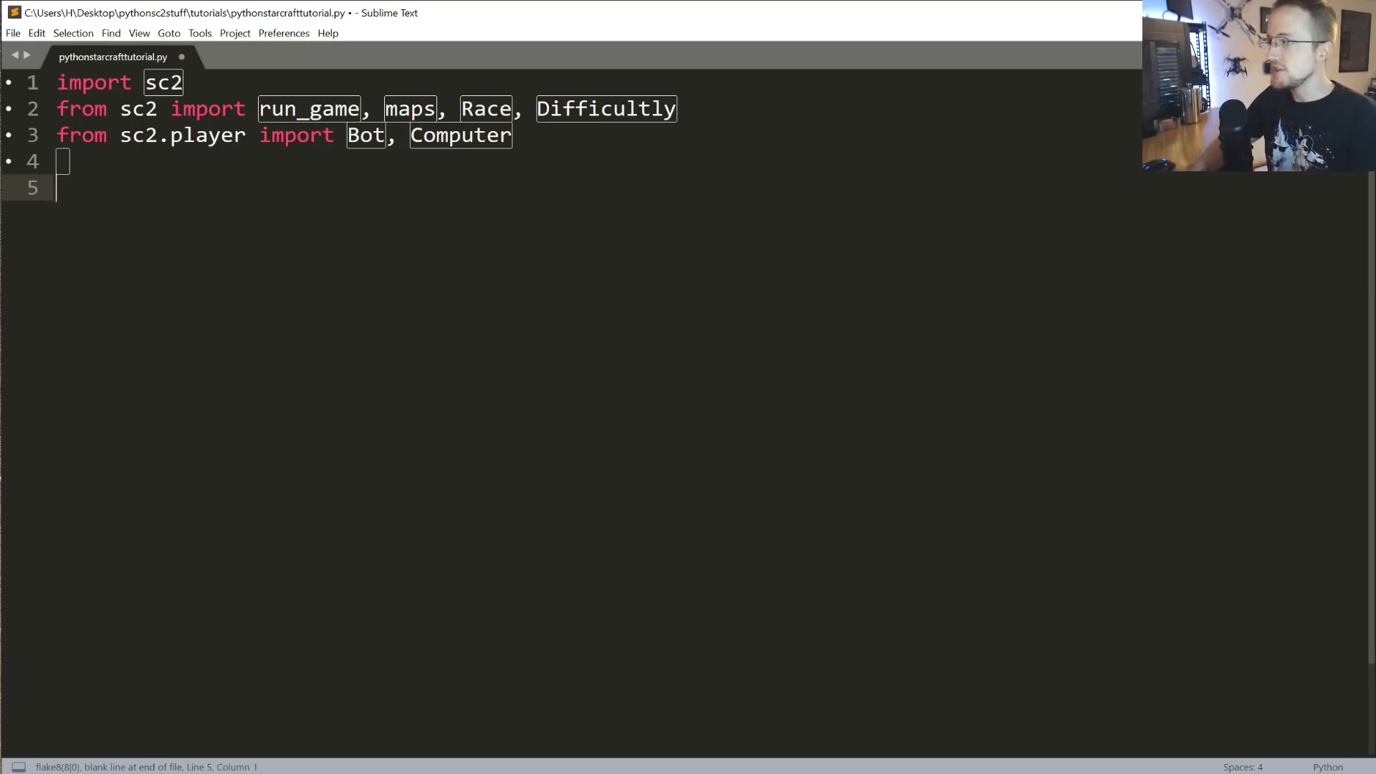
pyautogui.write('class Sentde')
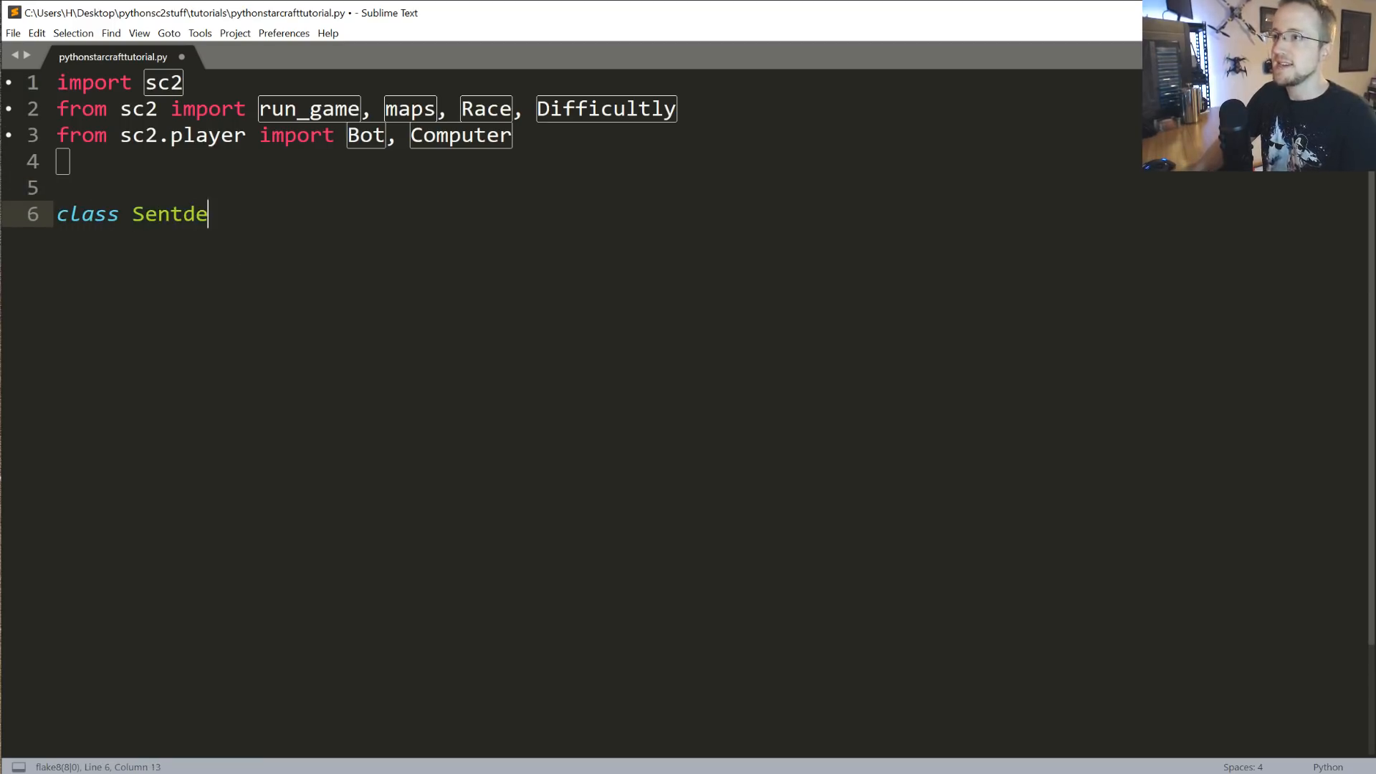
pyautogui.write('Bot()')
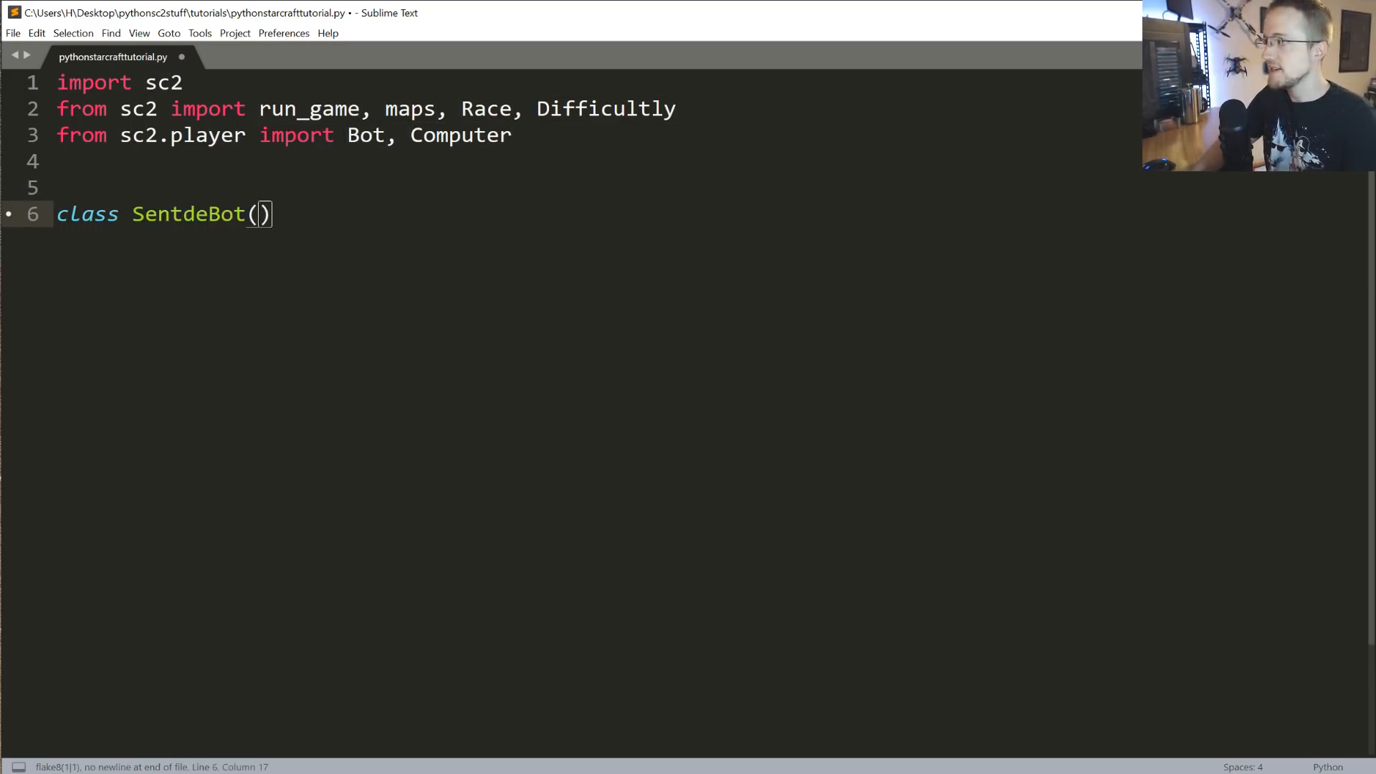
pyautogui.write('sc2.B')
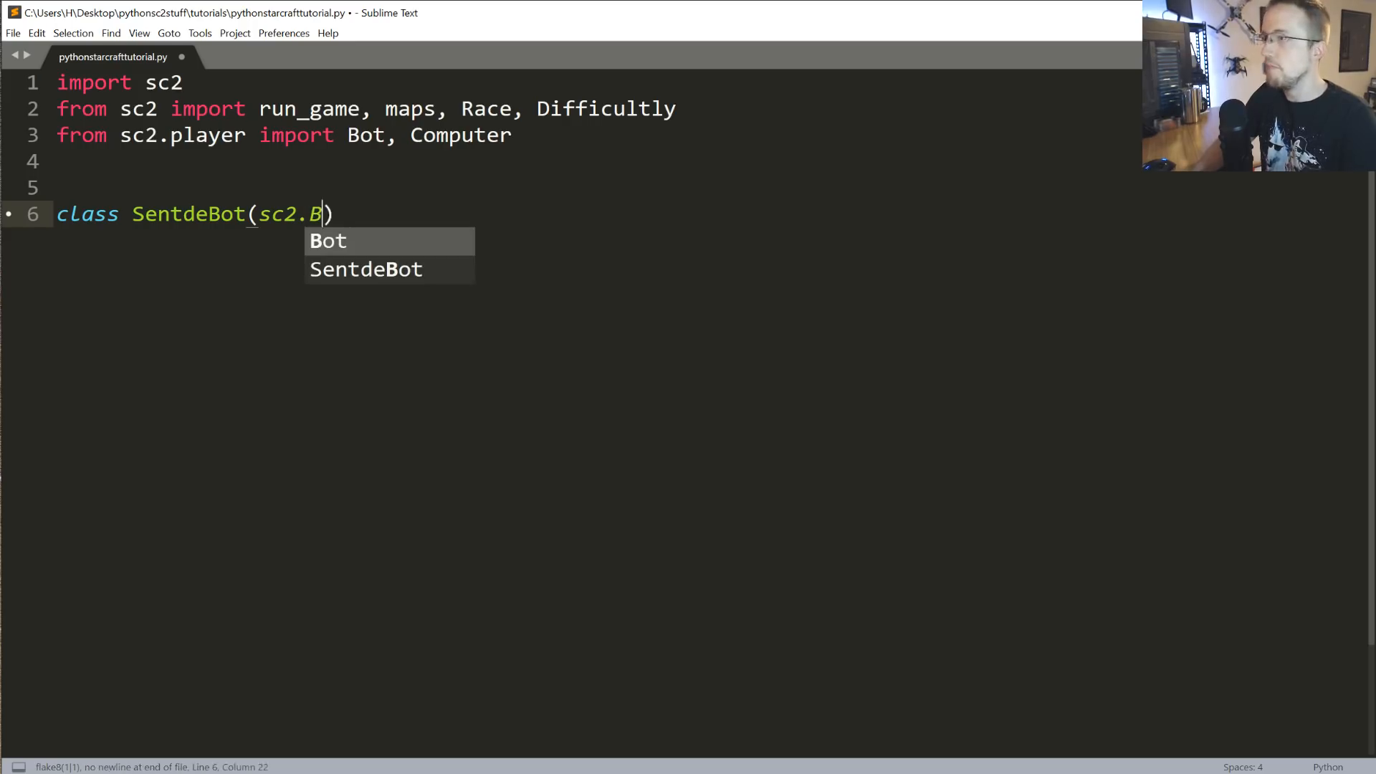
pyautogui.write('otAI')
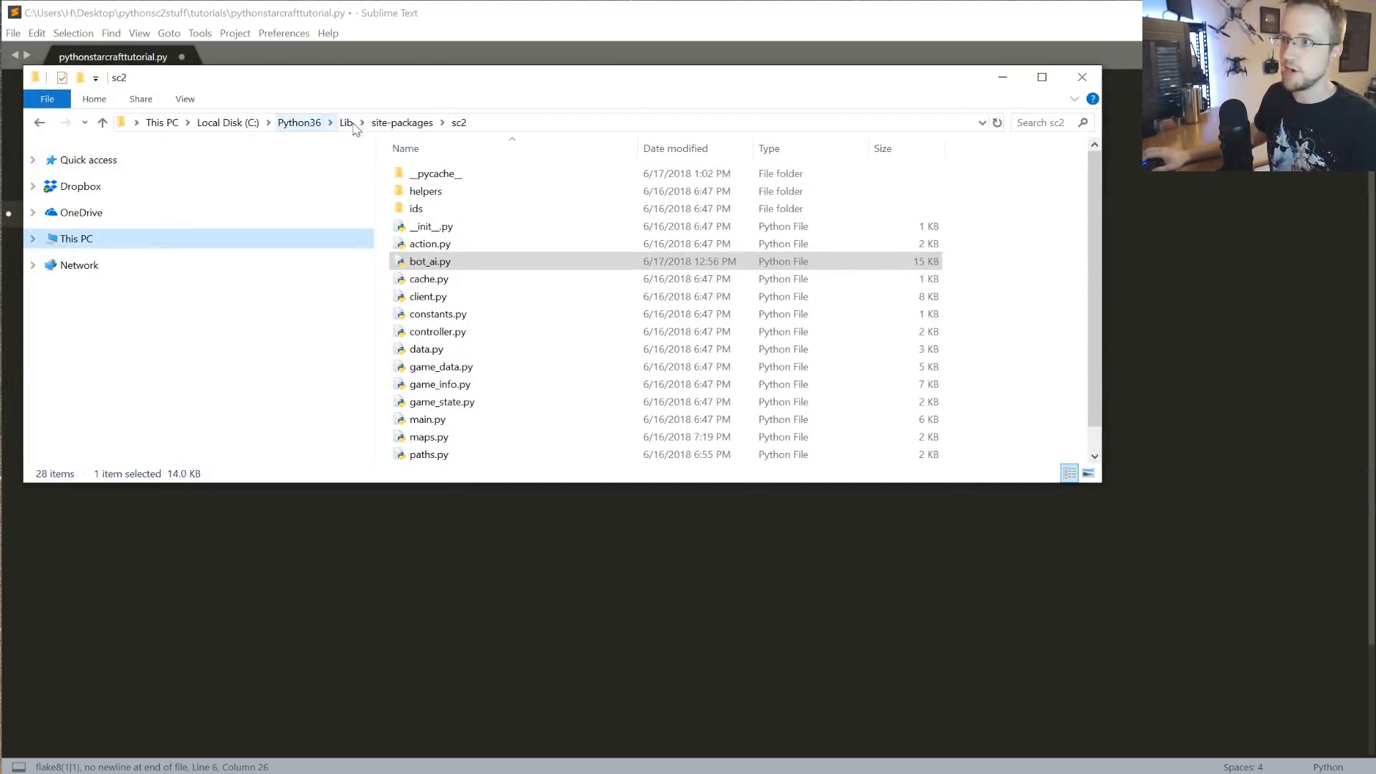
pyautogui.moveTo(439, 319)
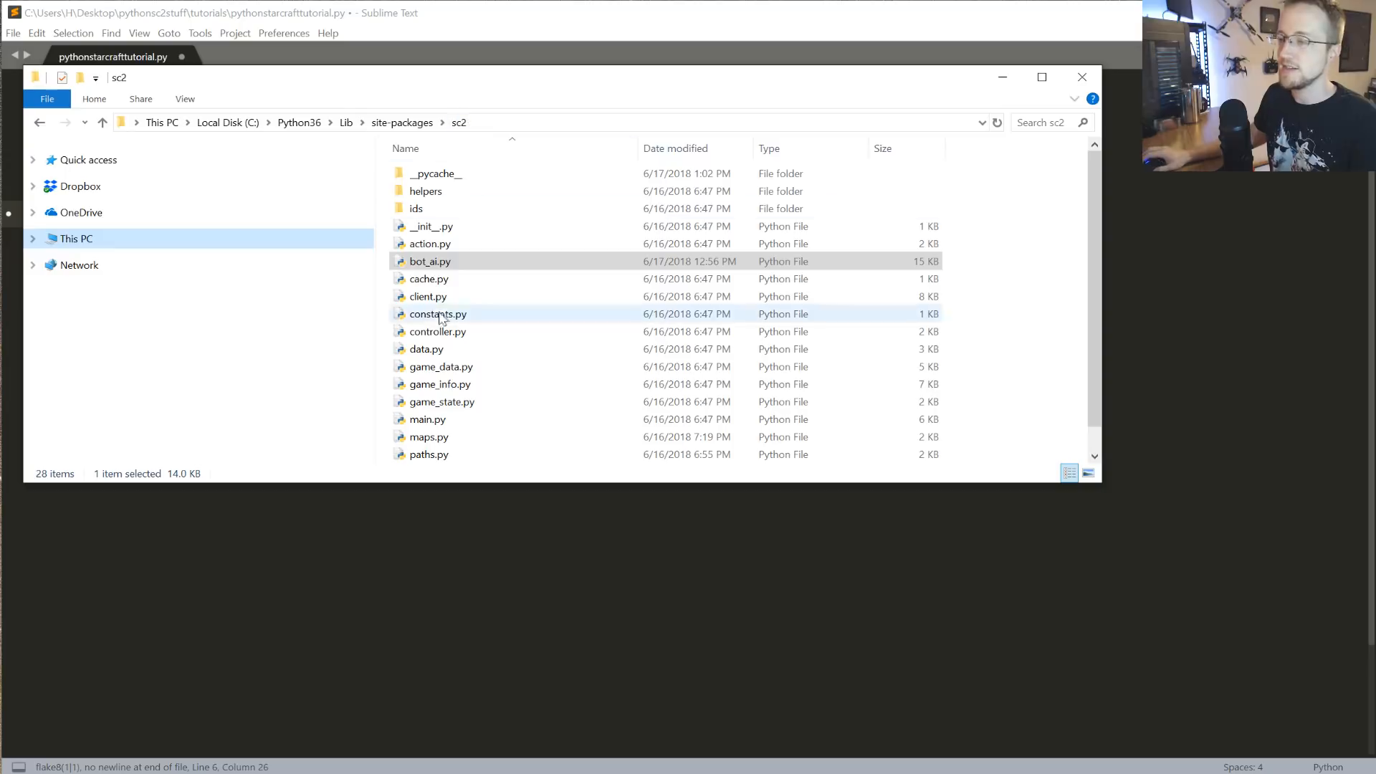
# - Open the sc2 package's bot_ai.py for editing in IDLE
pyautogui.rightClick(430, 261)
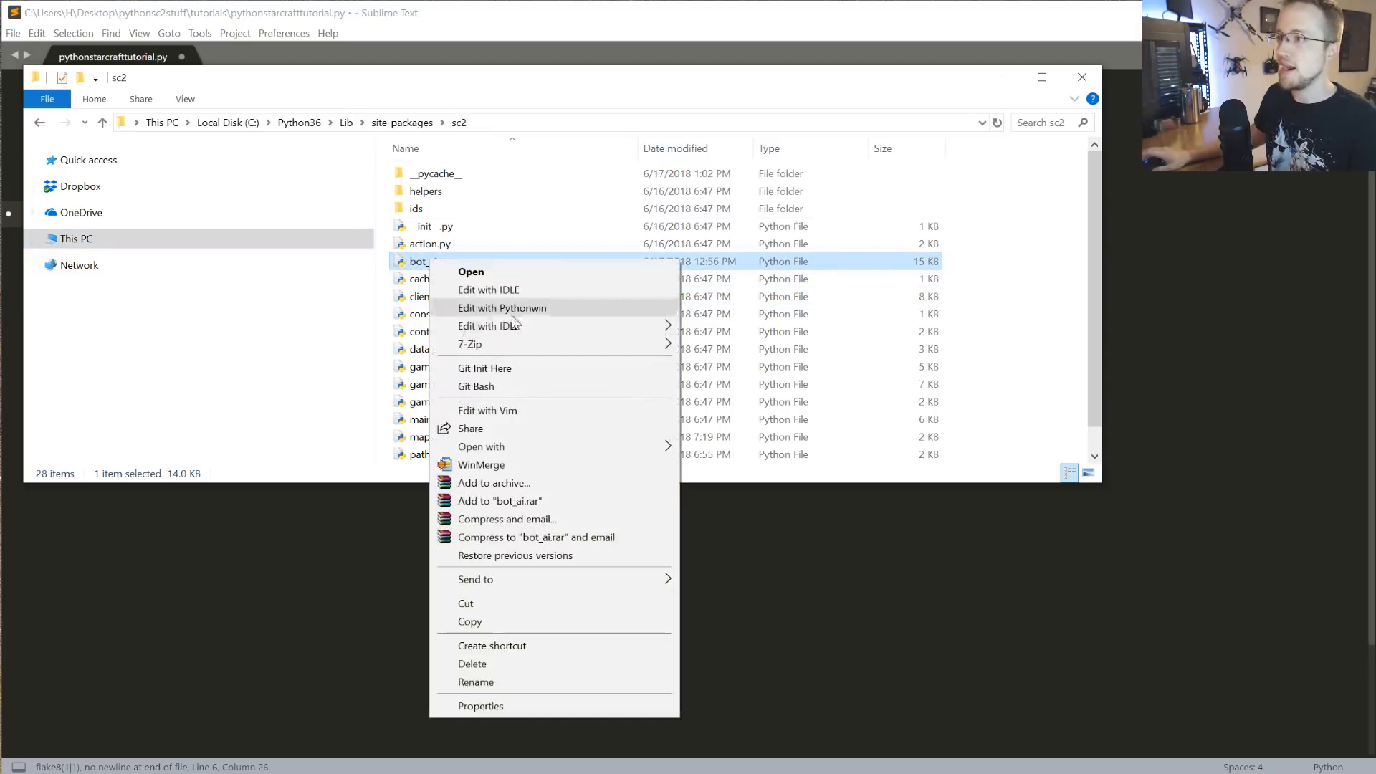
pyautogui.click(502, 307)
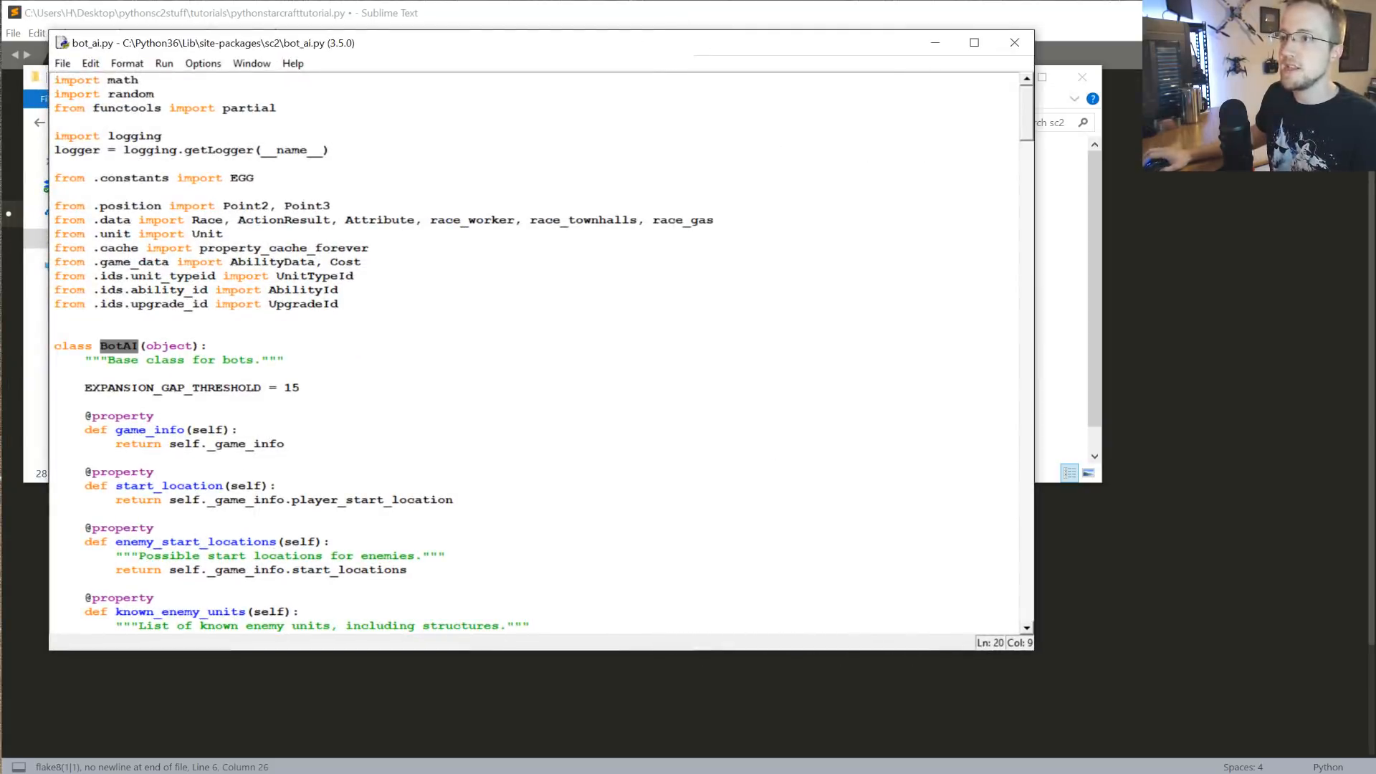
pyautogui.scroll(-3)
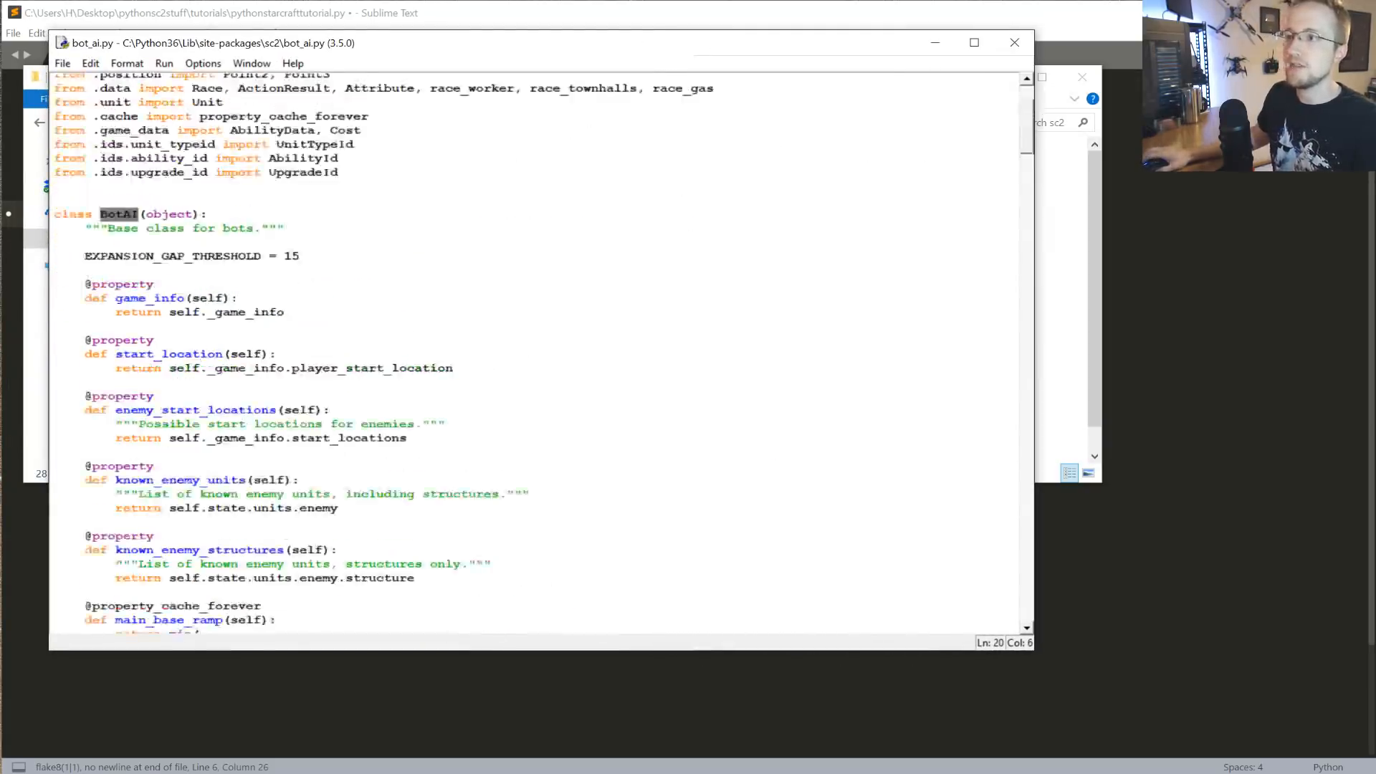
pyautogui.scroll(-3)
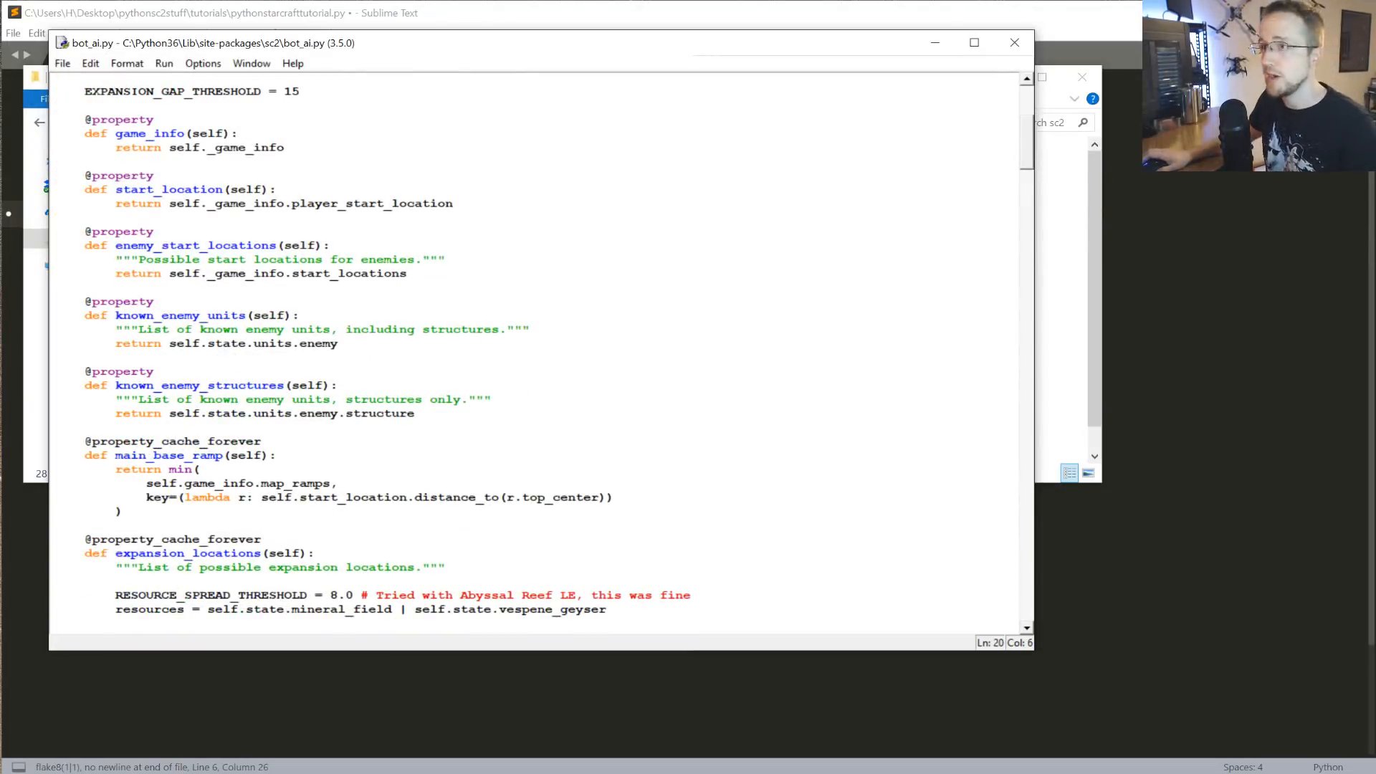
pyautogui.doubleClick(191, 246)
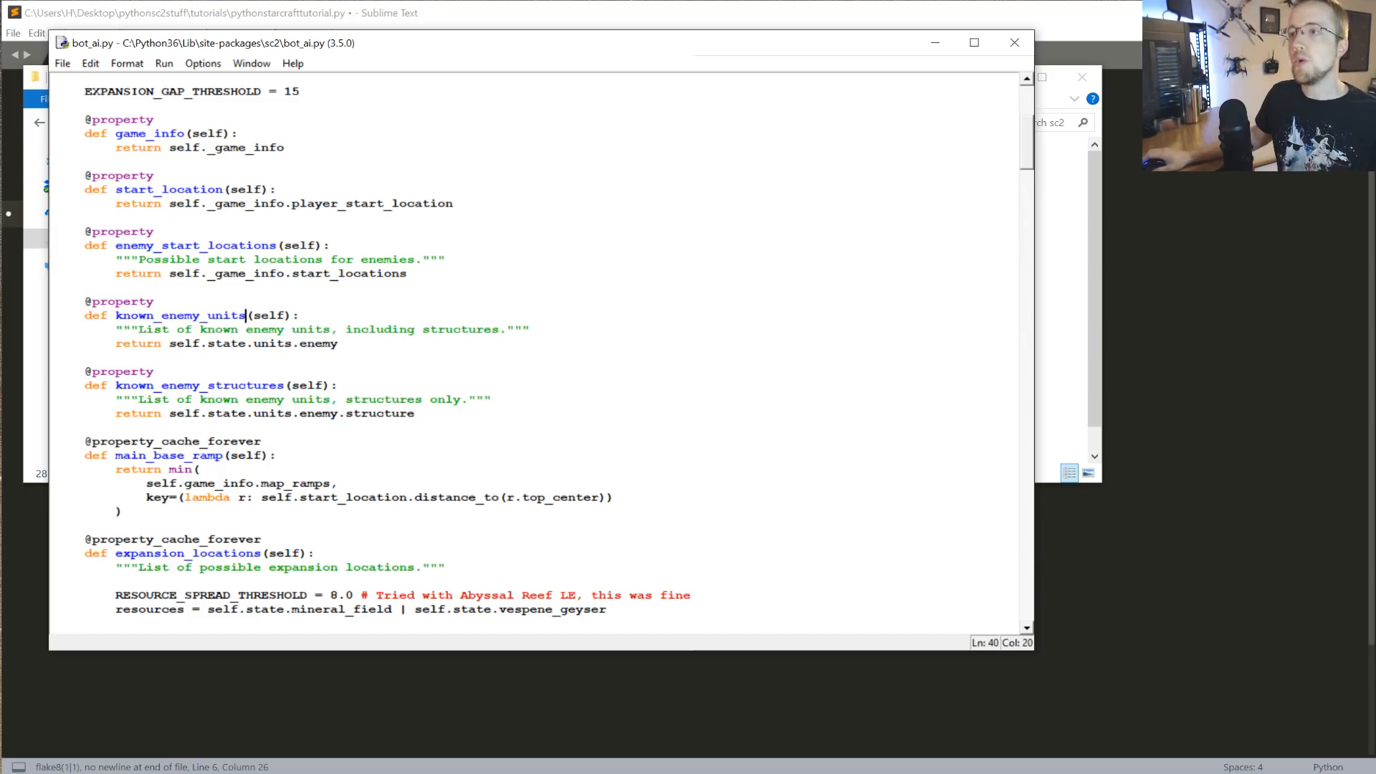
pyautogui.doubleClick(176, 315)
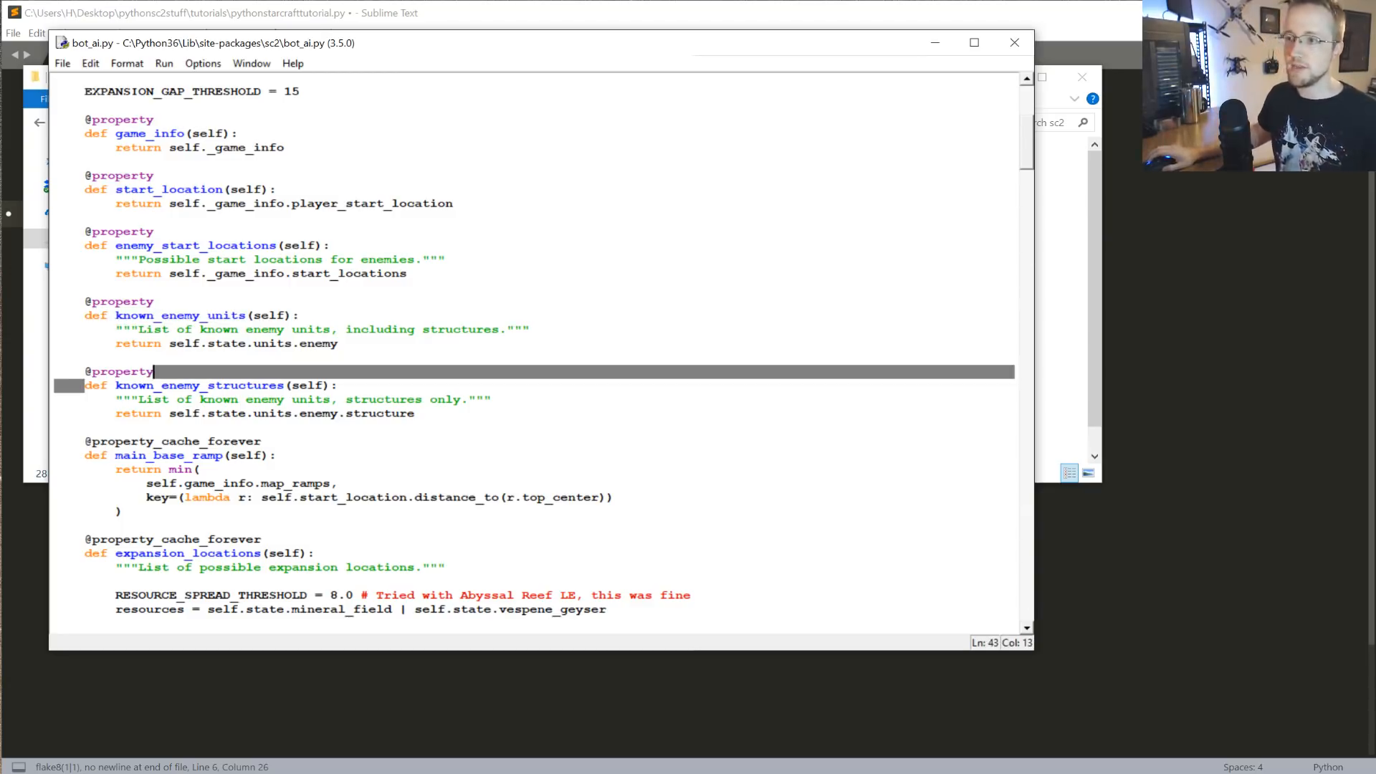
pyautogui.scroll(-3)
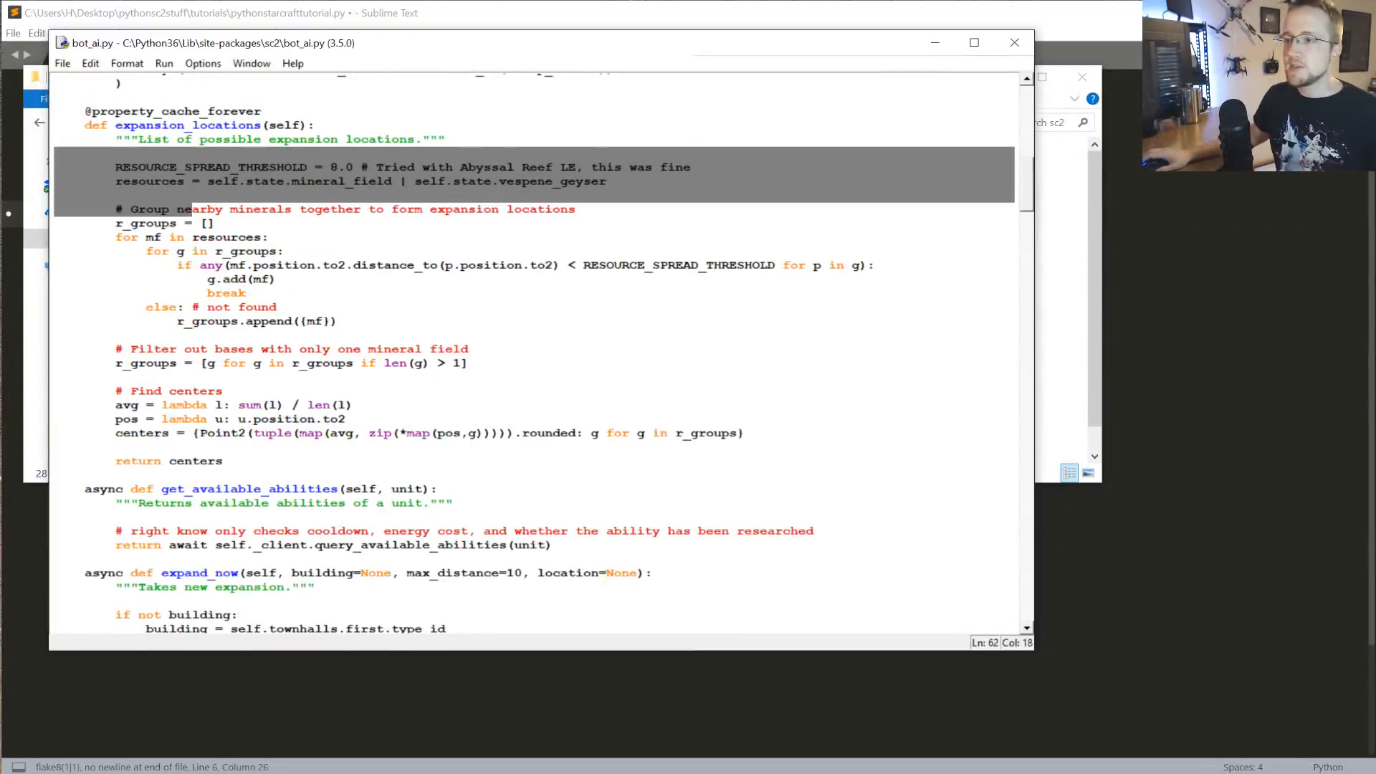
pyautogui.scroll(-3)
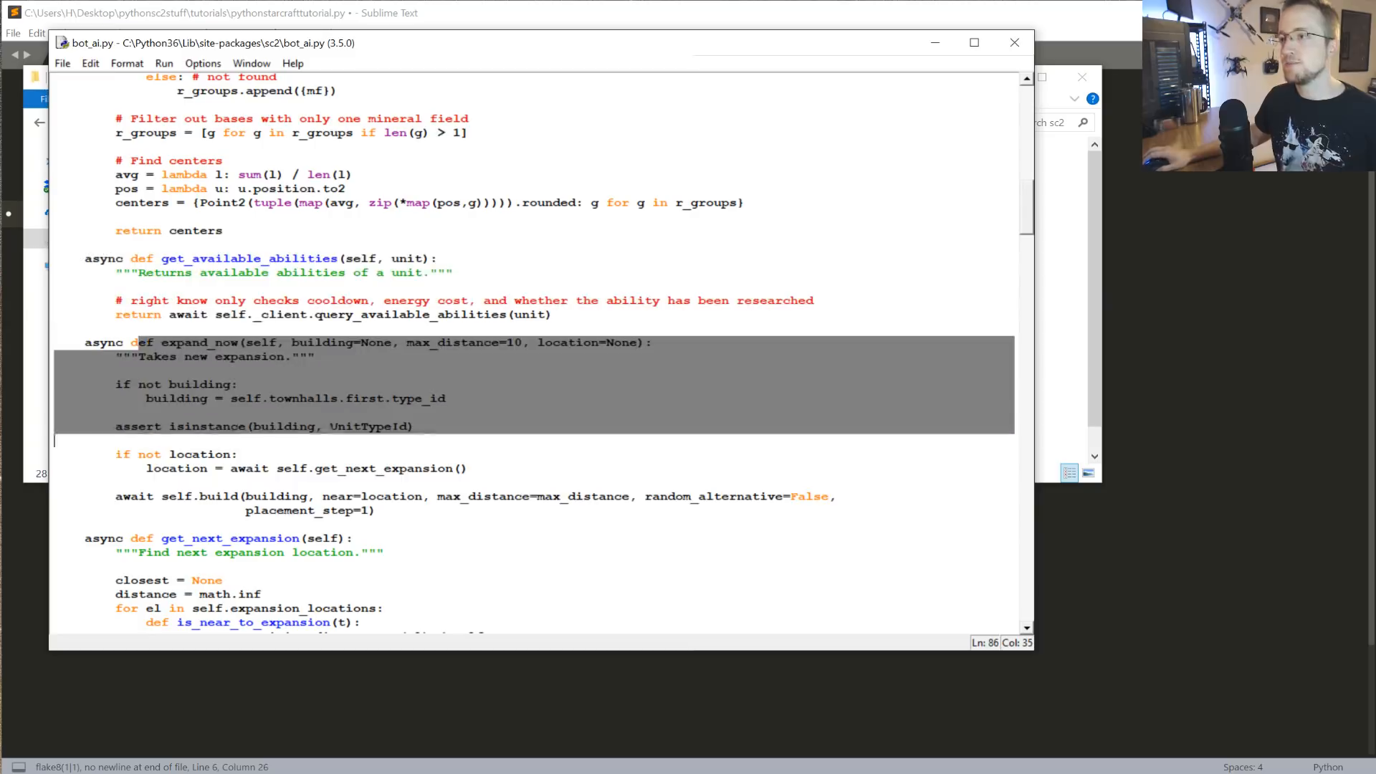
pyautogui.click(342, 510)
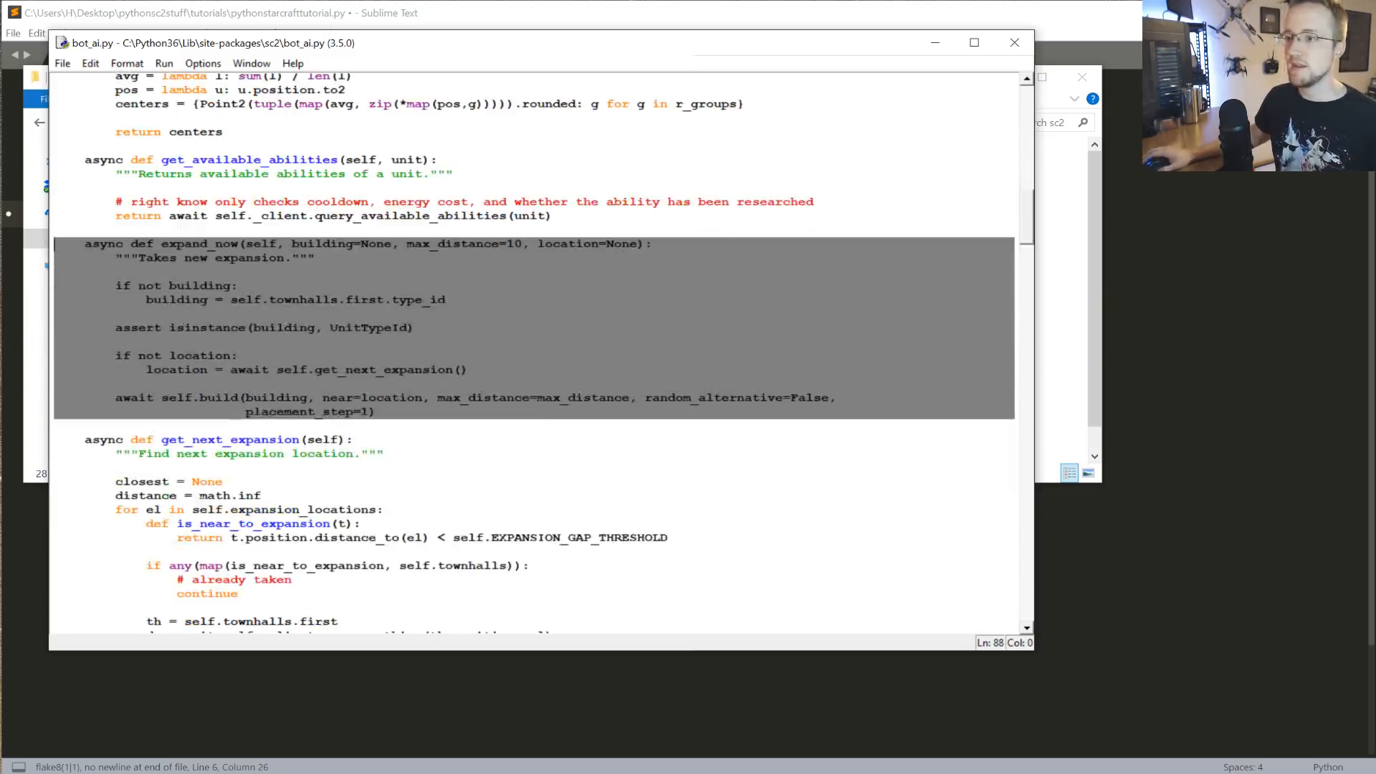
pyautogui.scroll(-3)
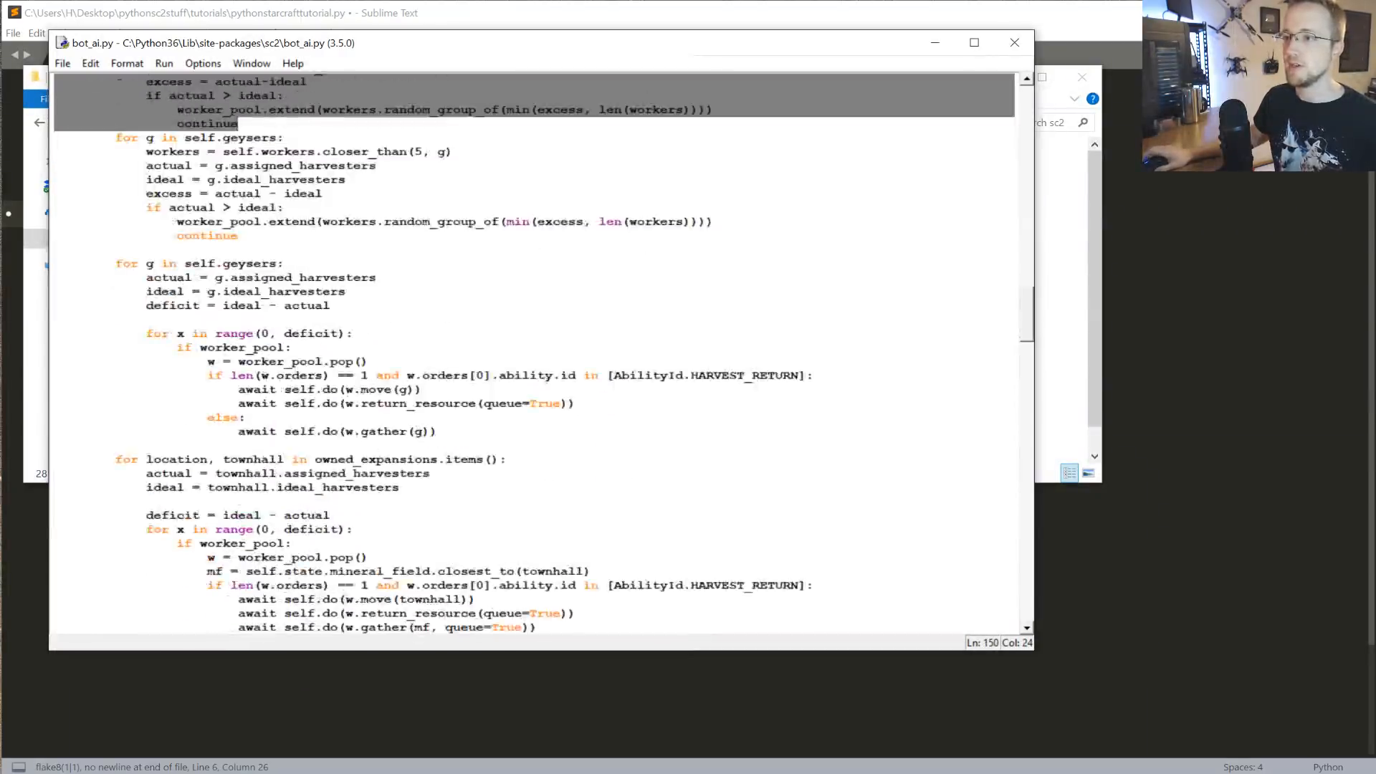
pyautogui.scroll(-3)
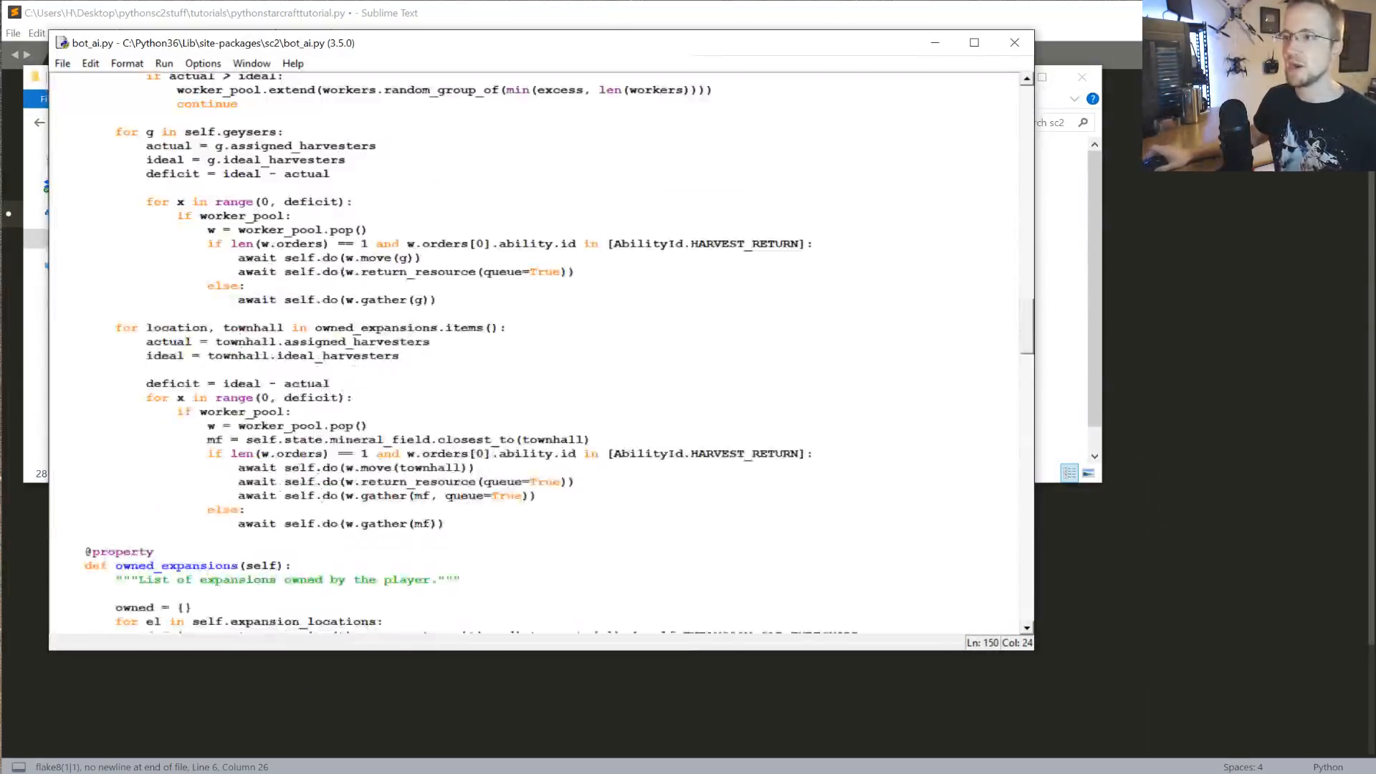
pyautogui.scroll(-3)
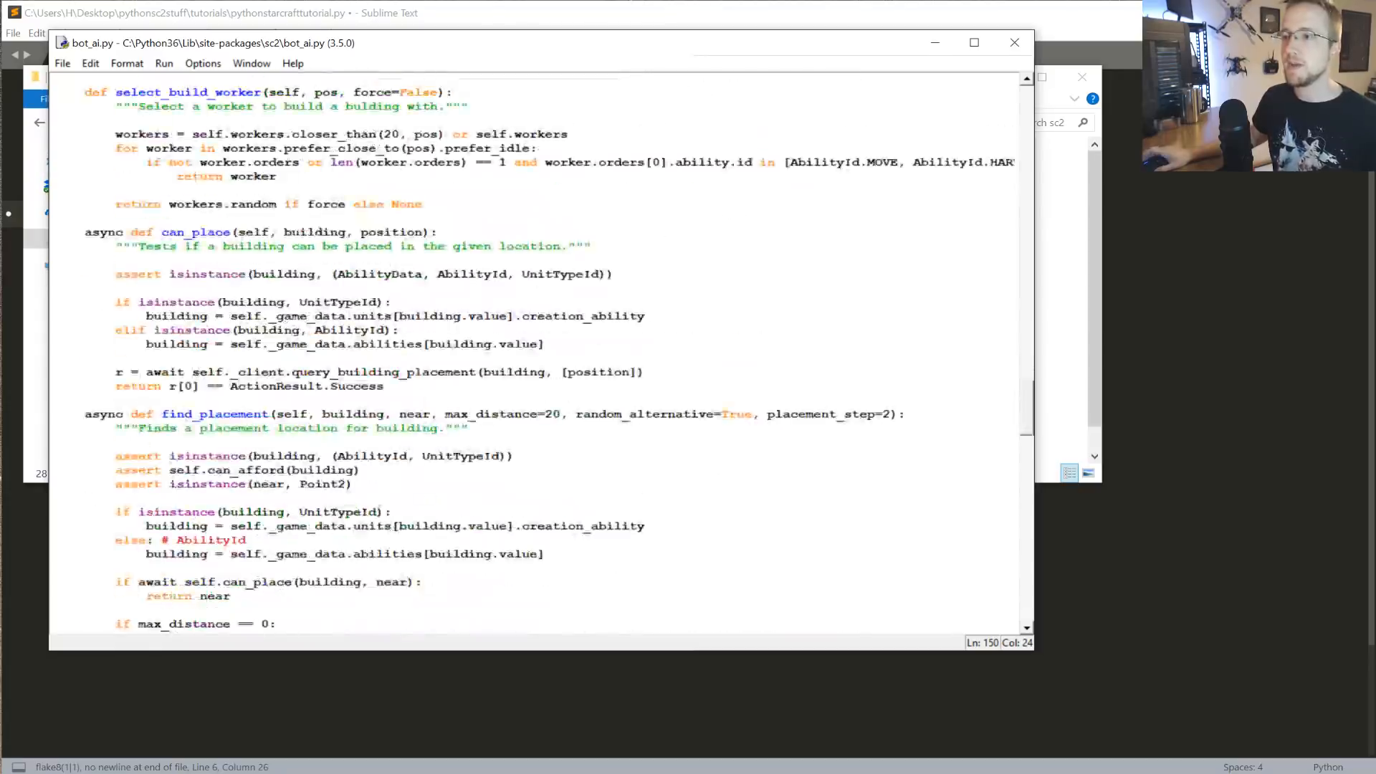
pyautogui.scroll(-3)
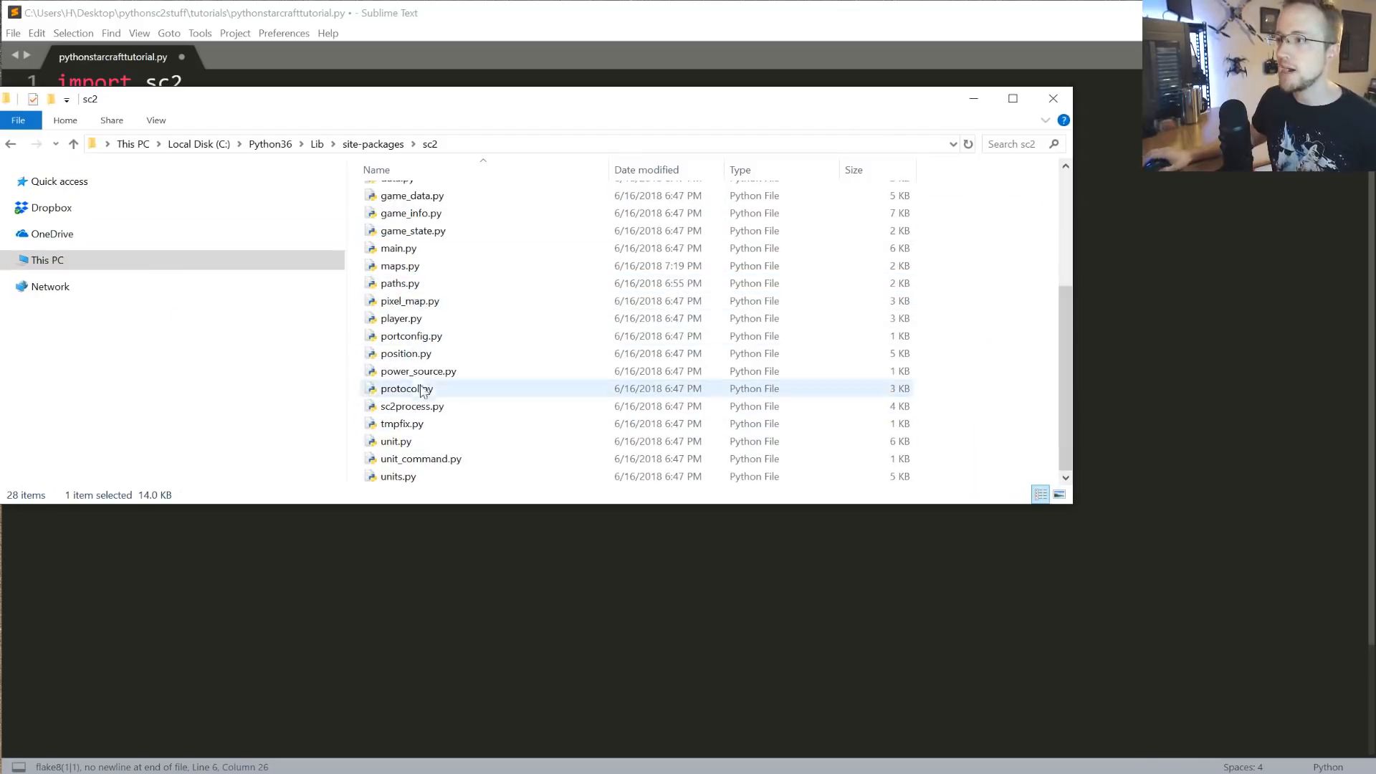
# - Open paths.py in IDLE 3.5 to check BASEDIR, then return to the bot script
pyautogui.rightClick(398, 282)
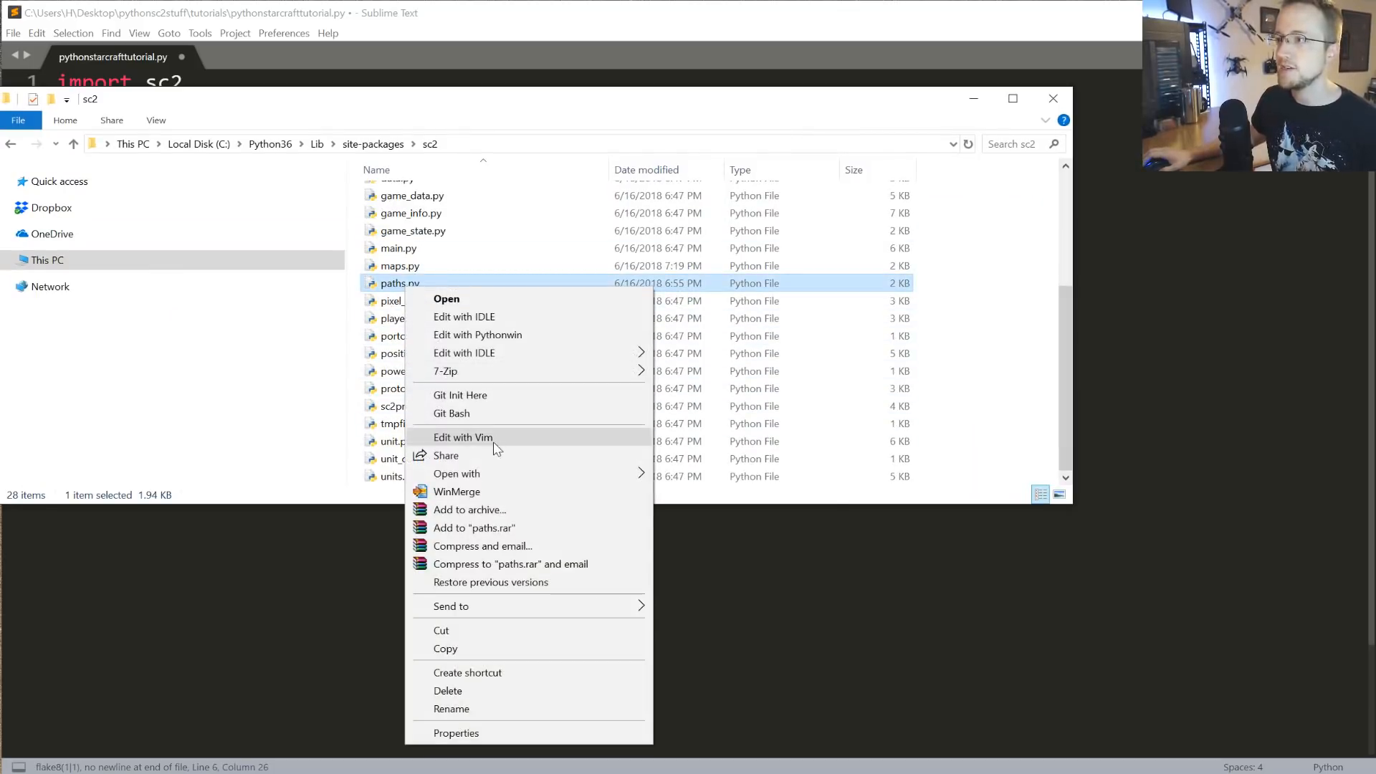
pyautogui.moveTo(508, 469)
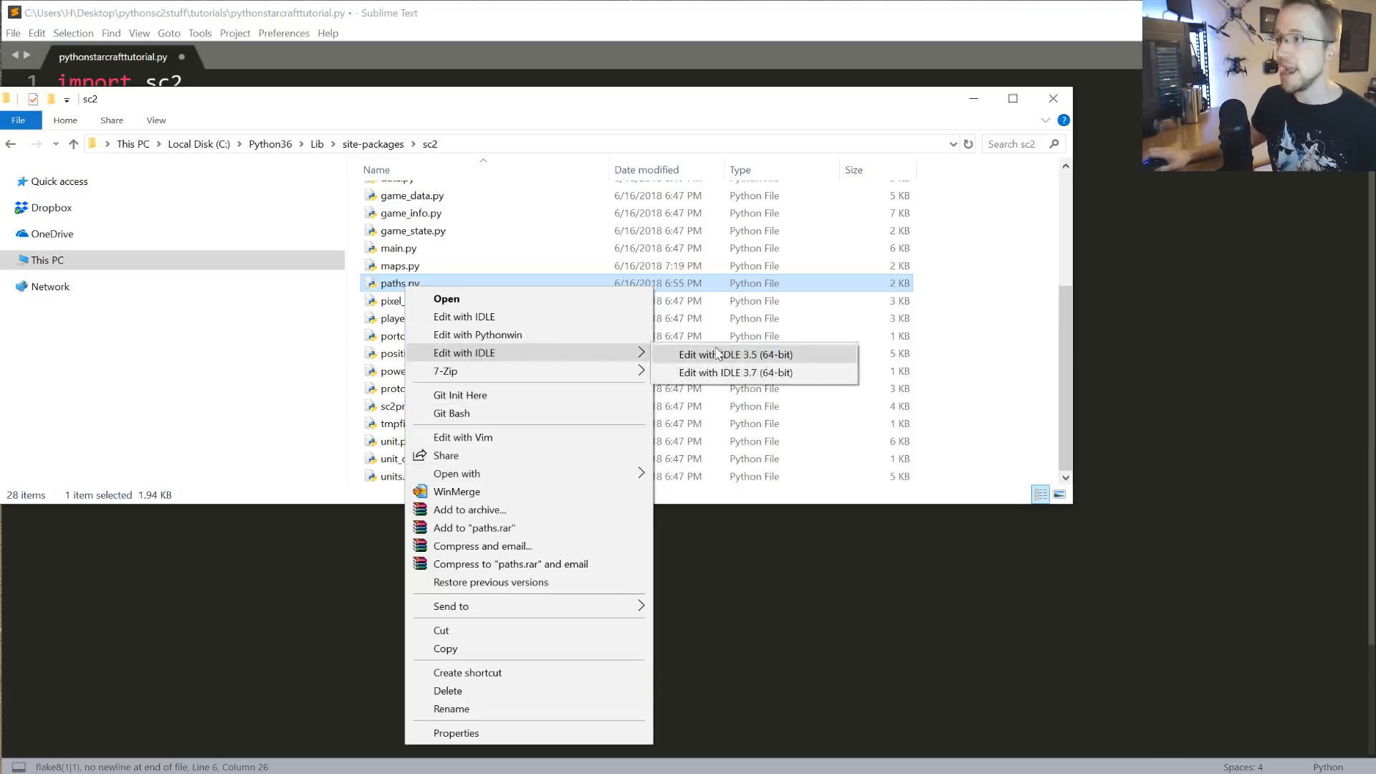
pyautogui.click(736, 355)
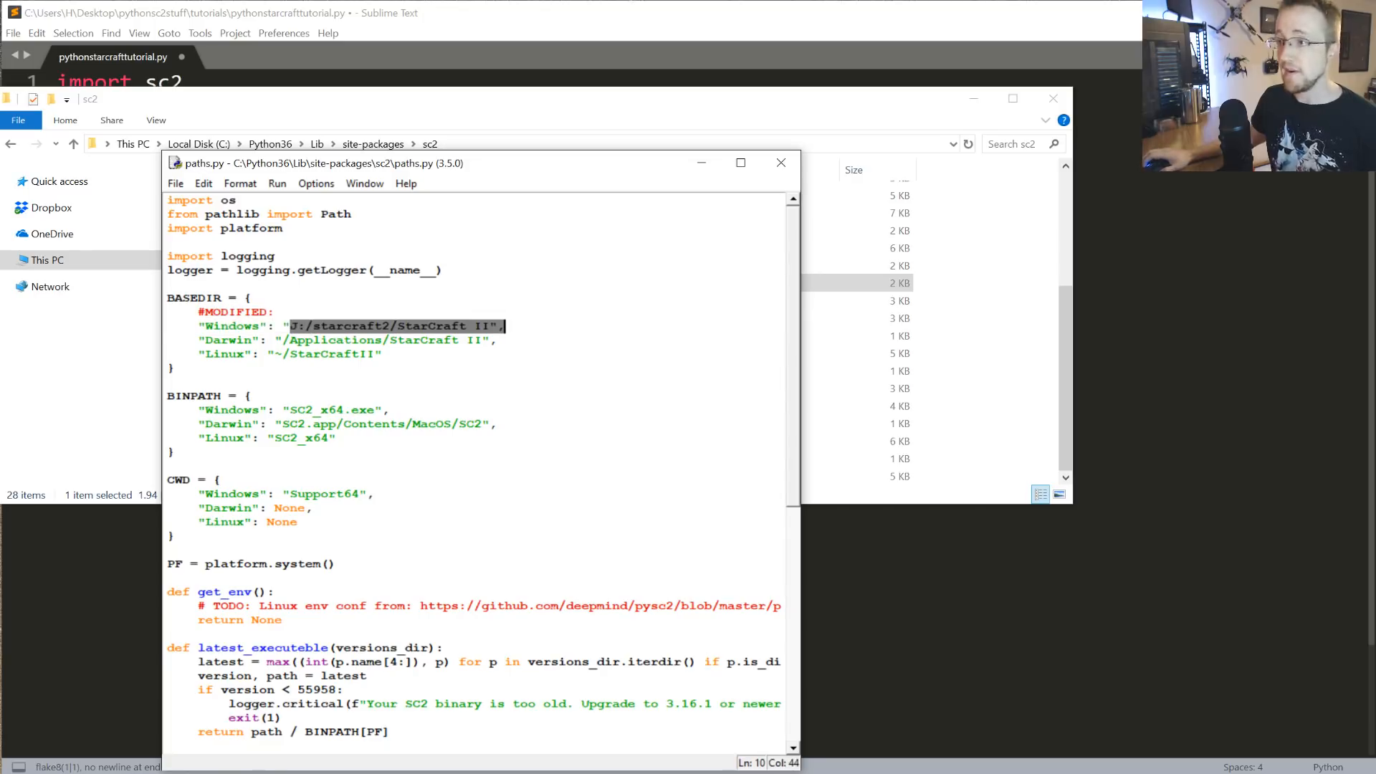
pyautogui.click(782, 162)
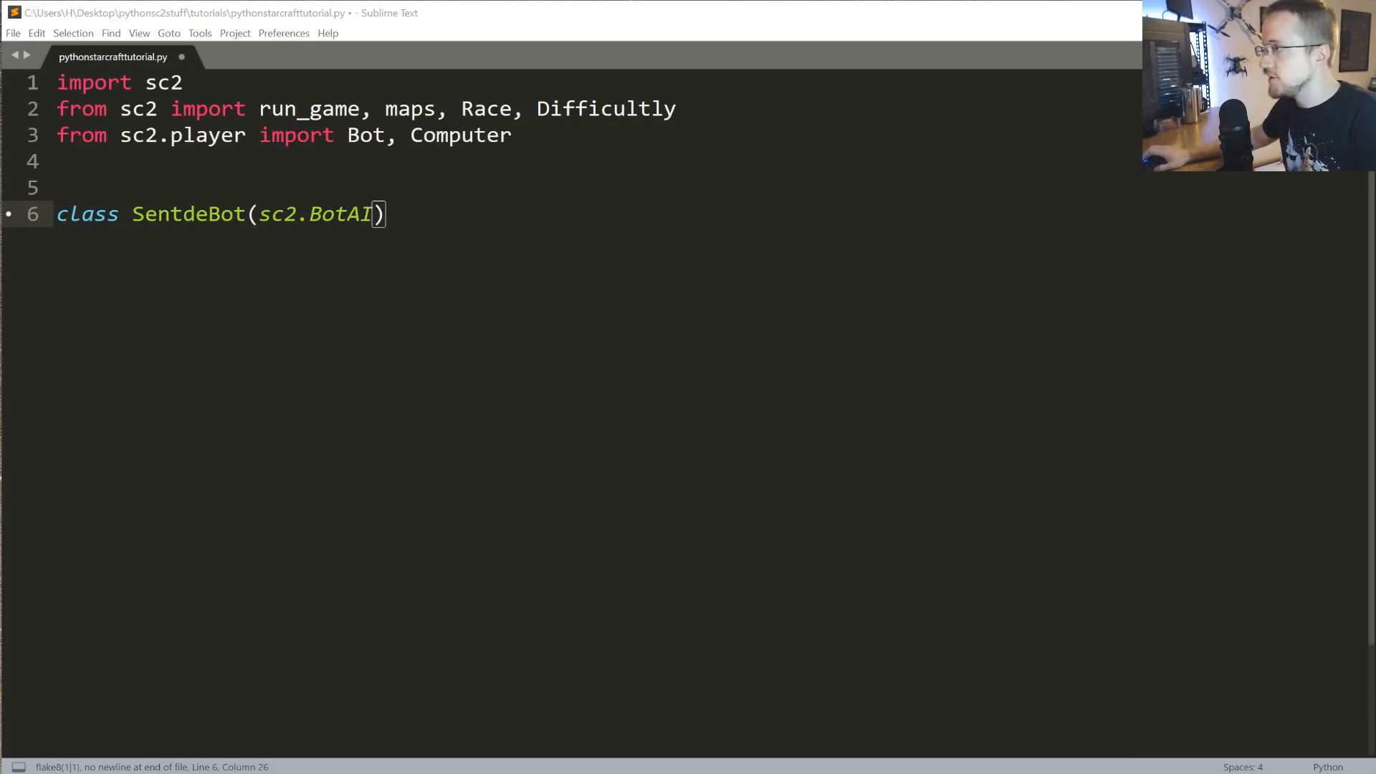
# - Define 'async def on_step(self, iteration):' inside the SentdeBot class
pyautogui.write(':')
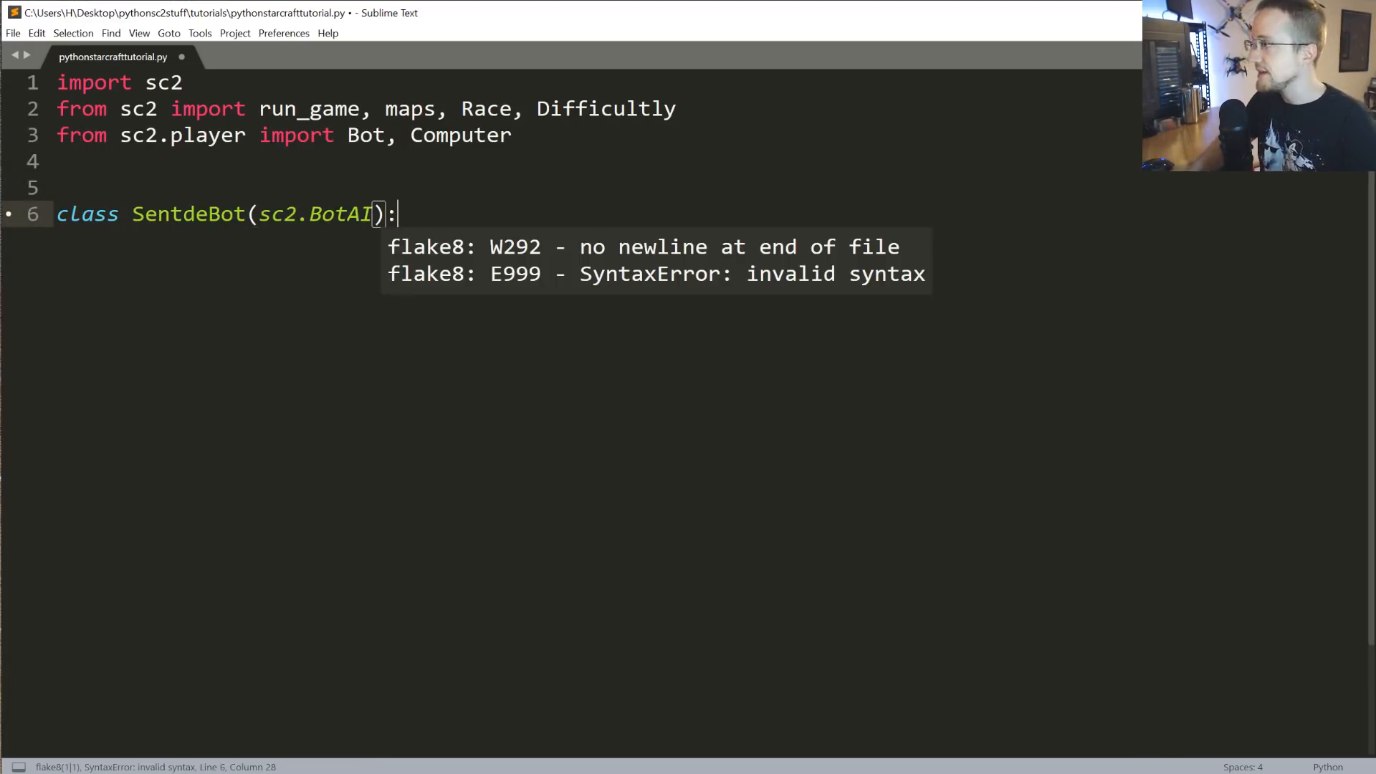
pyautogui.press('Enter')
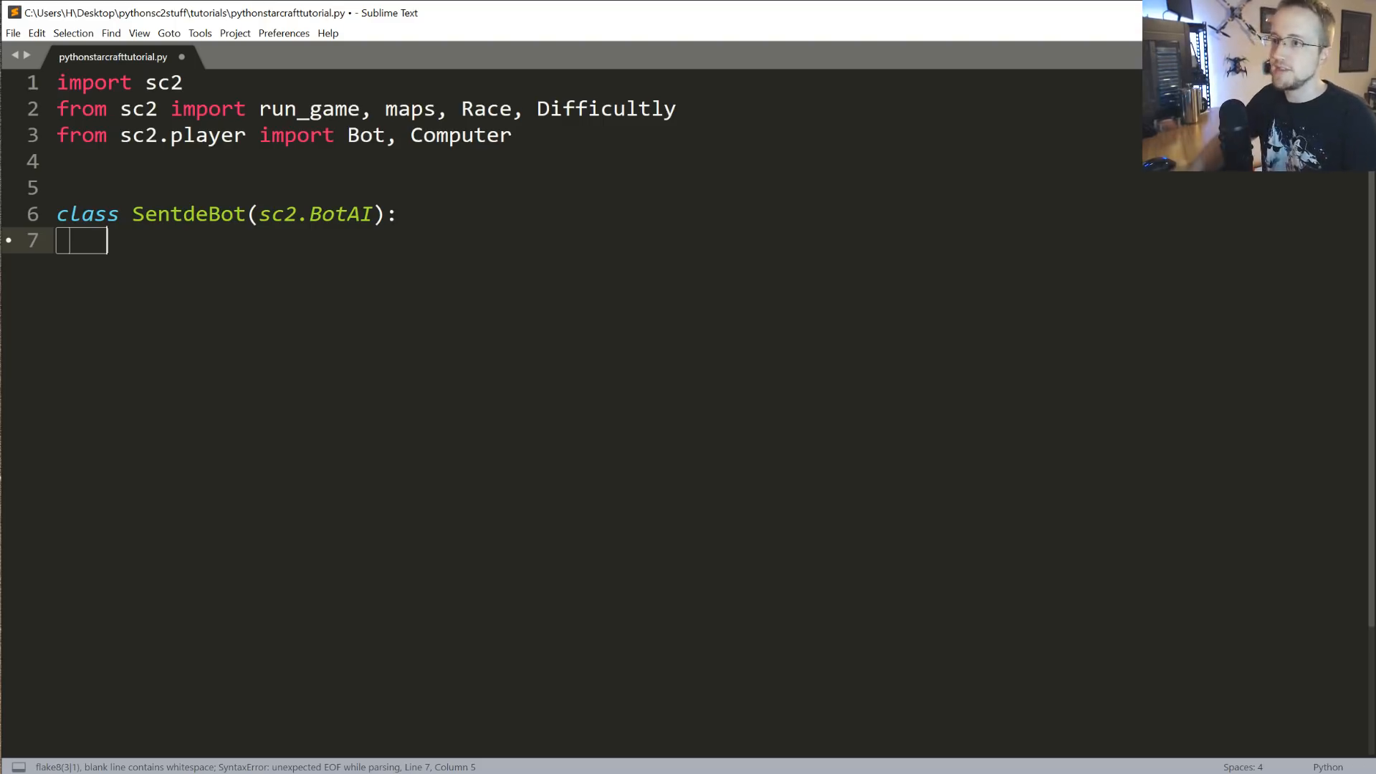
pyautogui.write('d')
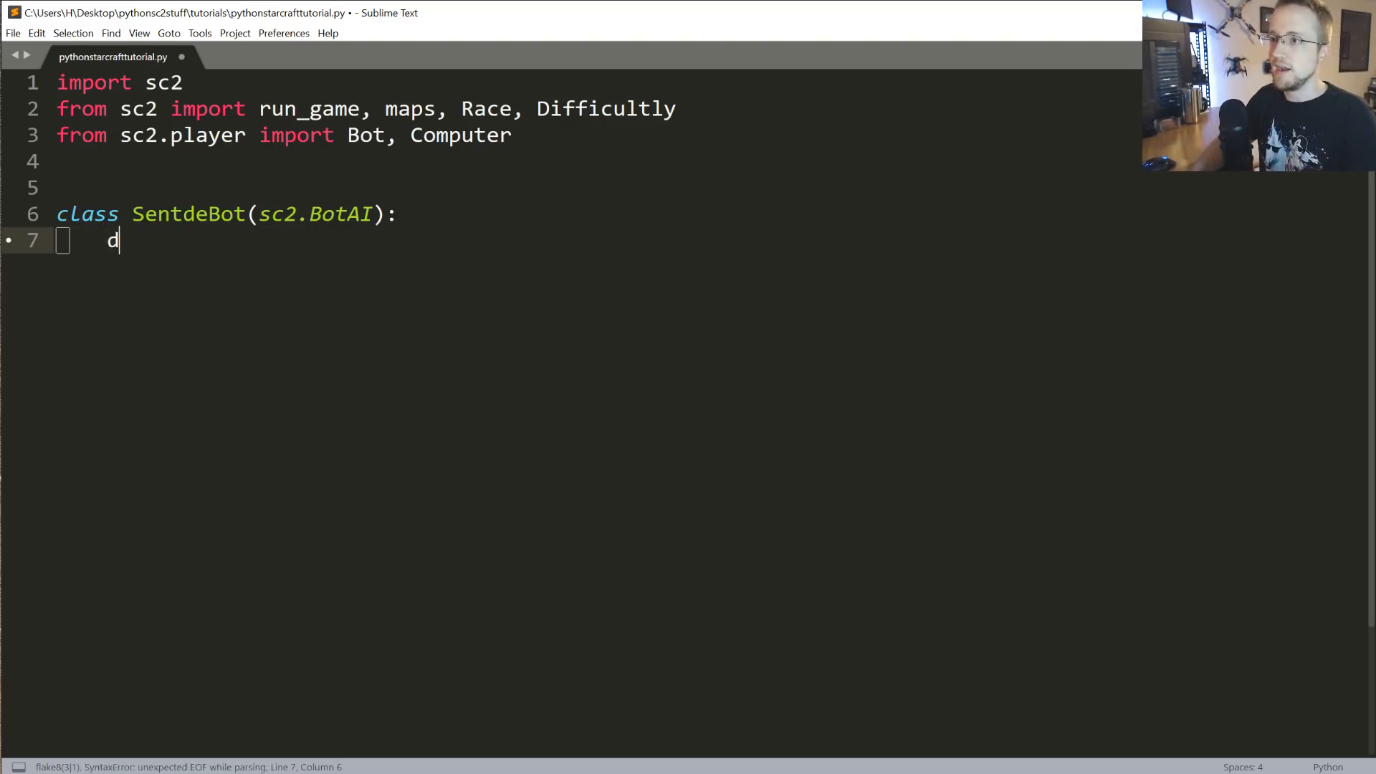
pyautogui.write('async')
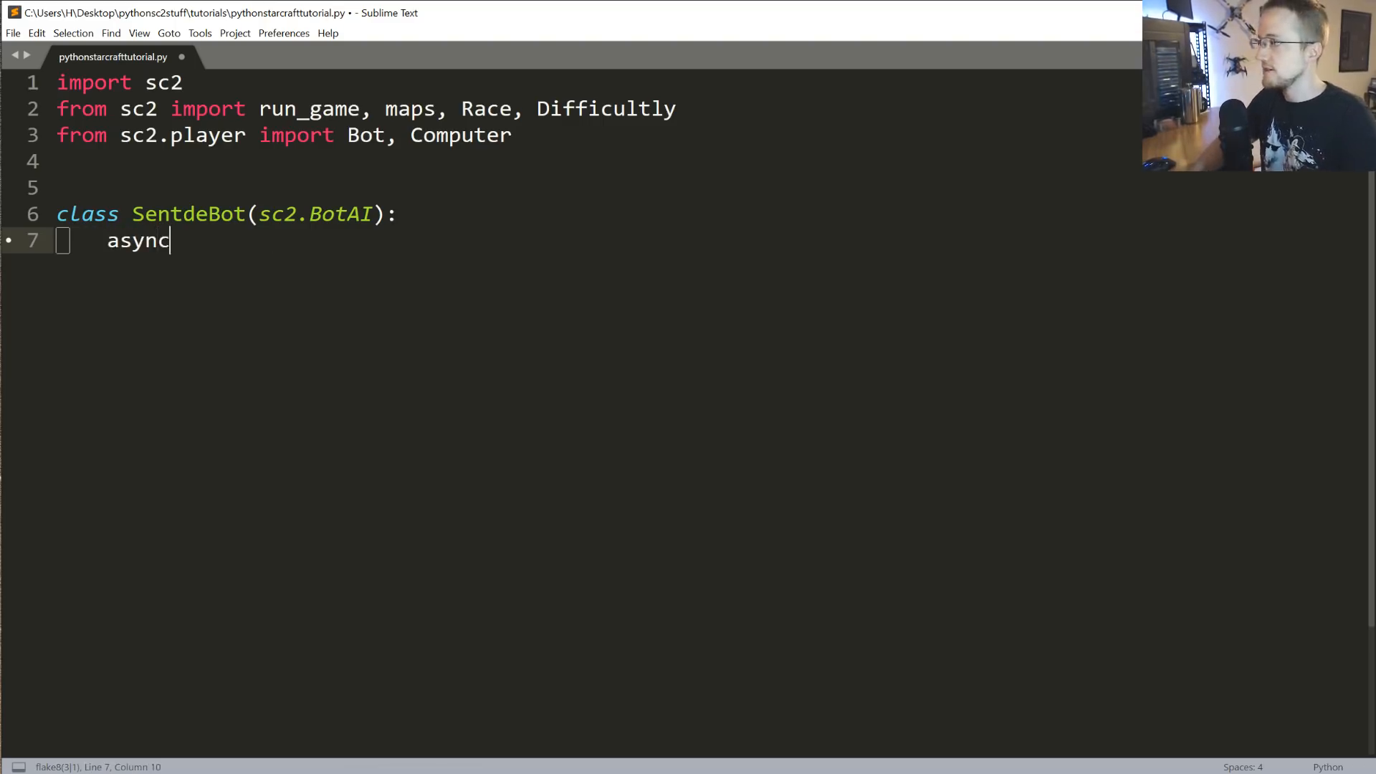
pyautogui.write('def')
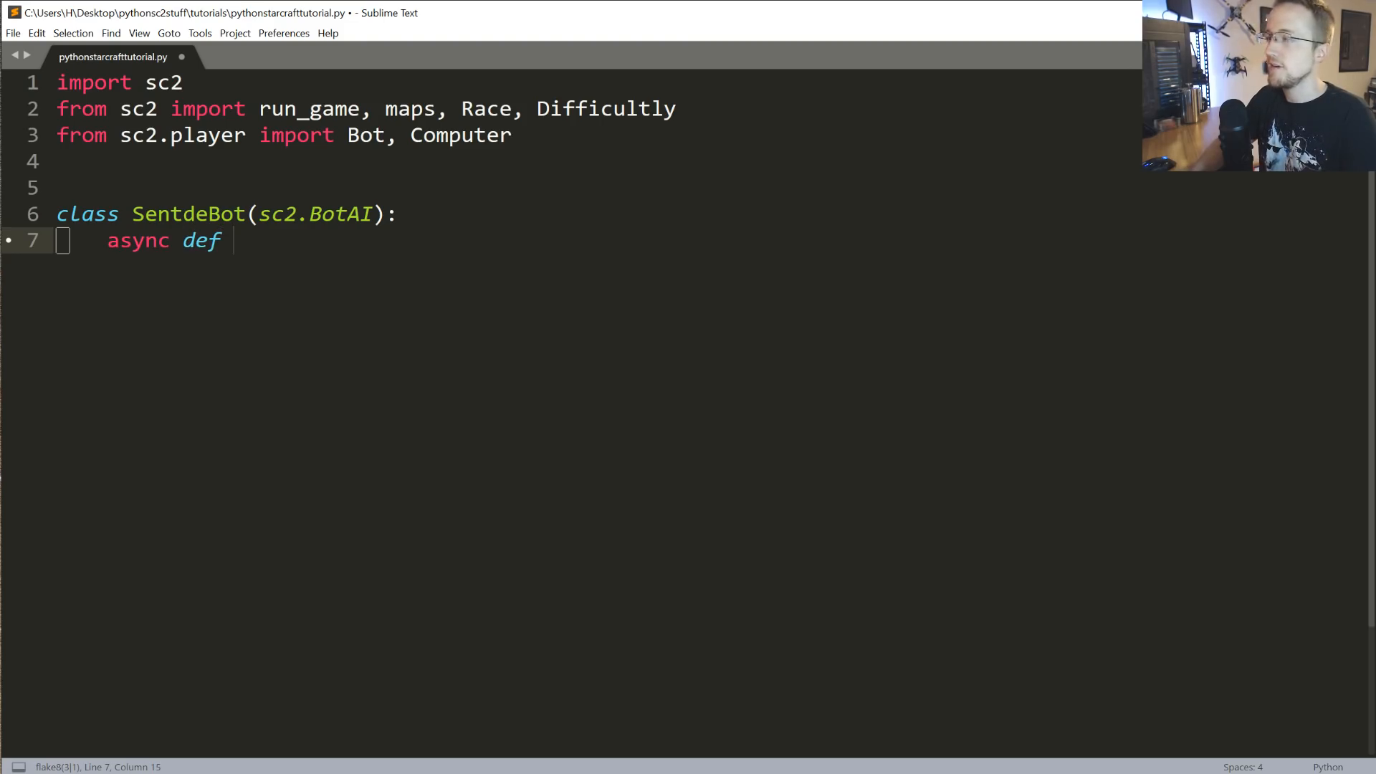
pyautogui.write('on_step()')
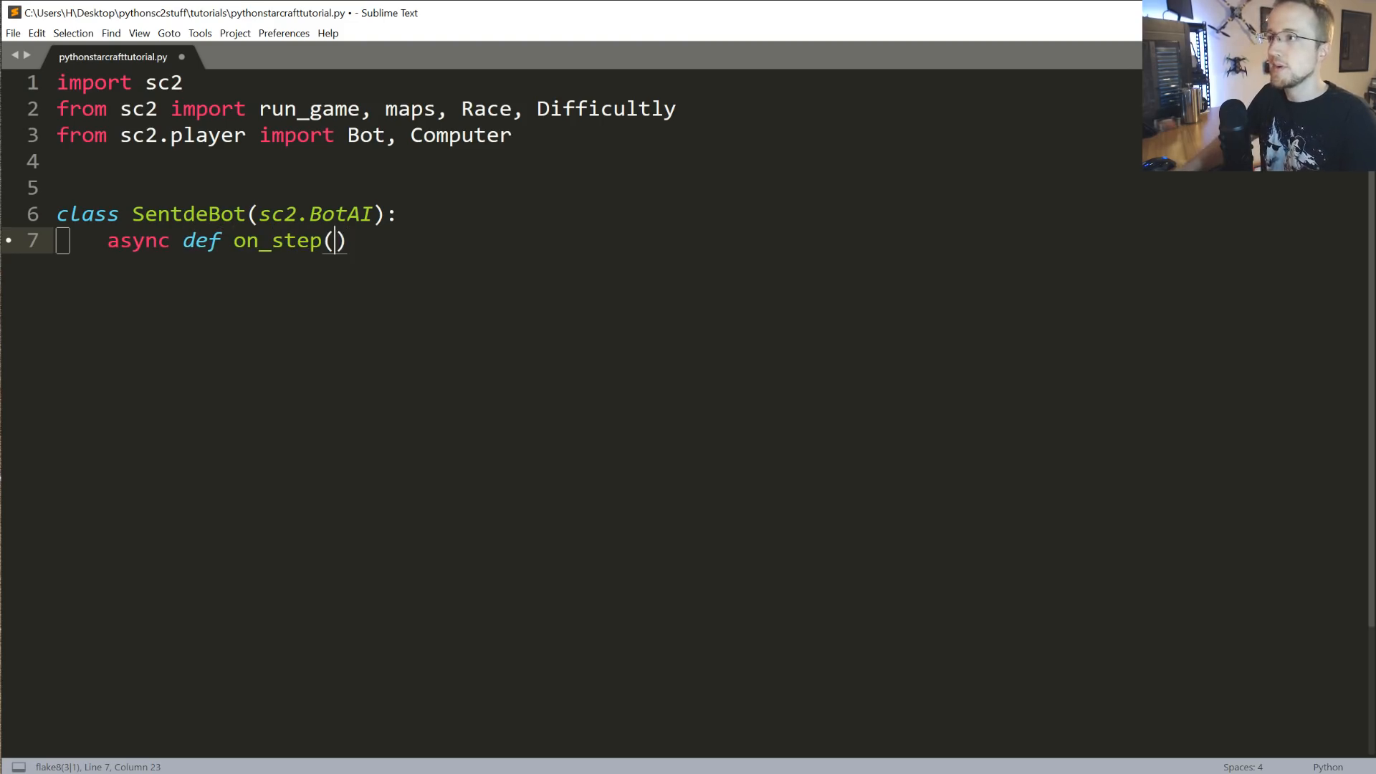
pyautogui.write('self,')
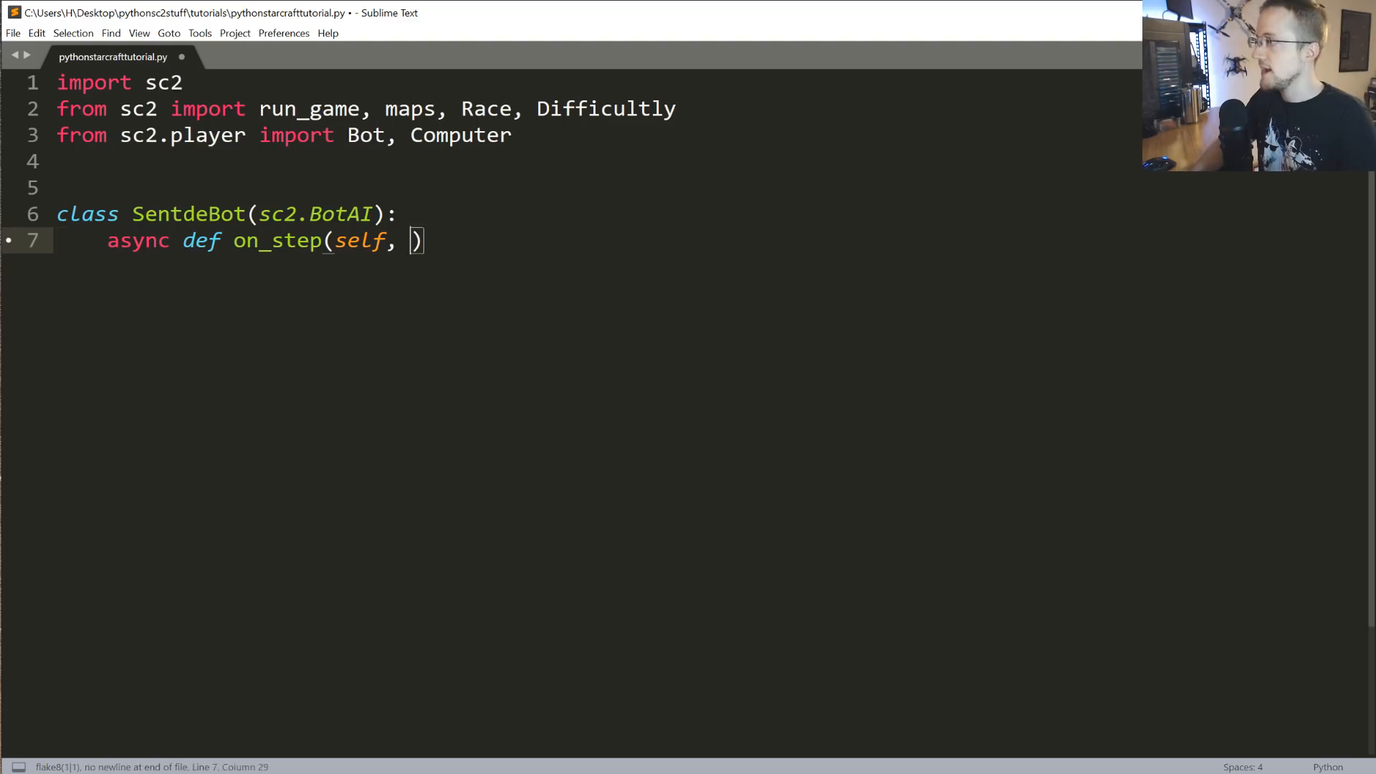
pyautogui.write('iteration):')
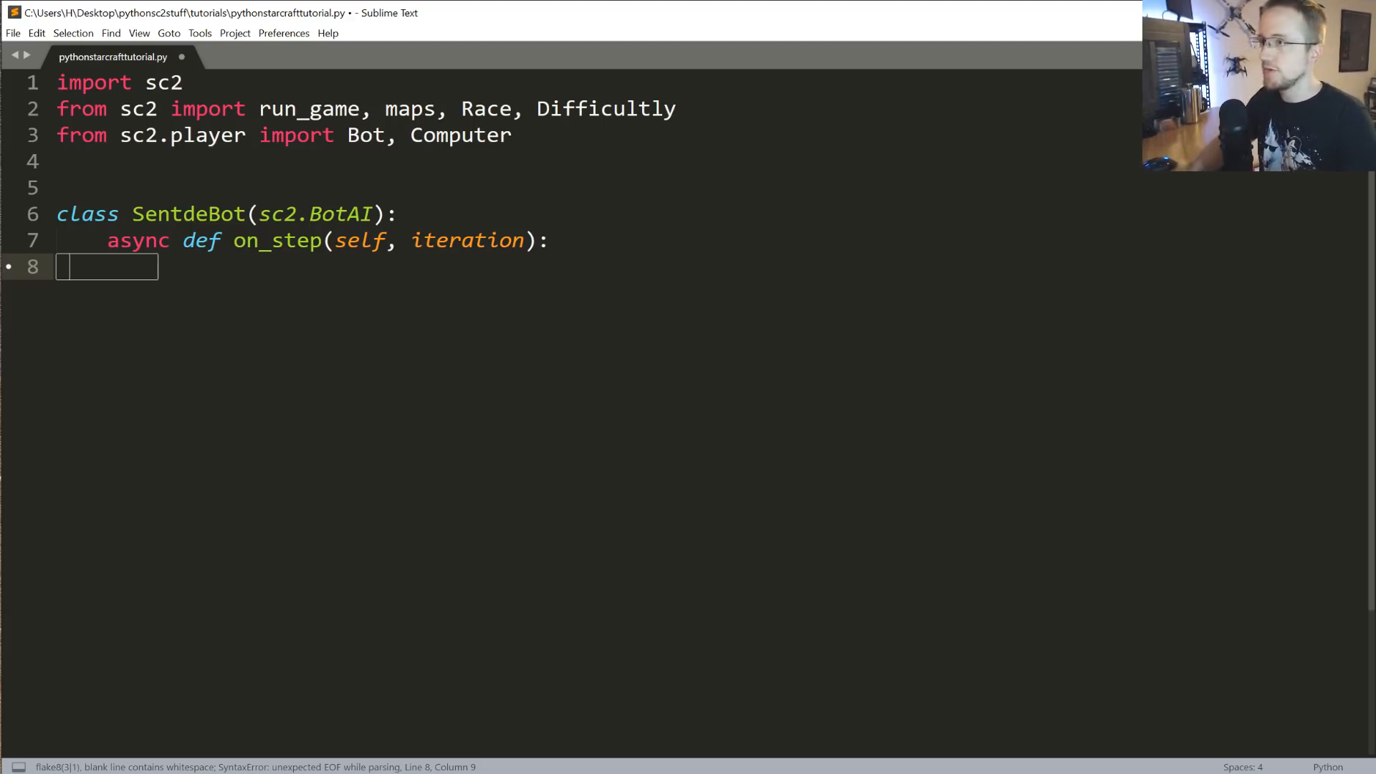
# - Have on_step await self.distribute_workers() and leave blank lines below the method
pyautogui.write('await')
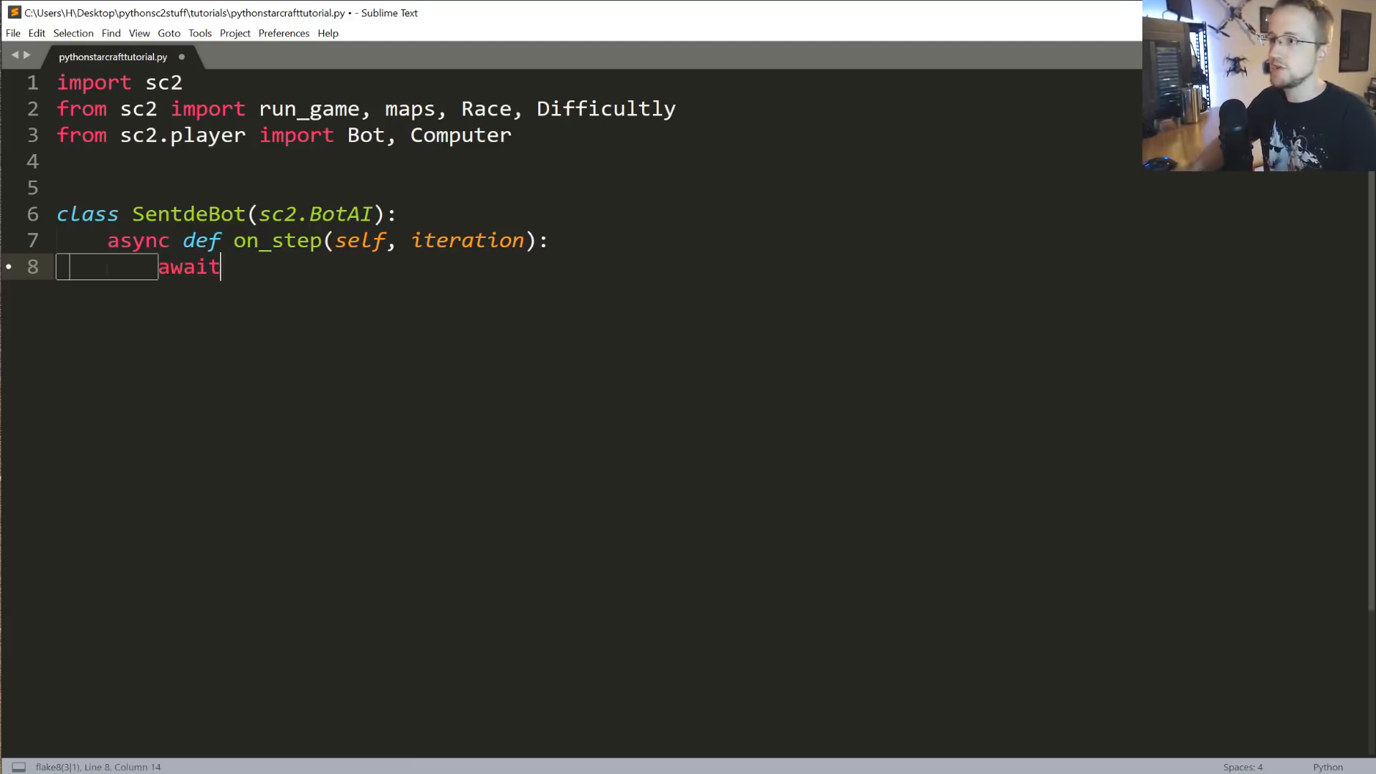
pyautogui.write('self.')
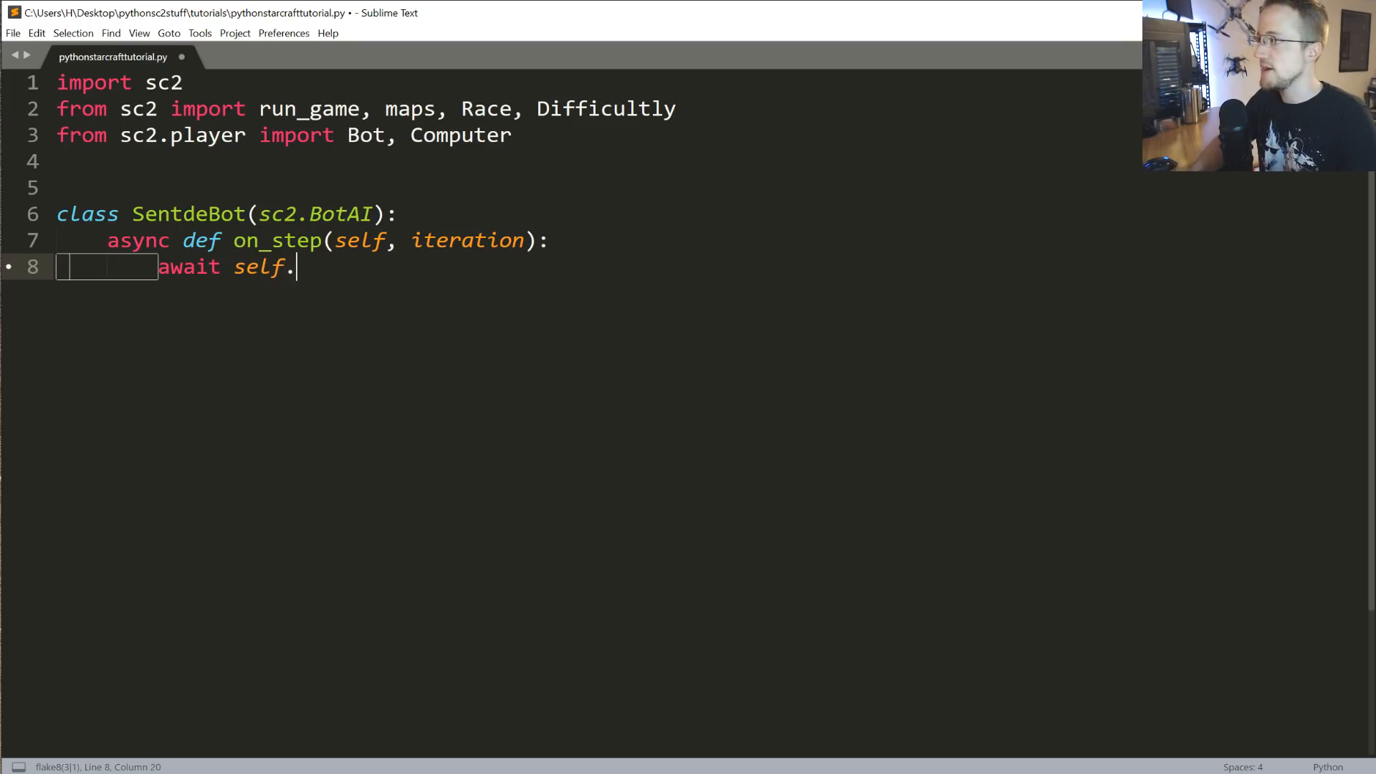
pyautogui.write('distr')
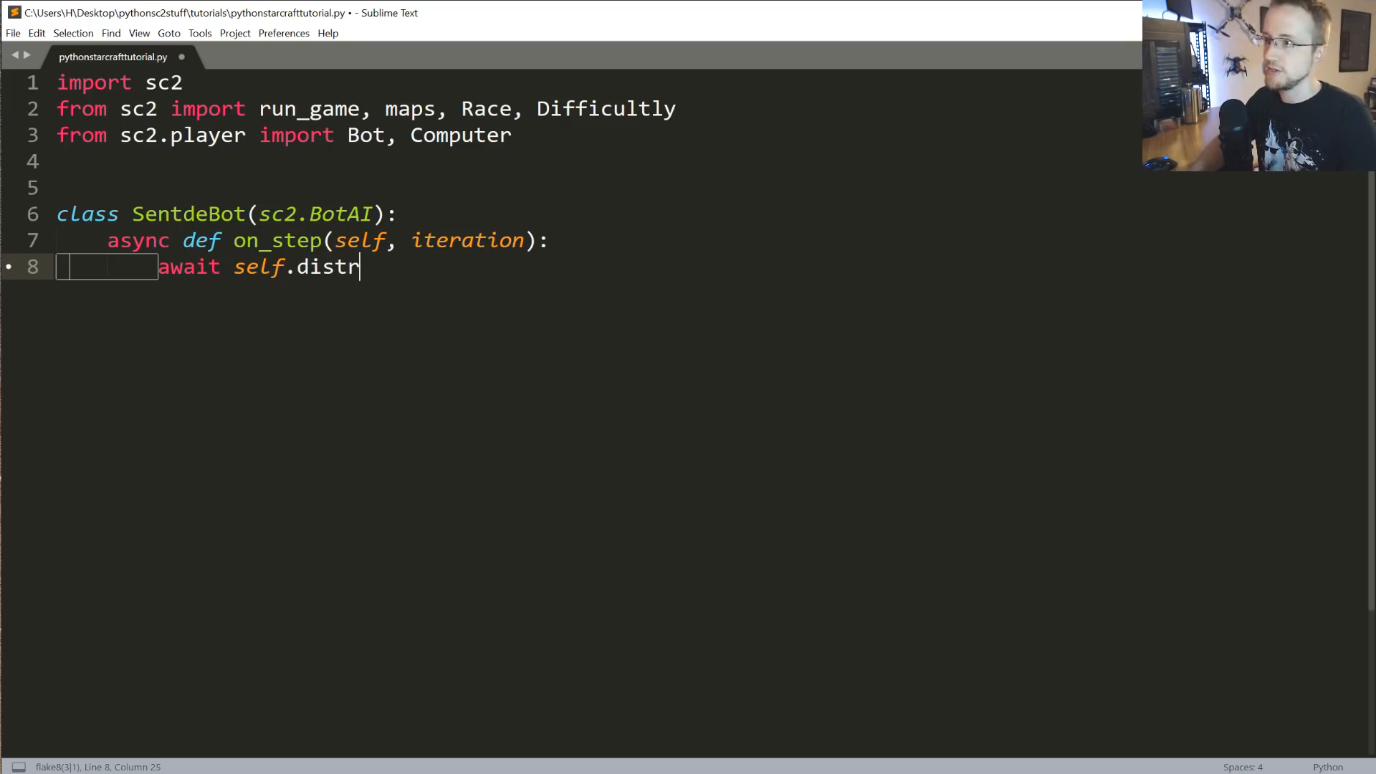
pyautogui.write('ibute')
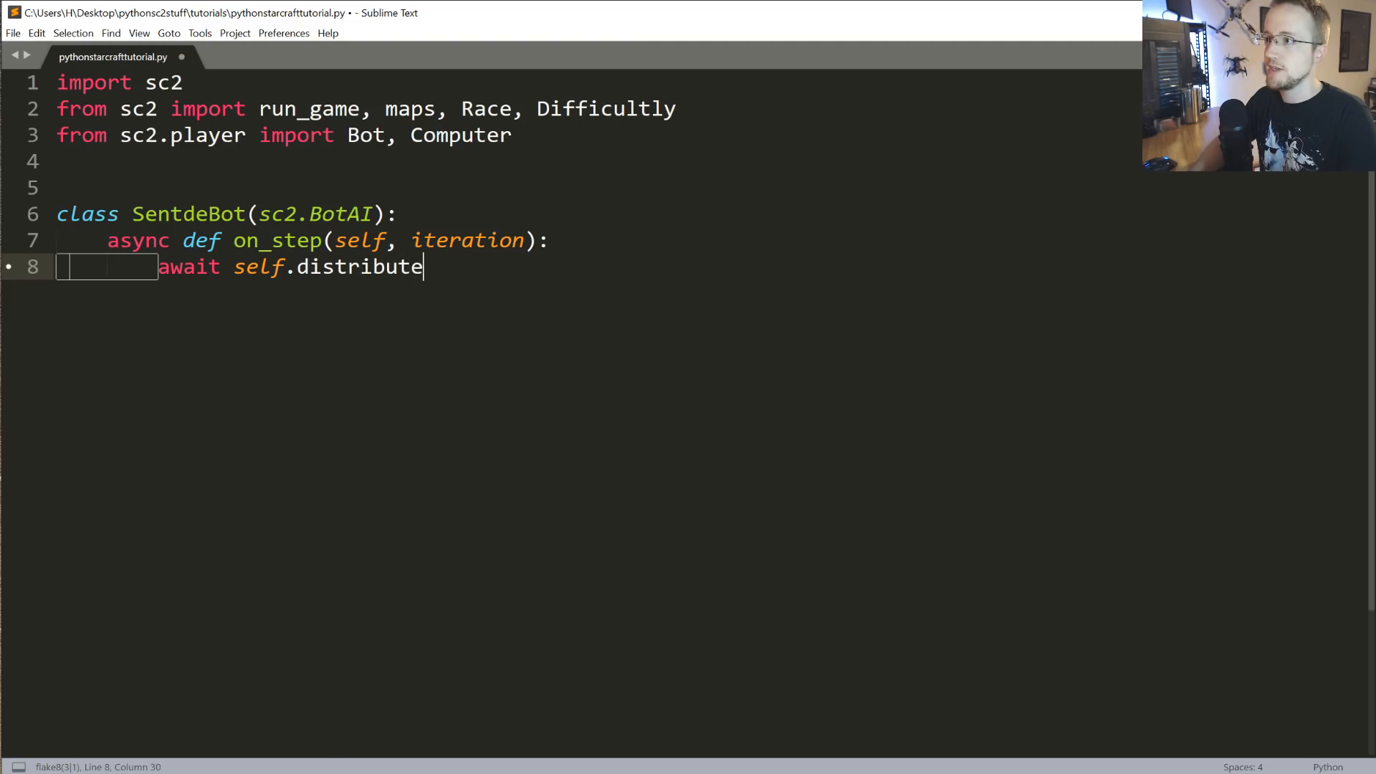
pyautogui.write('_w')
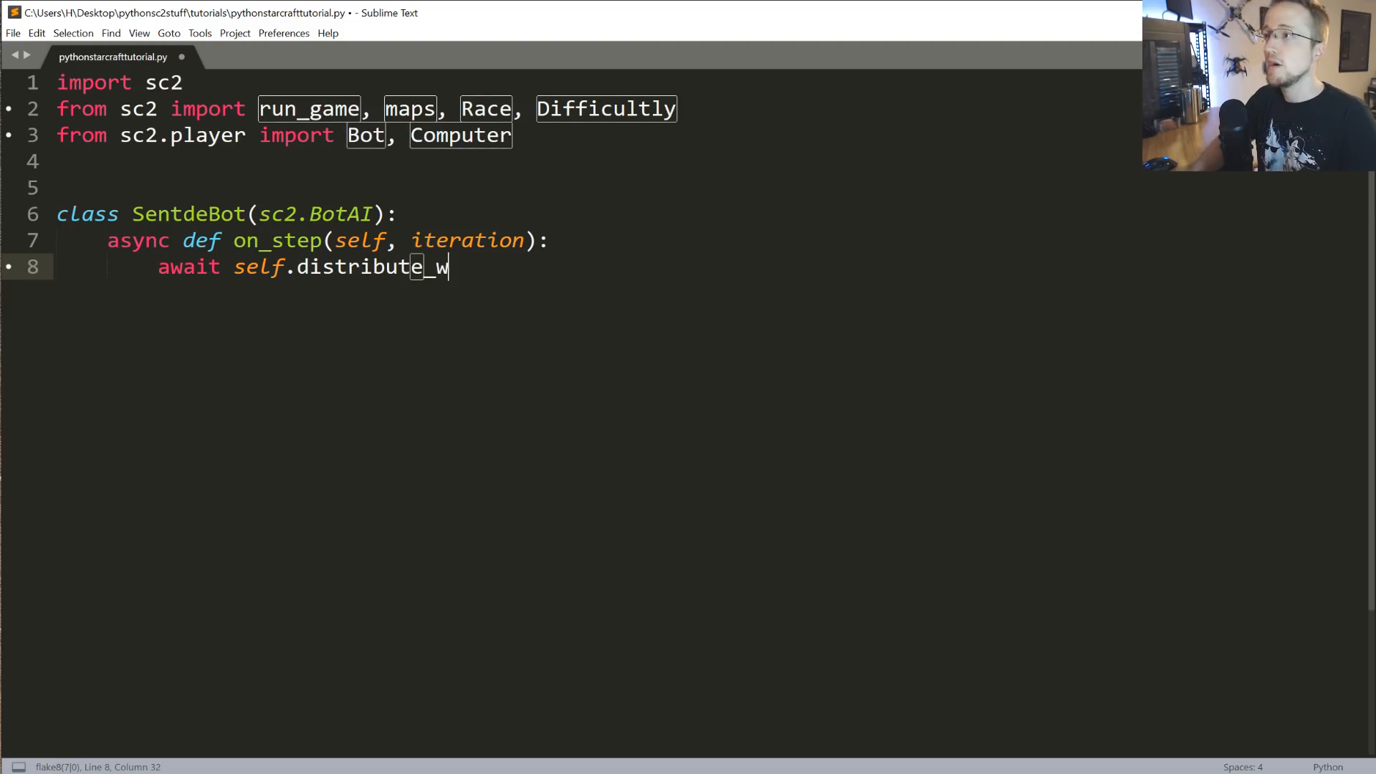
pyautogui.write('orkers()')
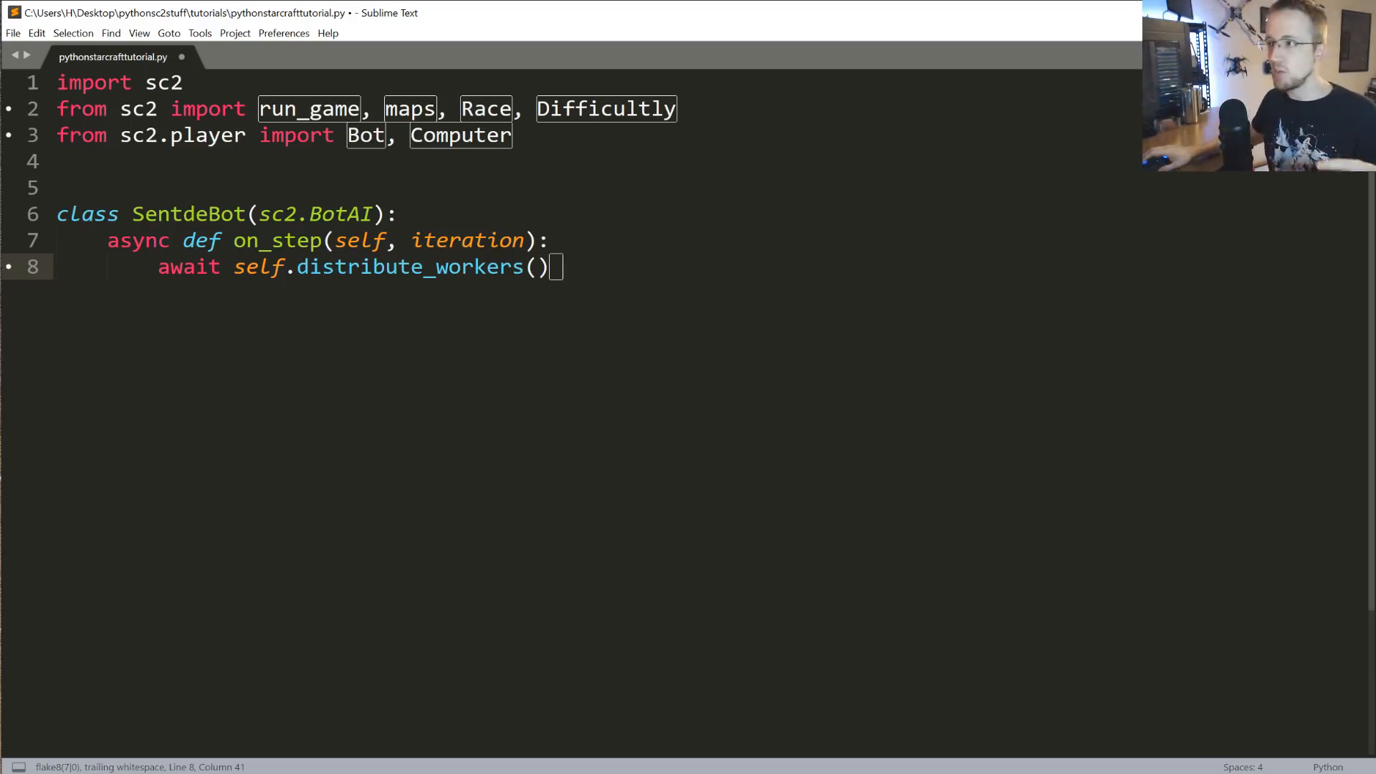
pyautogui.doubleClick(410, 267)
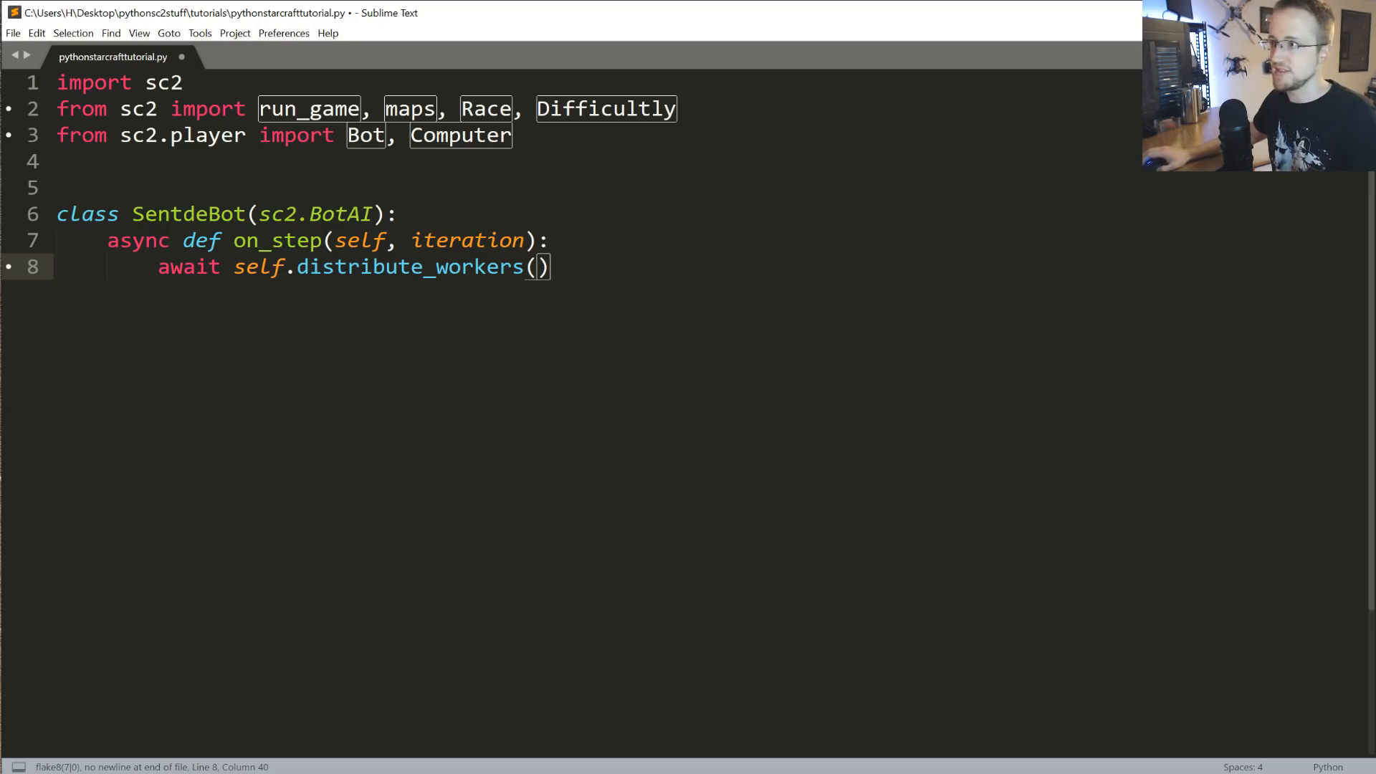
pyautogui.press('enter')
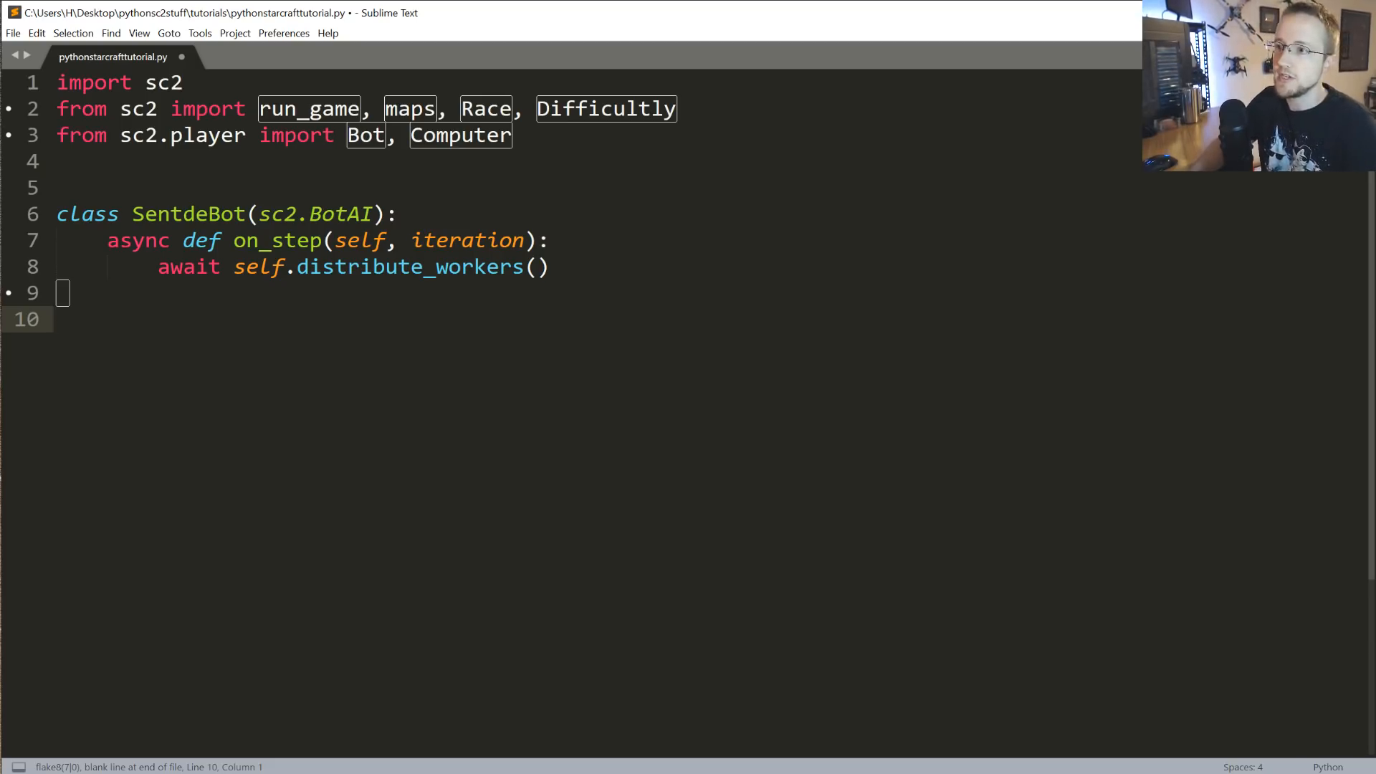
# - Start a run_game call whose first argument is maps.get("AbyssalReefLE")
pyautogui.write('run_game()')
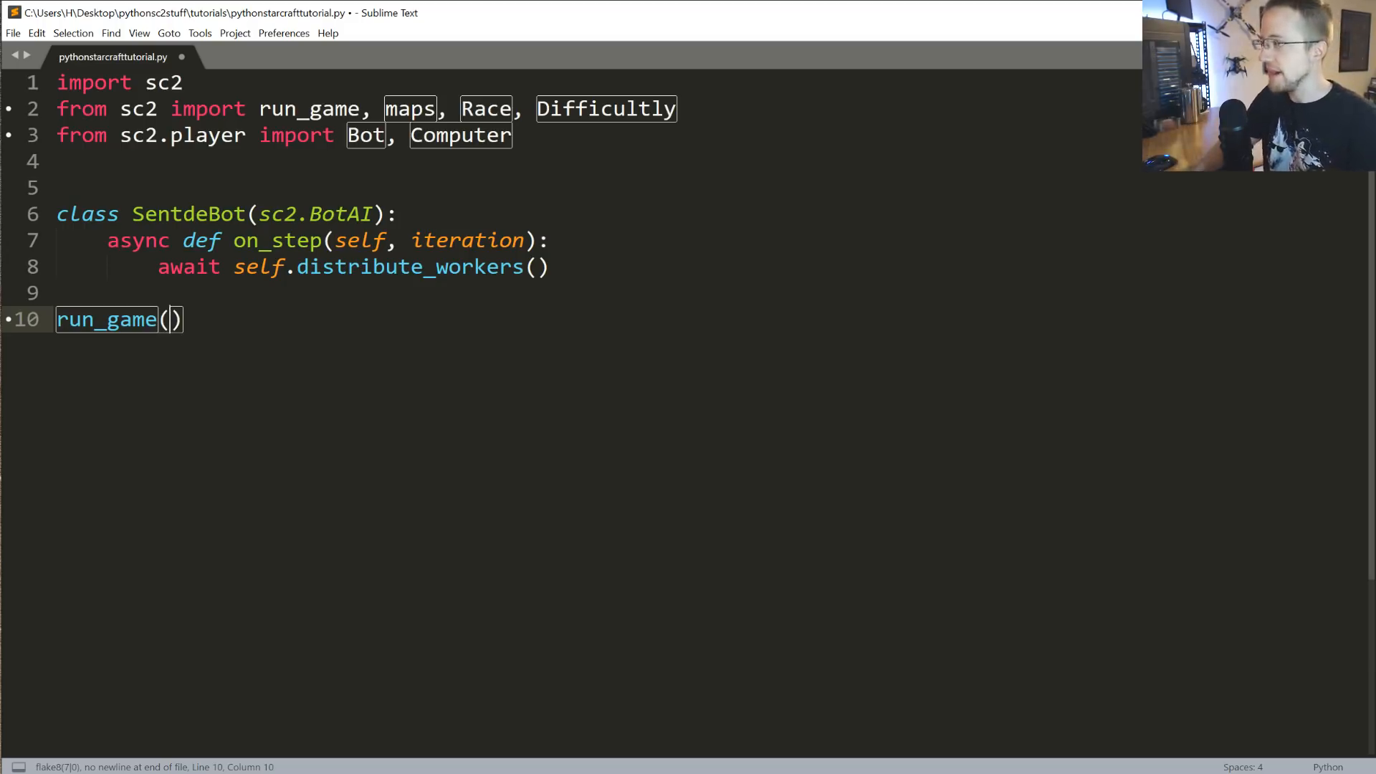
pyautogui.write('maps.get("')
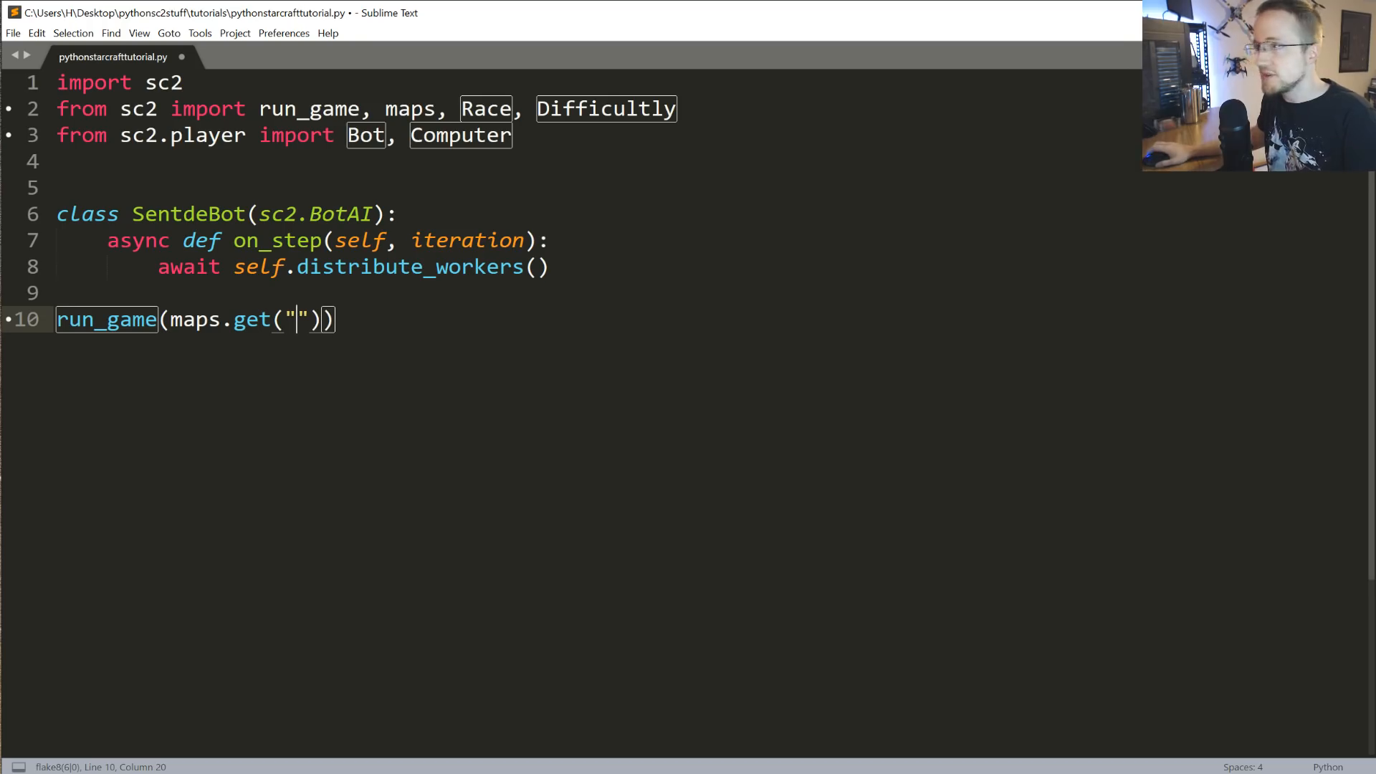
pyautogui.write('Abyssa')
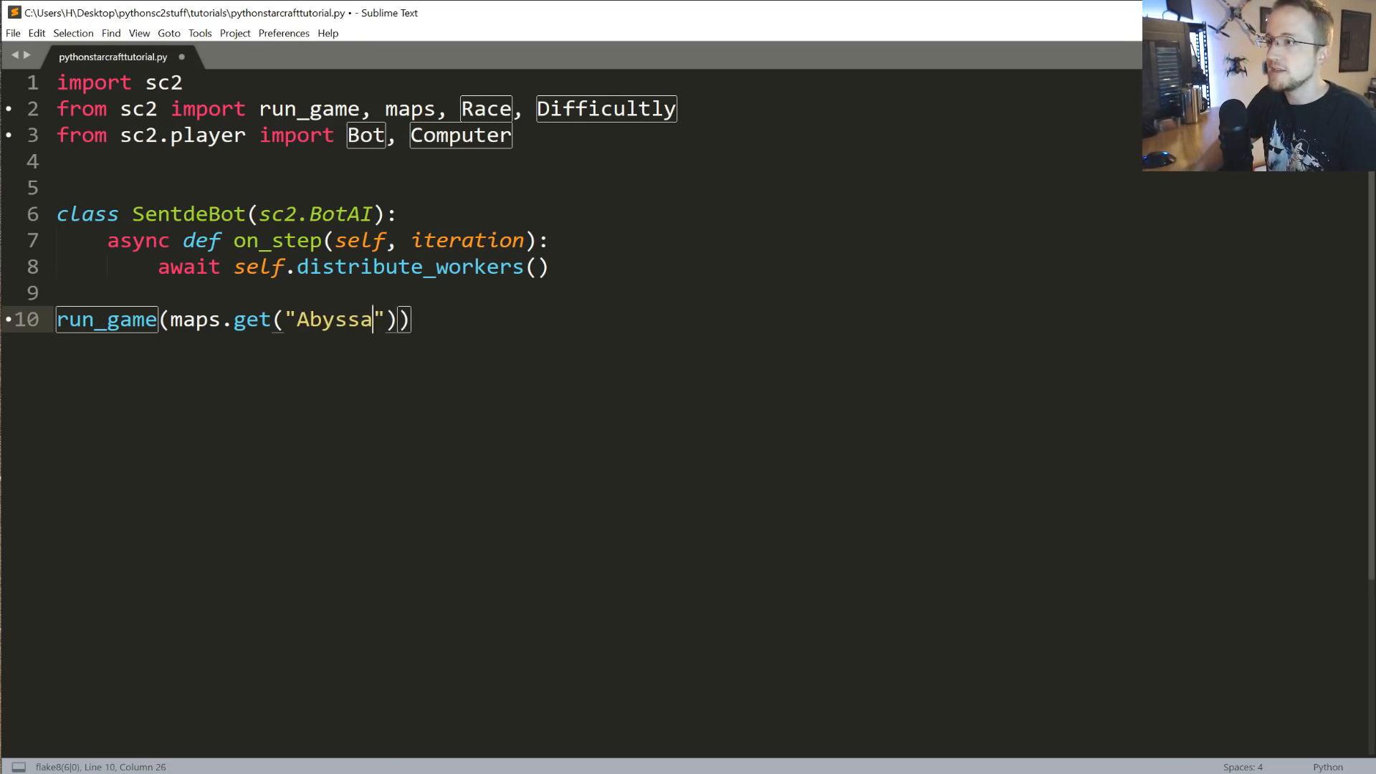
pyautogui.write('lReefL')
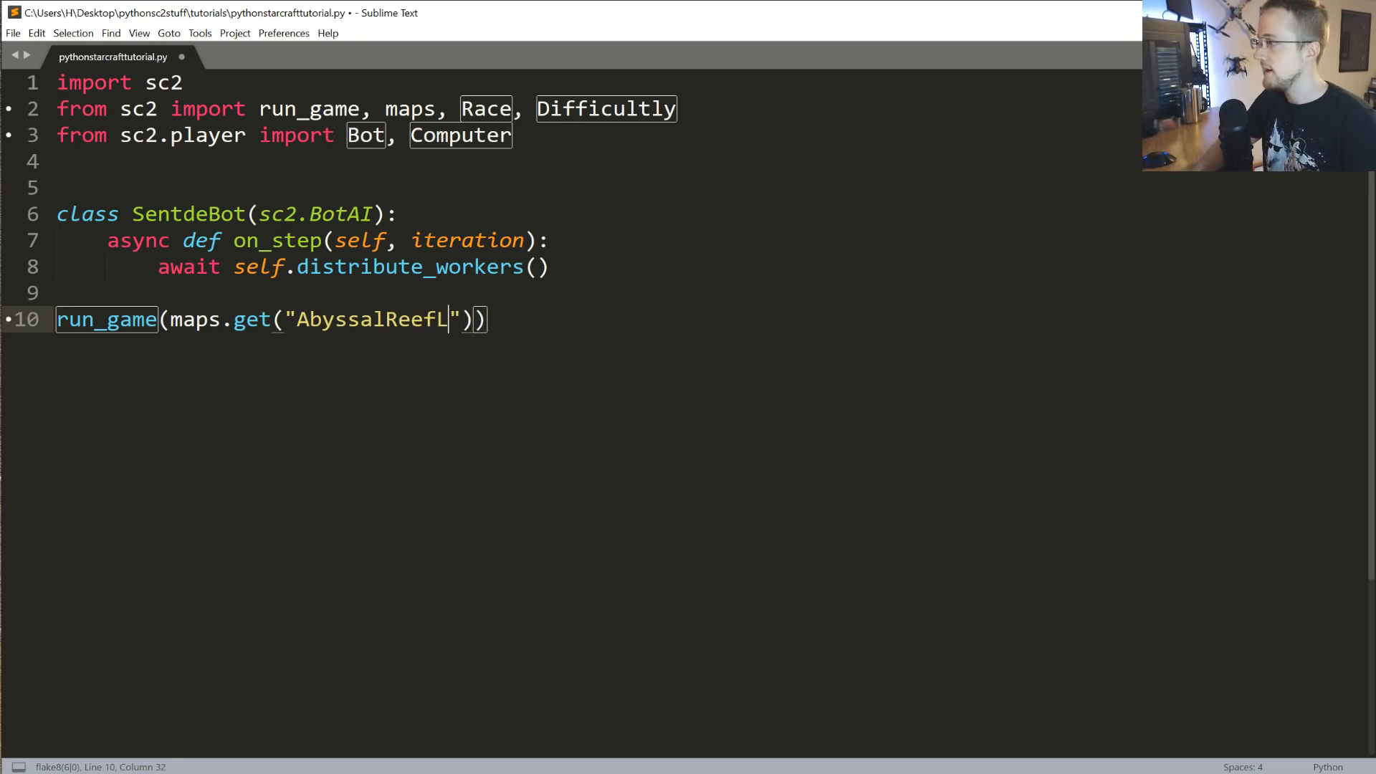
pyautogui.write('E')
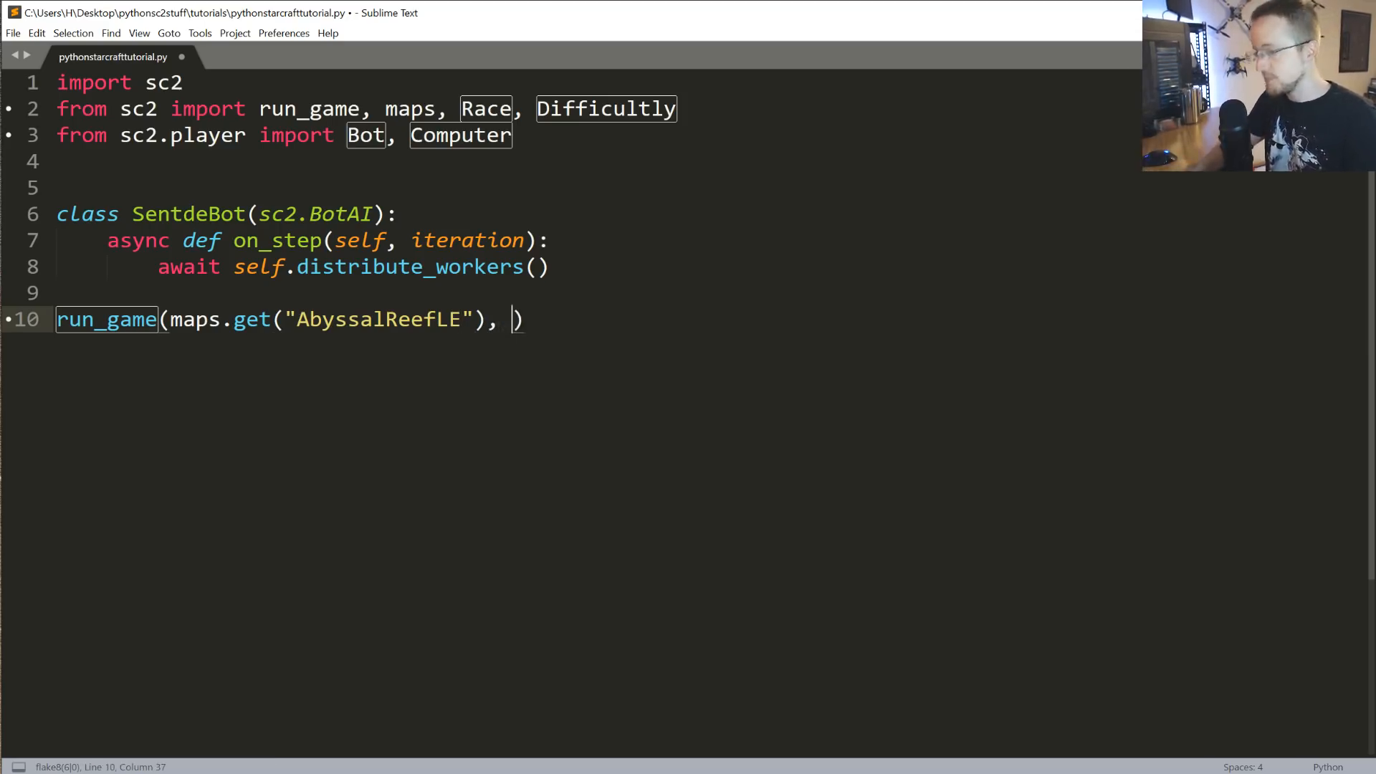
# - Add the first player Bot(Race.Protoss, SentdeBot()) to the player list
pyautogui.write('[')
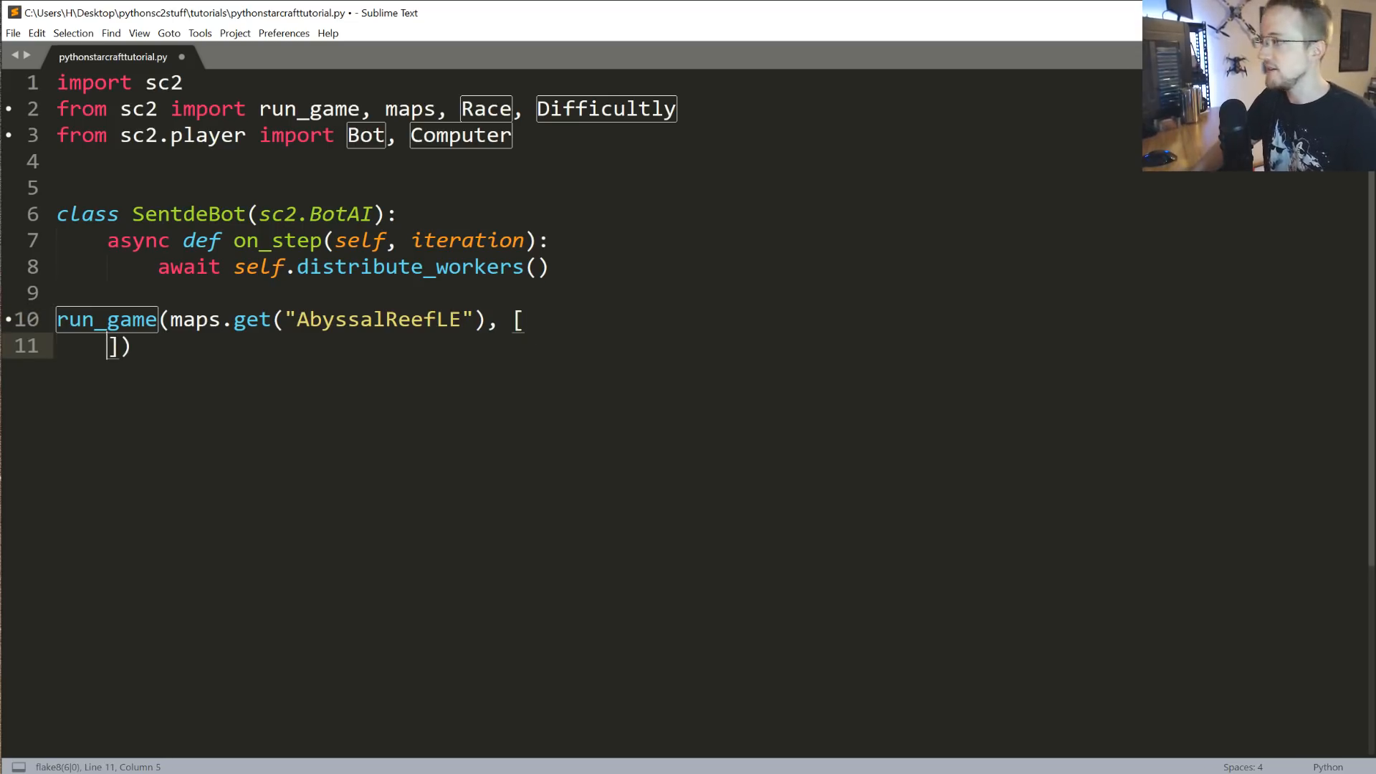
pyautogui.write('Bot()]')
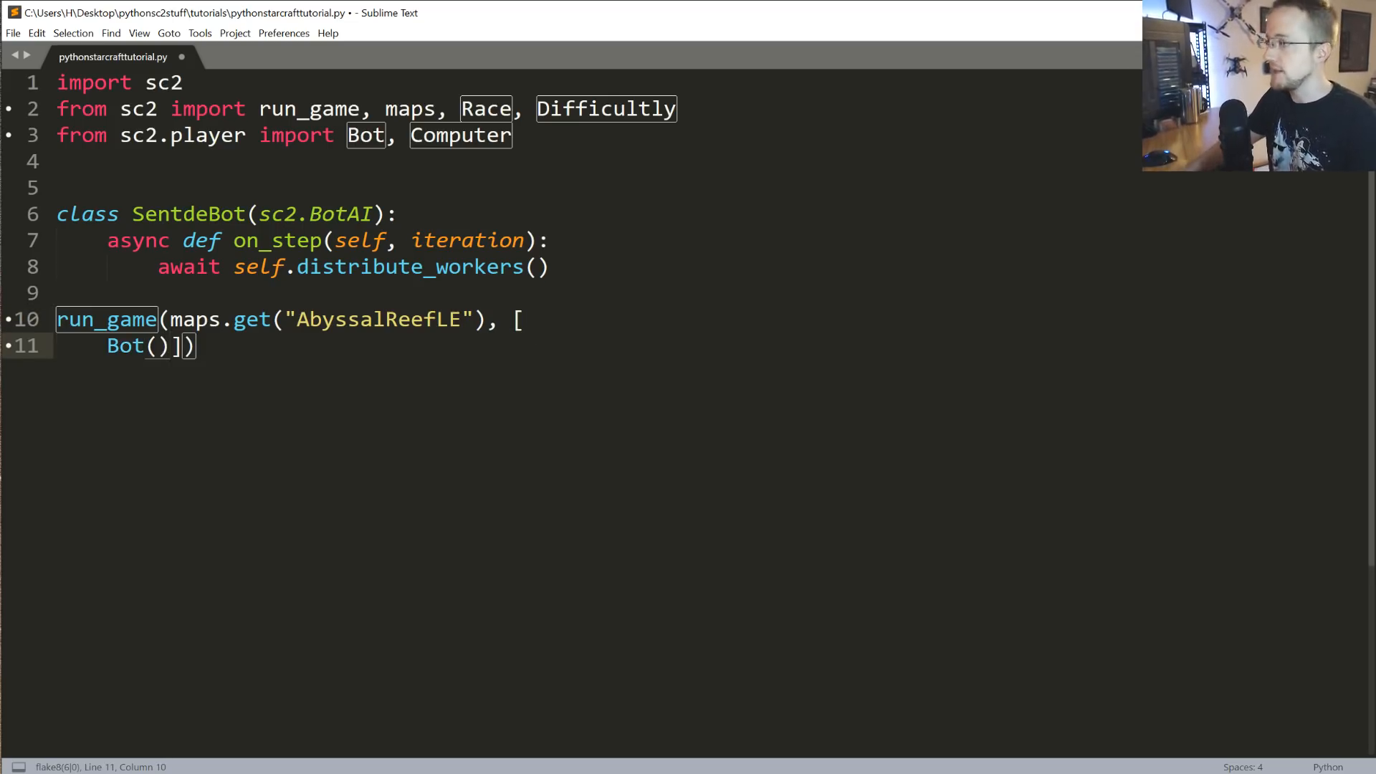
pyautogui.write('Race.')
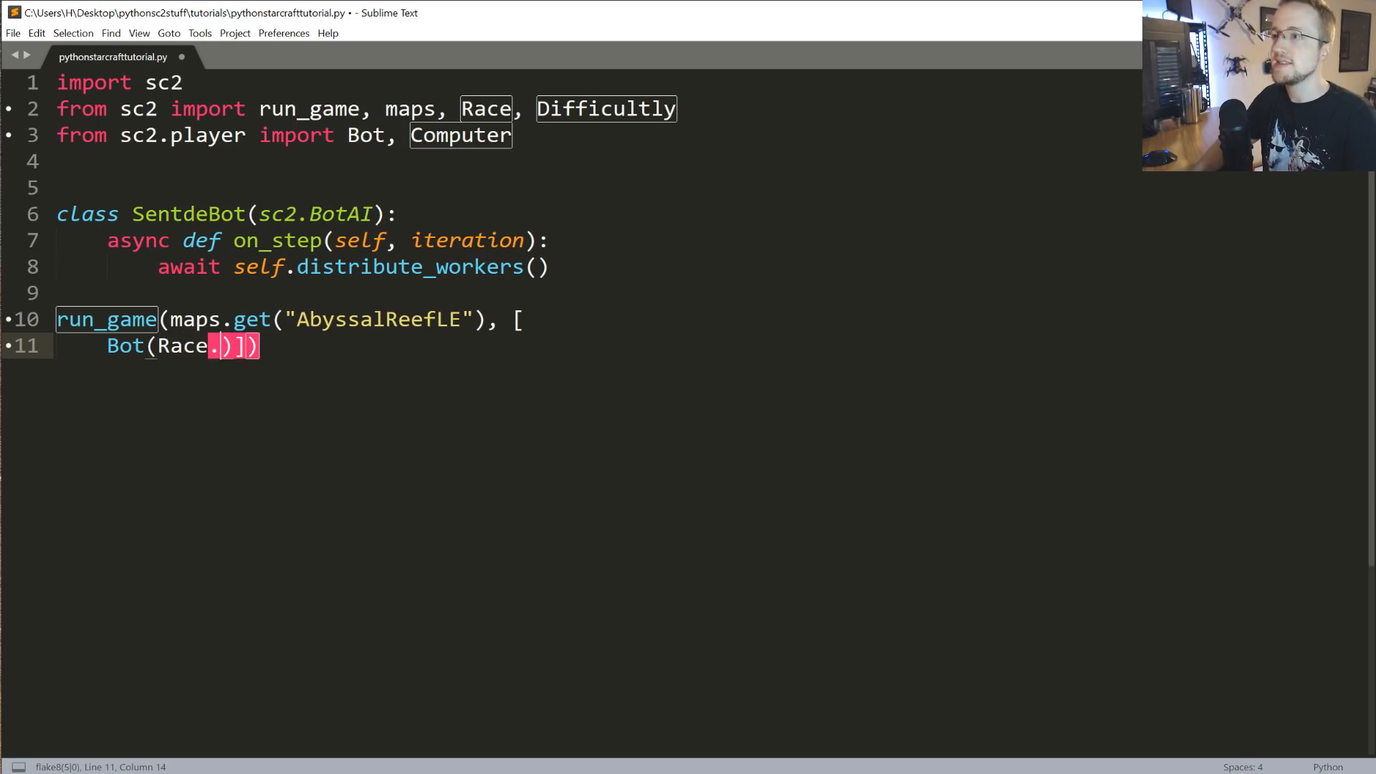
pyautogui.write('Protoss,')
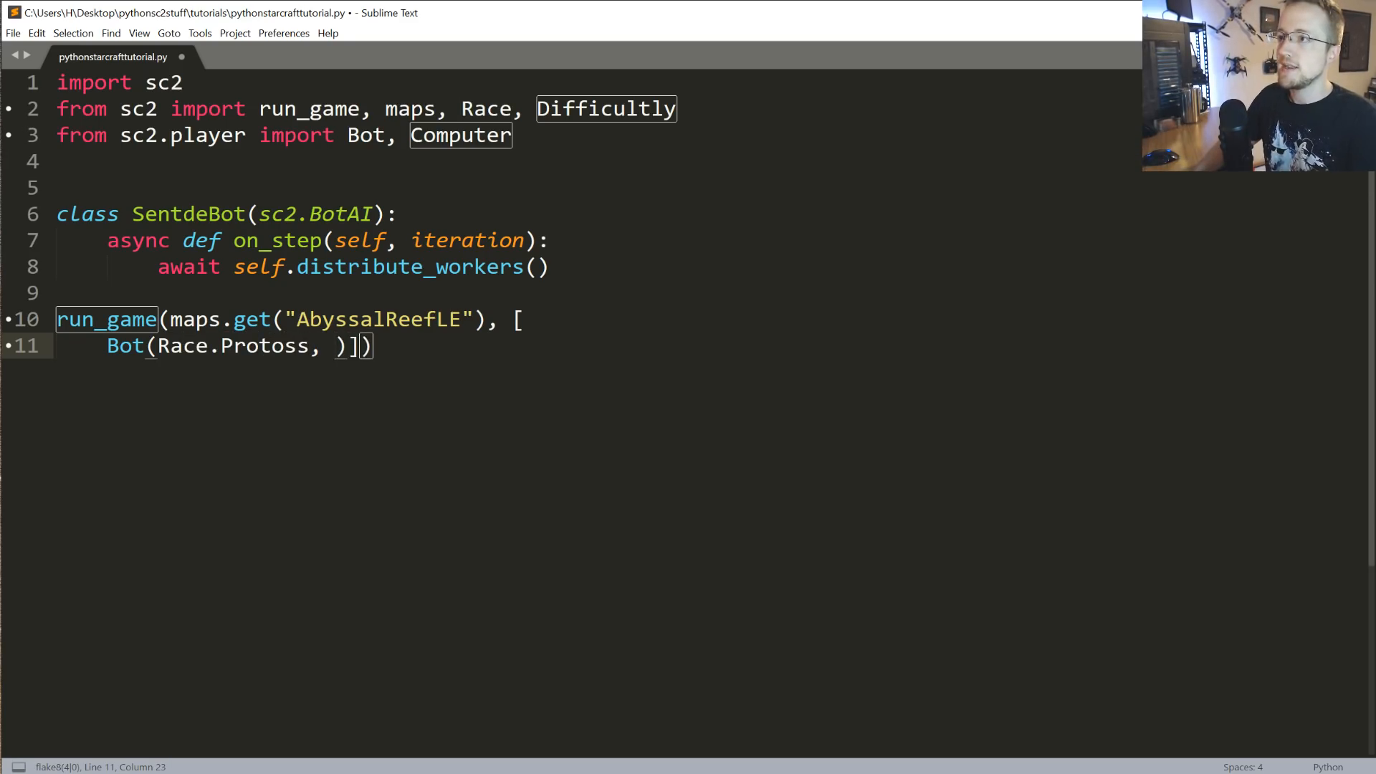
pyautogui.write('Sentde')
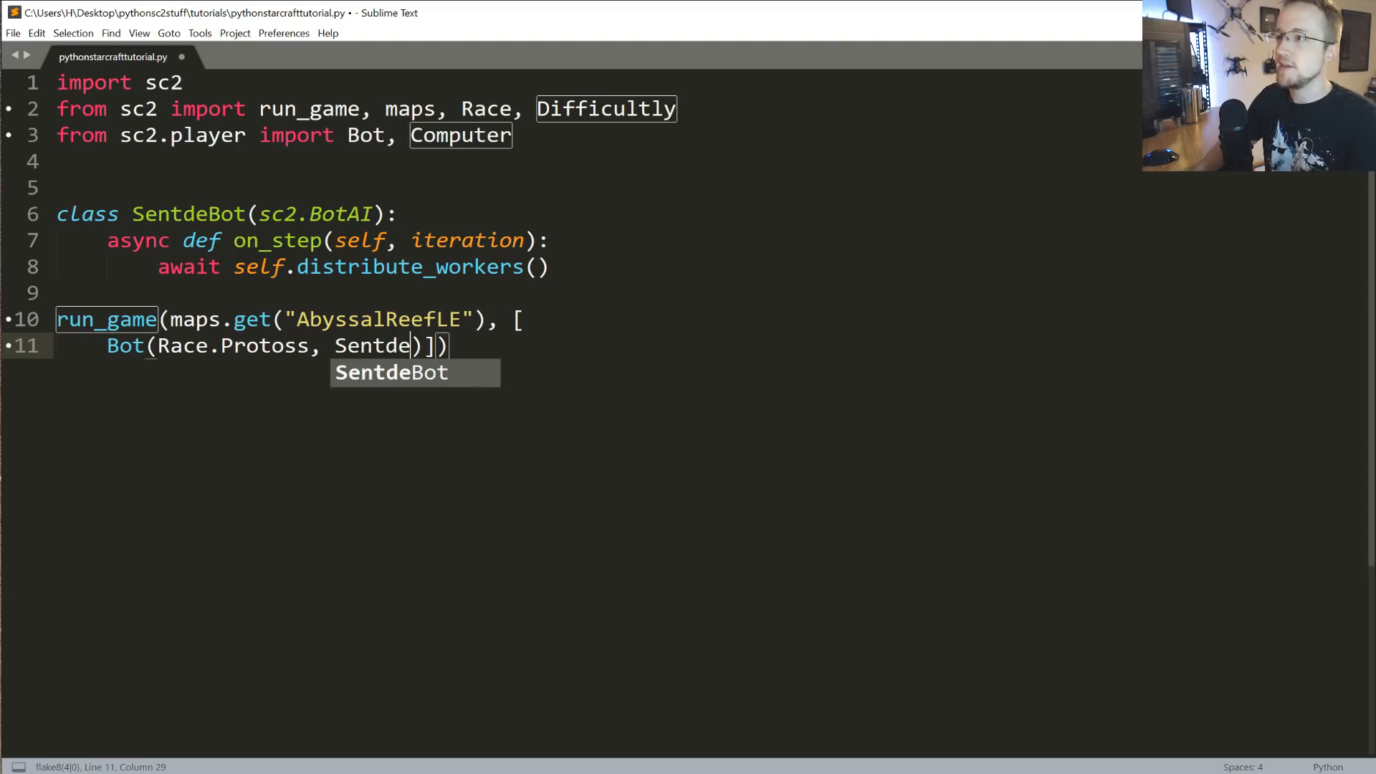
pyautogui.press('Tab')
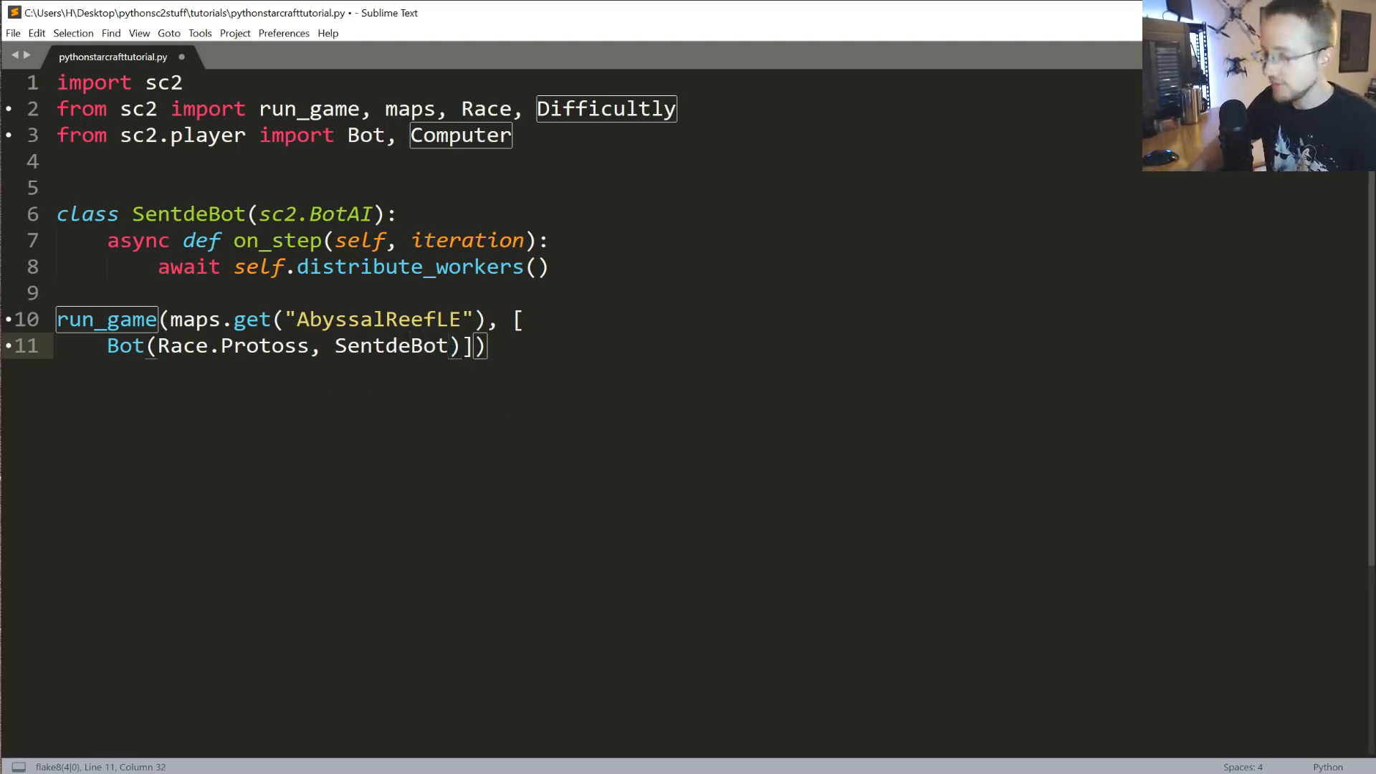
pyautogui.write('()')
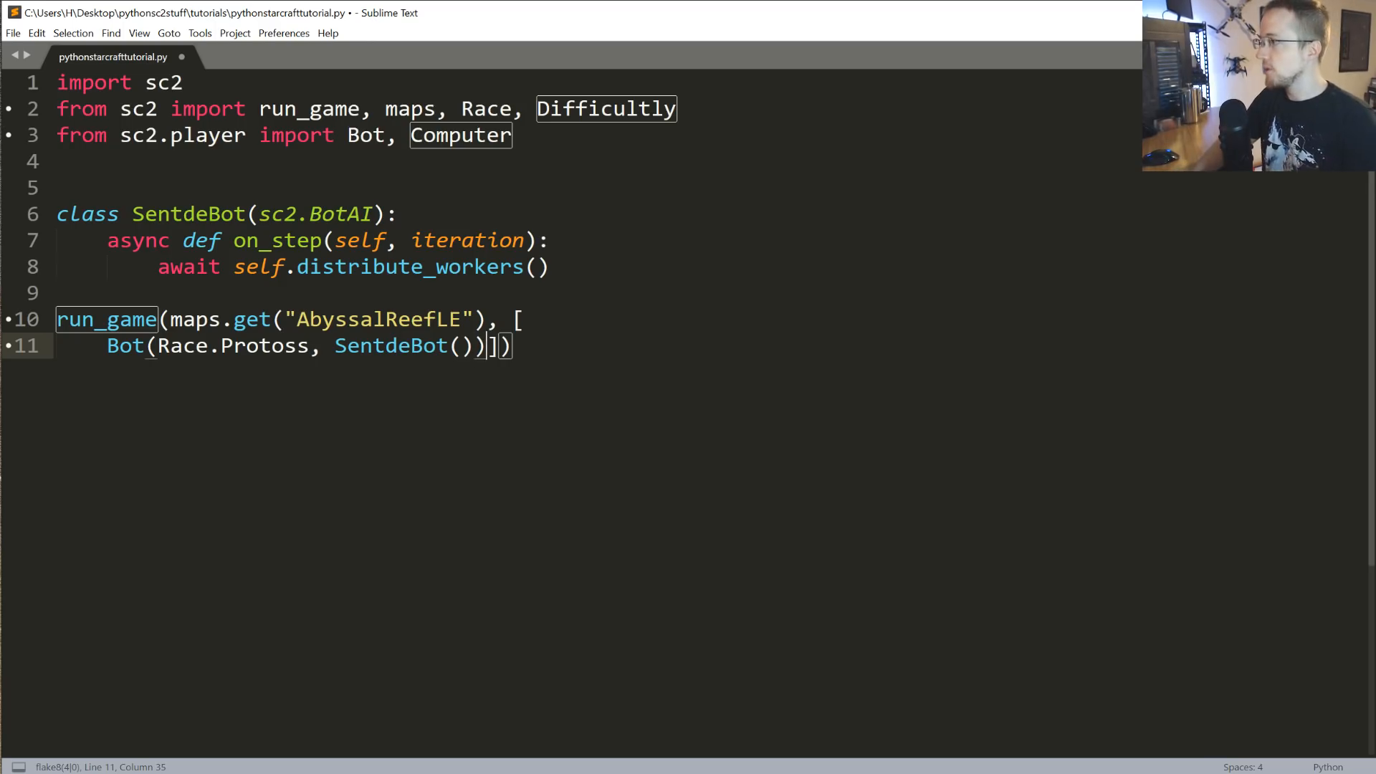
pyautogui.press('Enter')
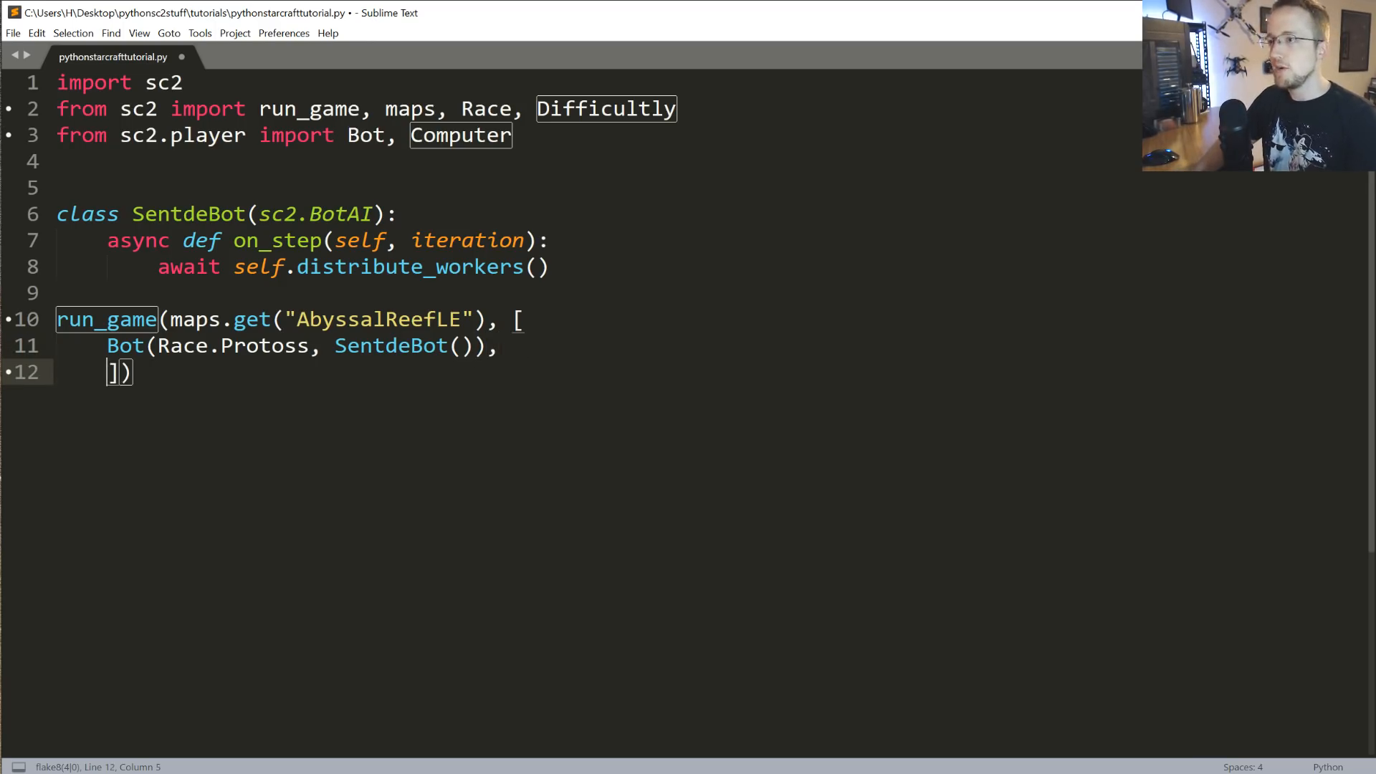
# - Add the opponent Computer(Race.Terran, Difficulty.Easy) and close the player list
pyautogui.write('Computer()')
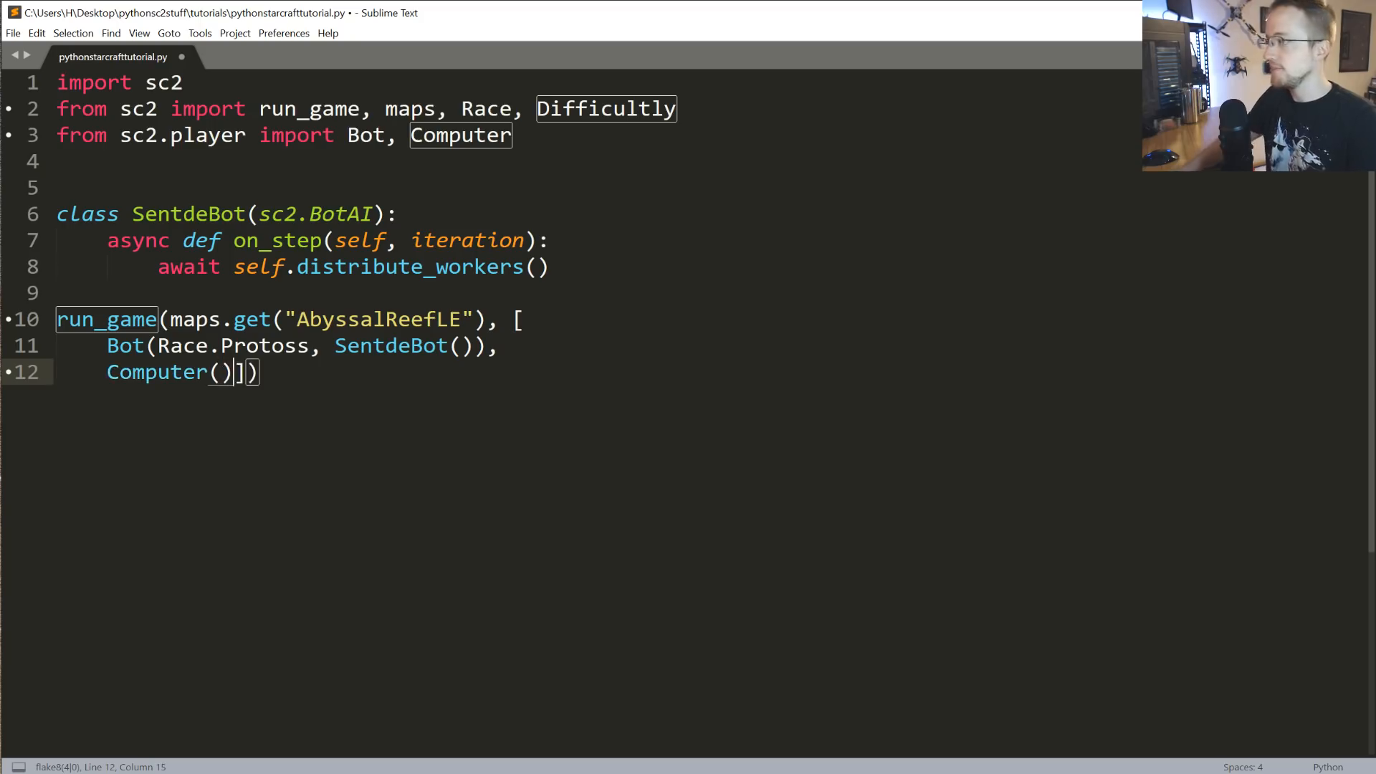
pyautogui.write('Race.Terran,')
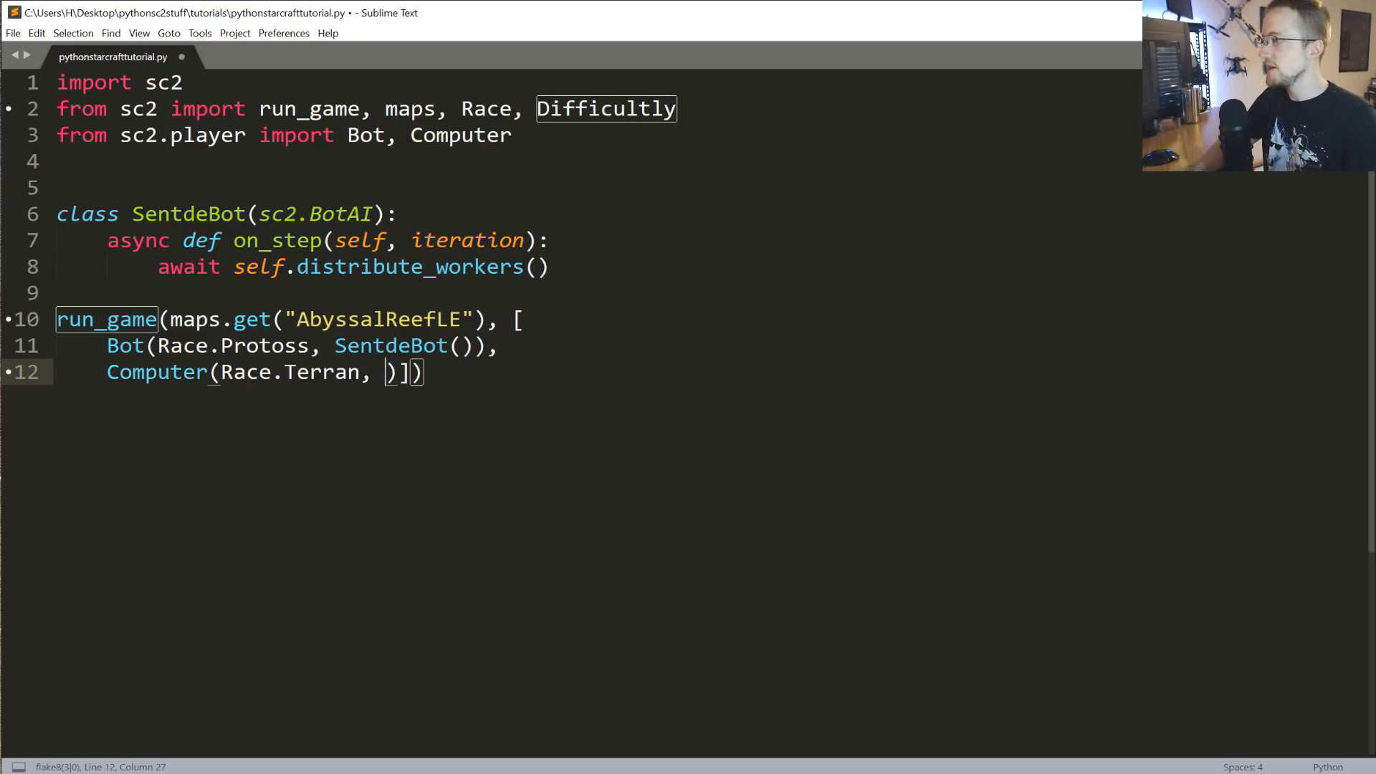
pyautogui.write('Difficulty.')
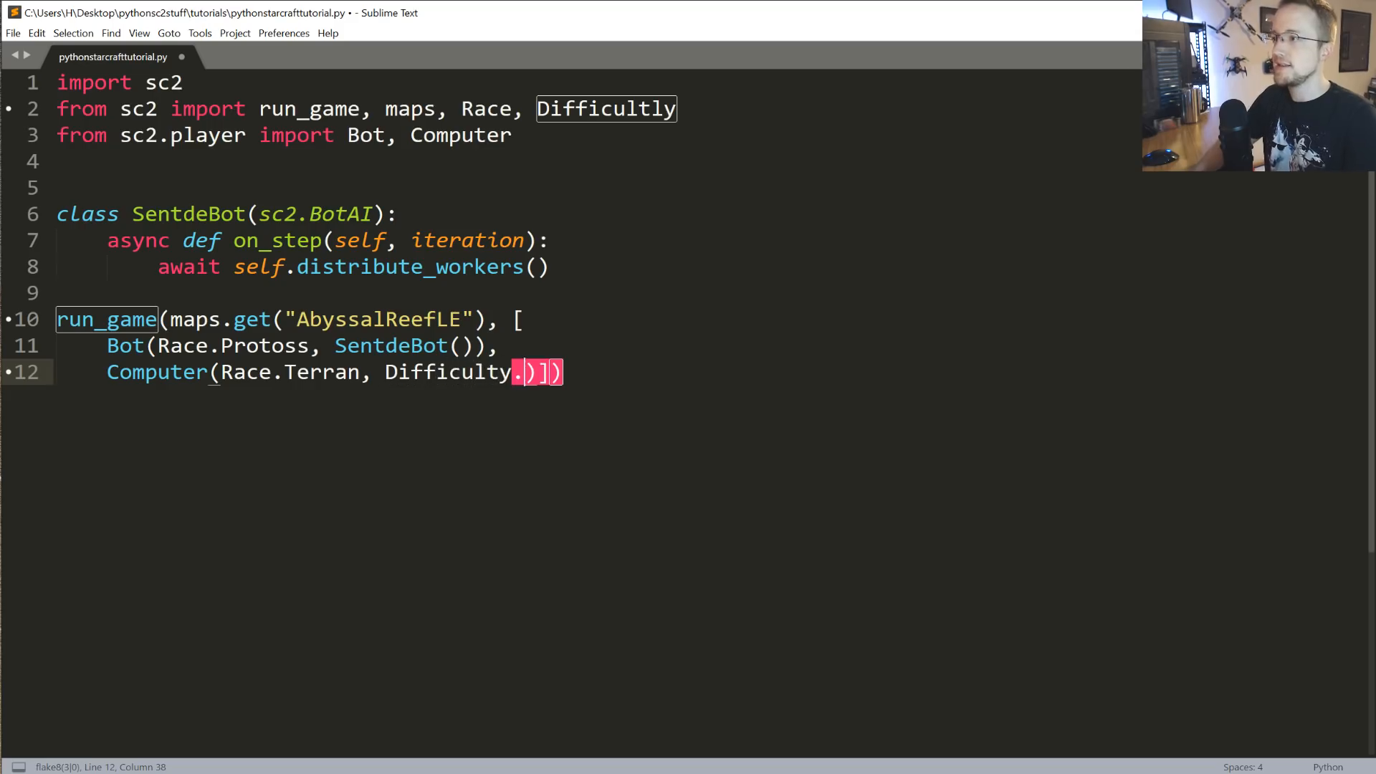
pyautogui.write('Easy')
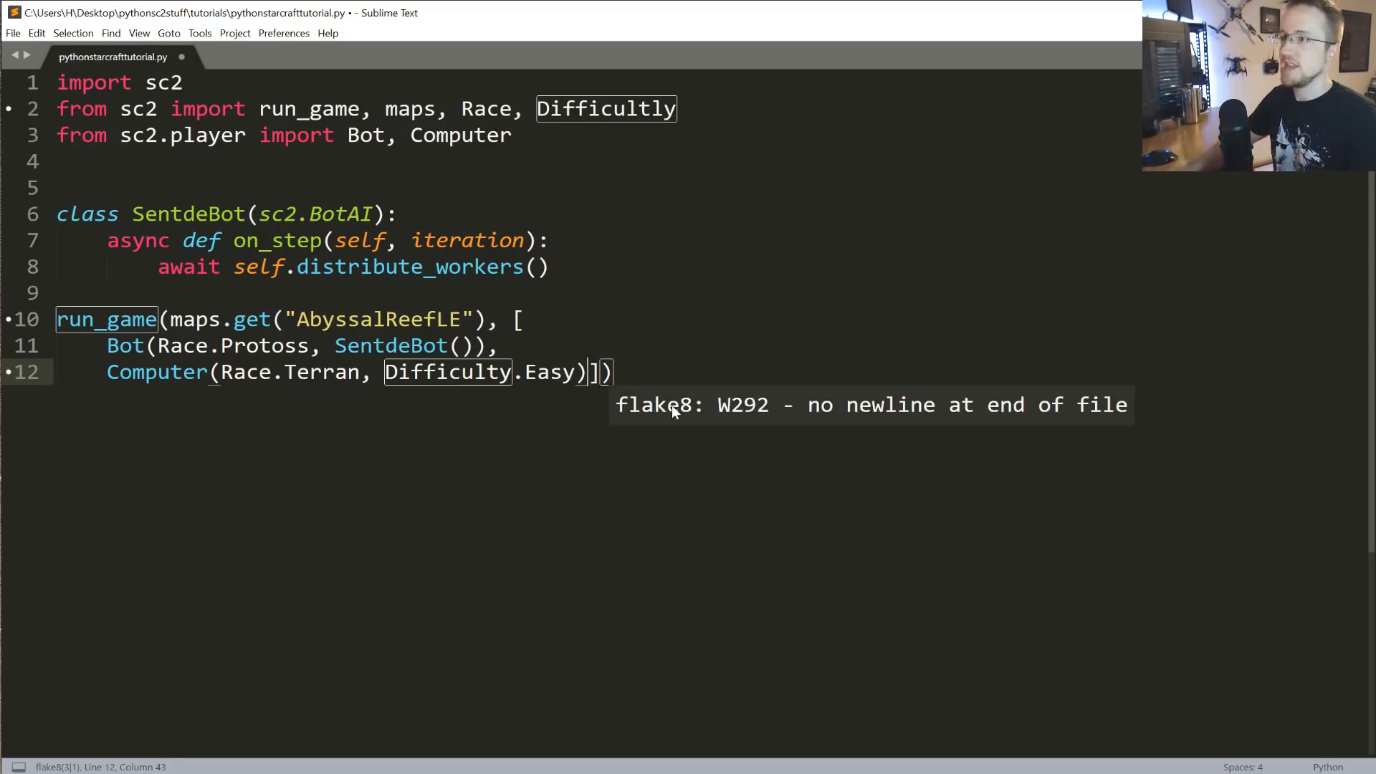
pyautogui.press('Enter')
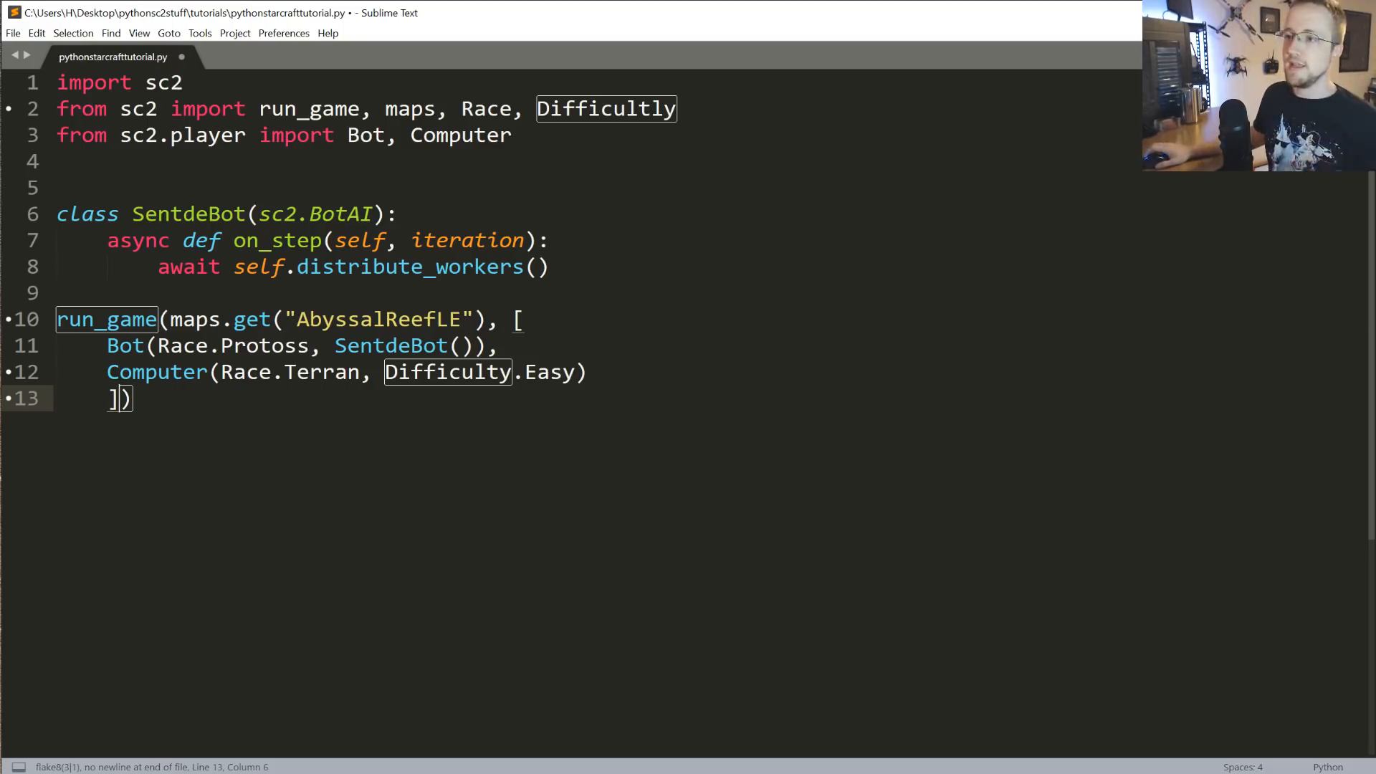
pyautogui.moveTo(115, 398)
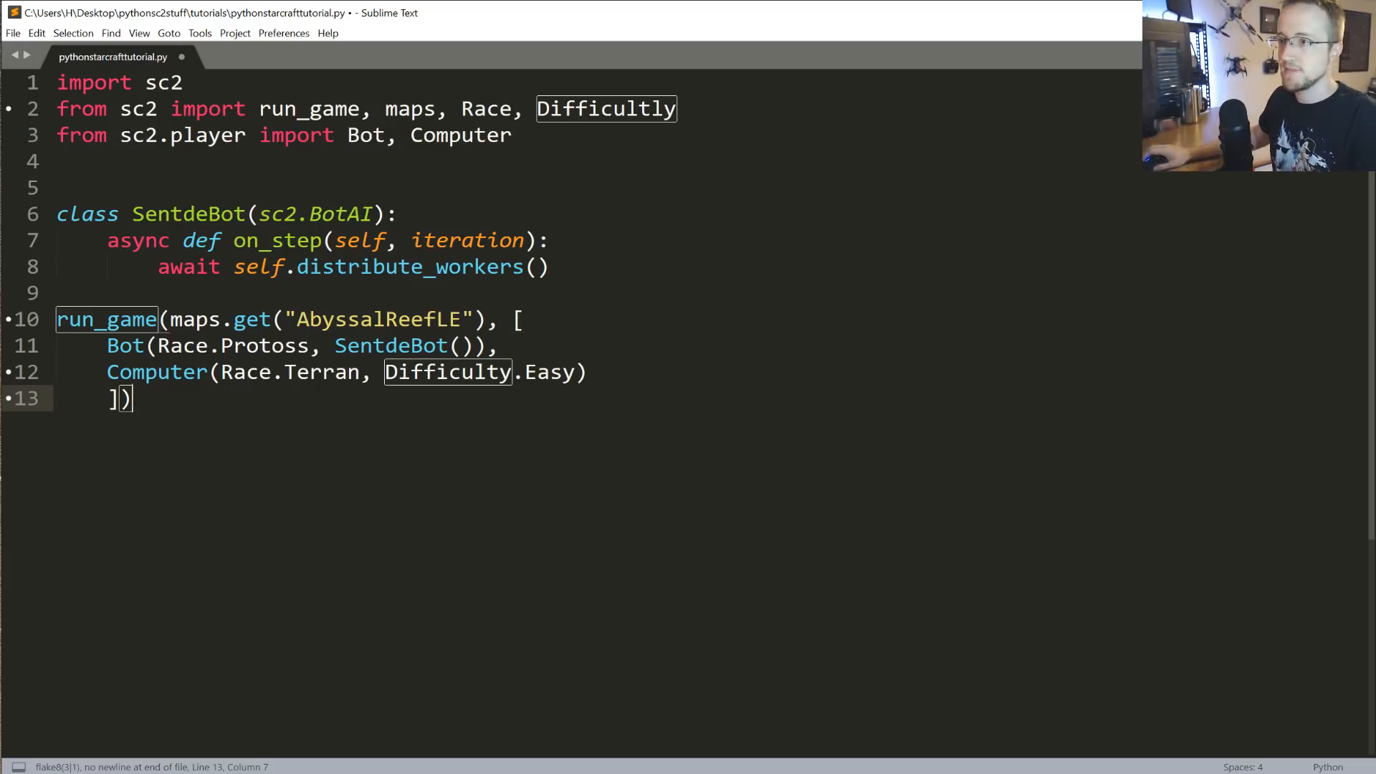
# - Add realtime=True after the player list in the run_game call
pyautogui.write(', rea')
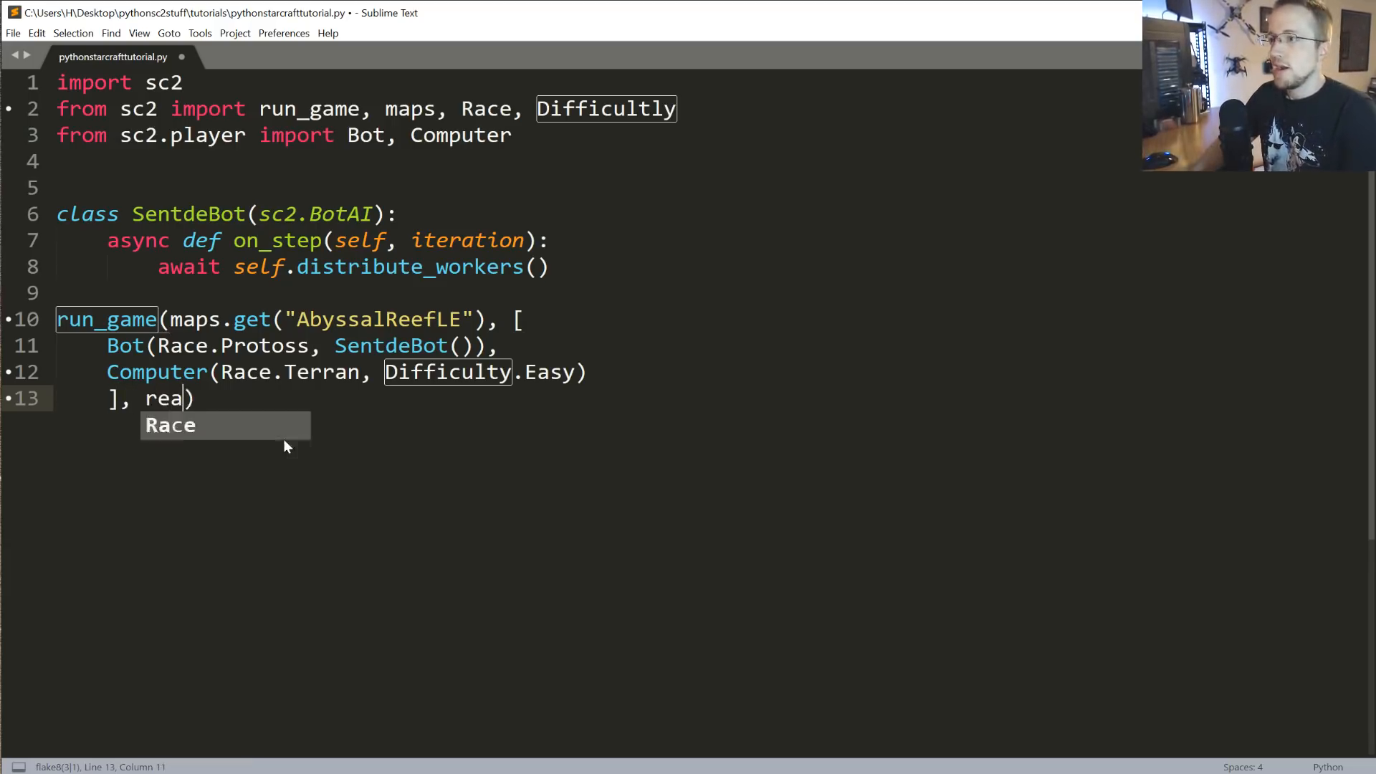
pyautogui.write('ltime')
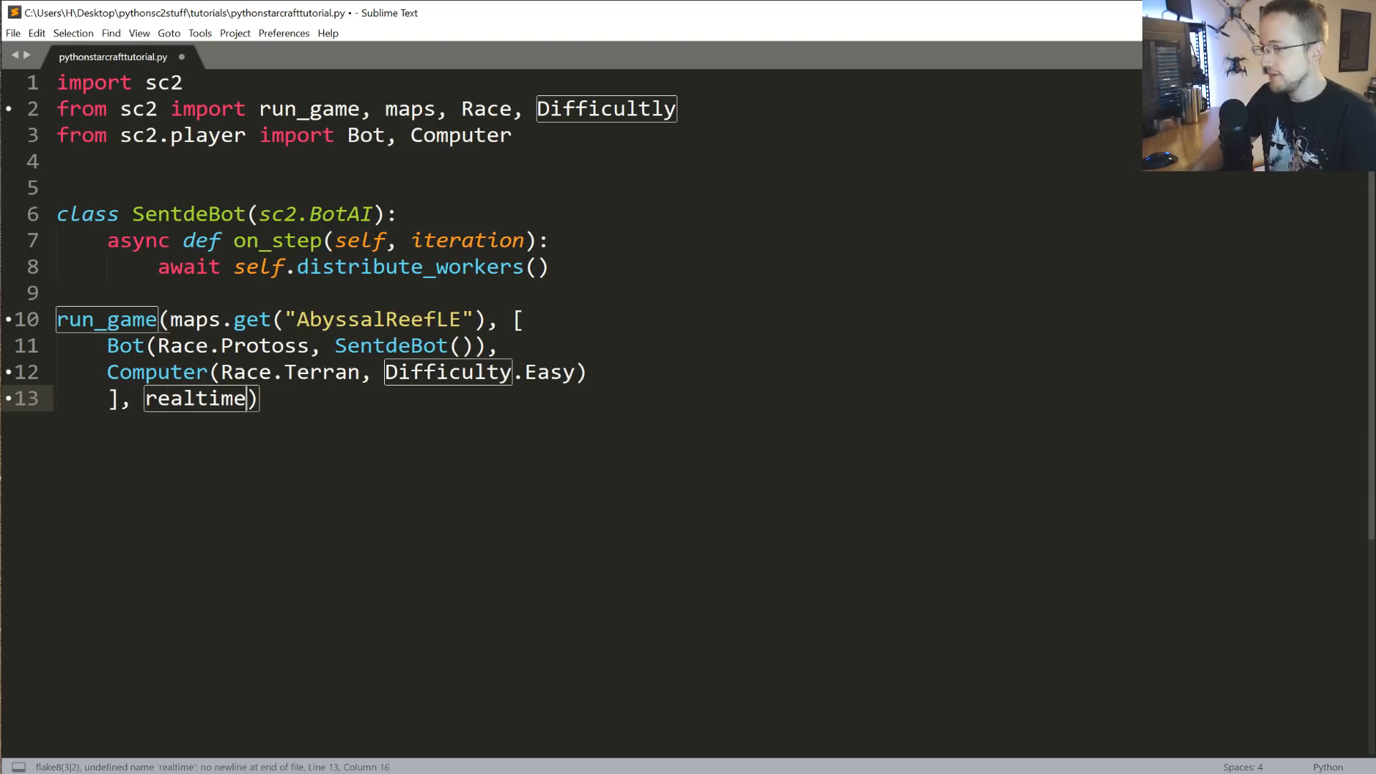
pyautogui.write('=True')
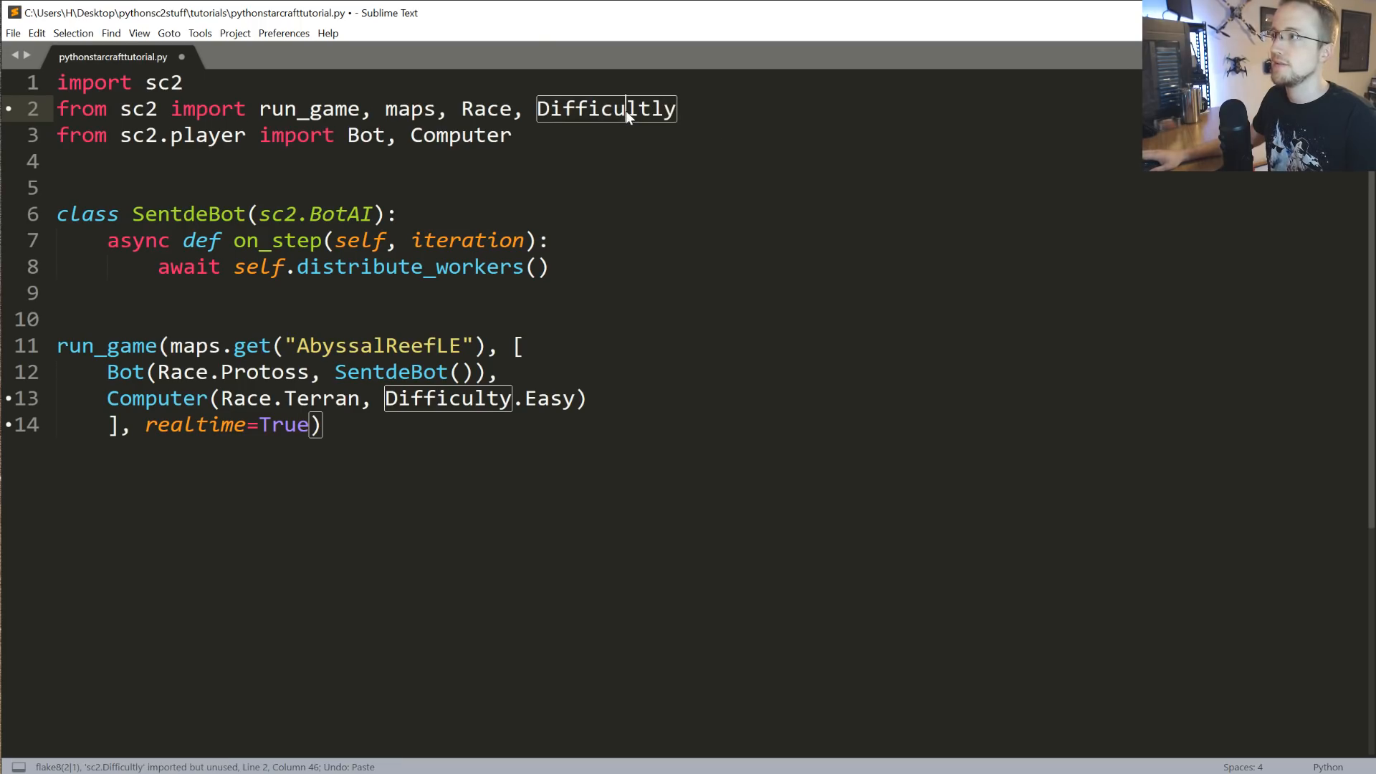
# - Save the bot script and build it with Ctrl+B to launch the game
pyautogui.press('Backspace')
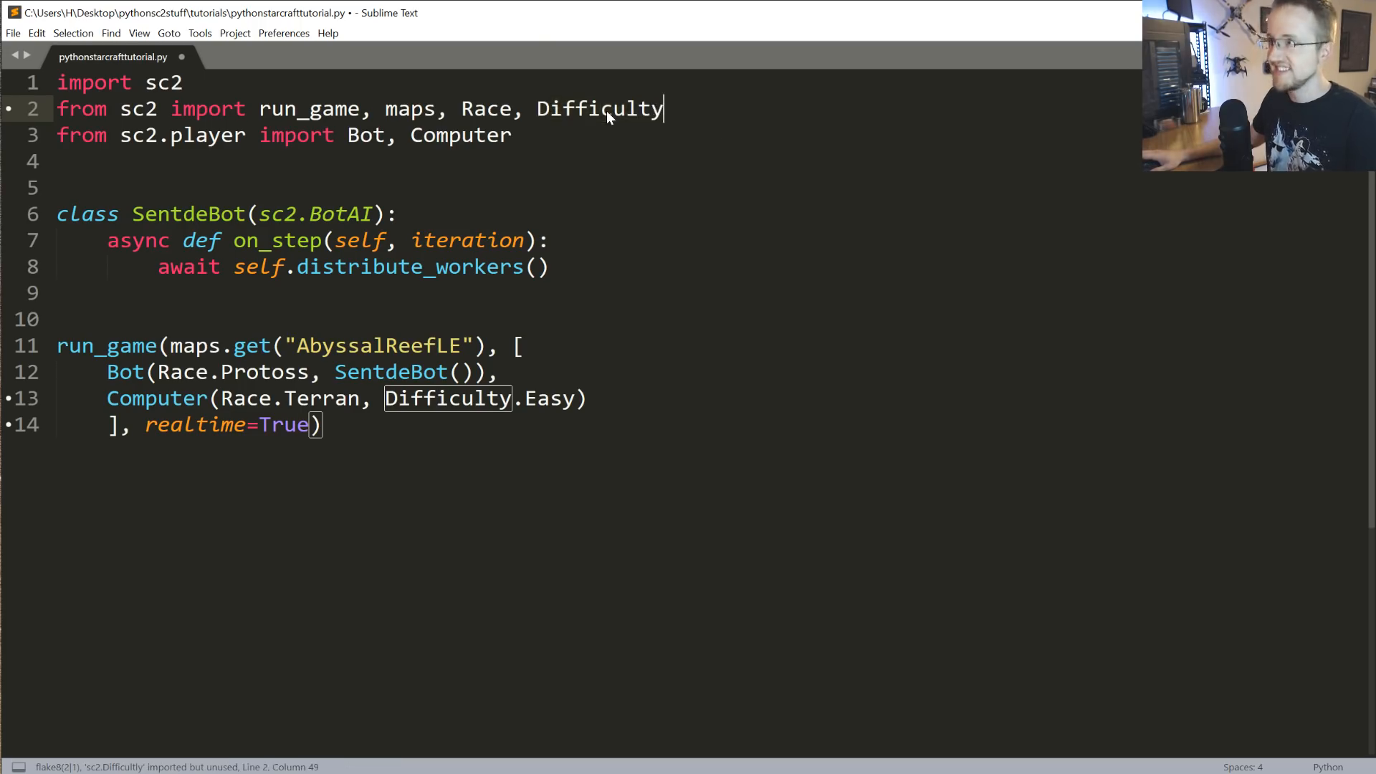
pyautogui.press('ctrl+b')
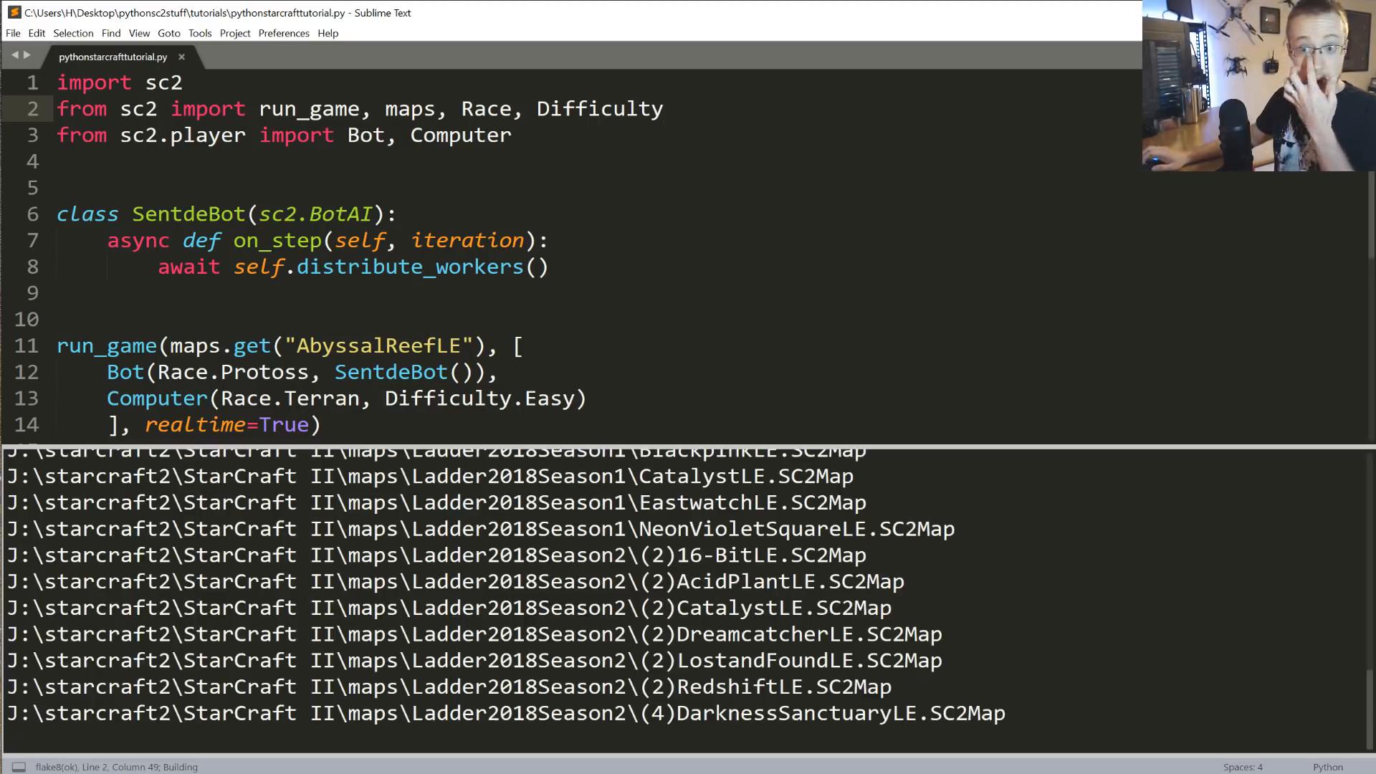